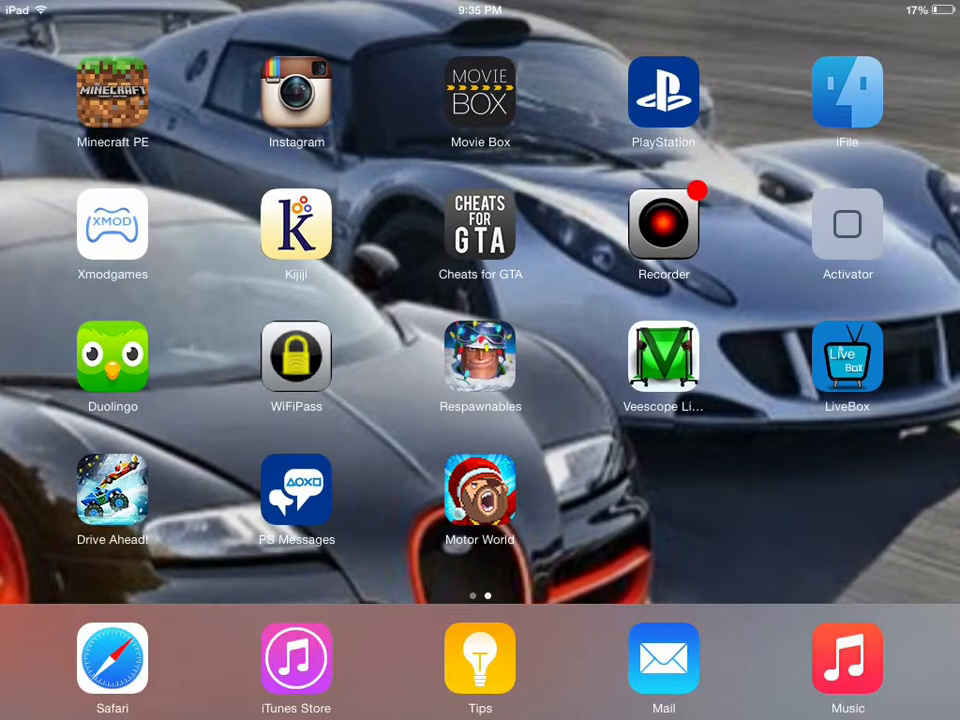
- Launch iFile and go back to the Applications list of installed app containers
scroll("left", 3)
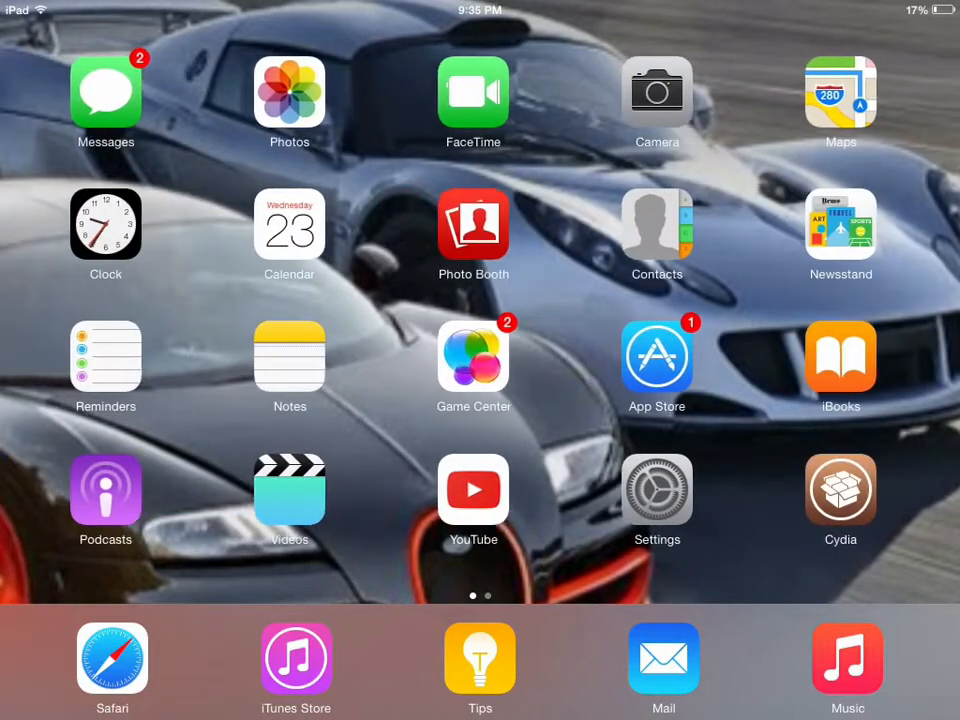
scroll("left", 3)
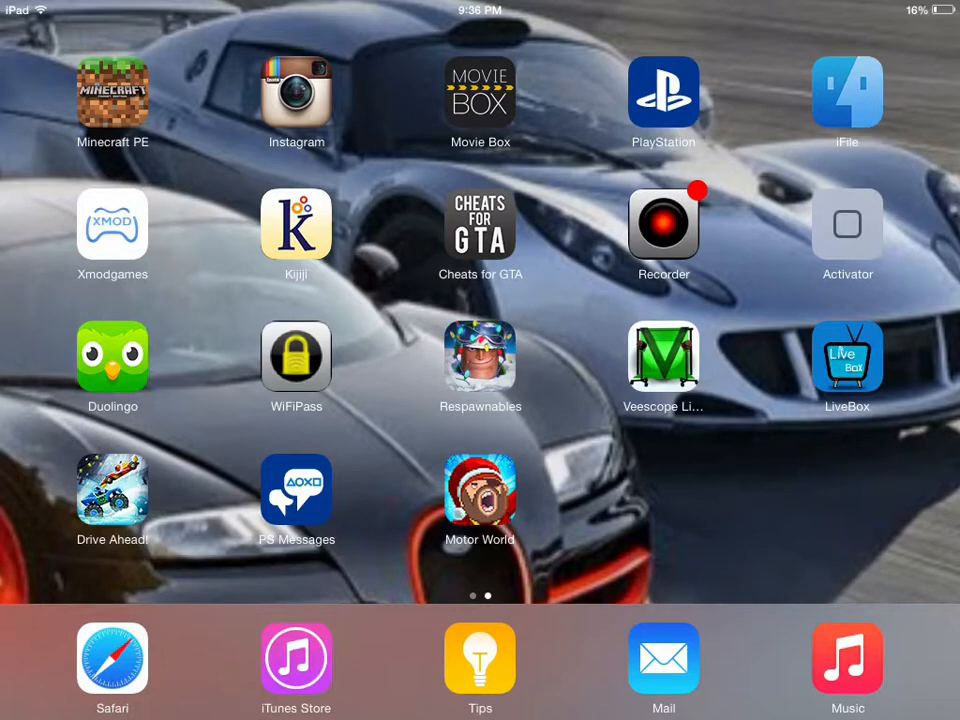
left_click(848, 92)
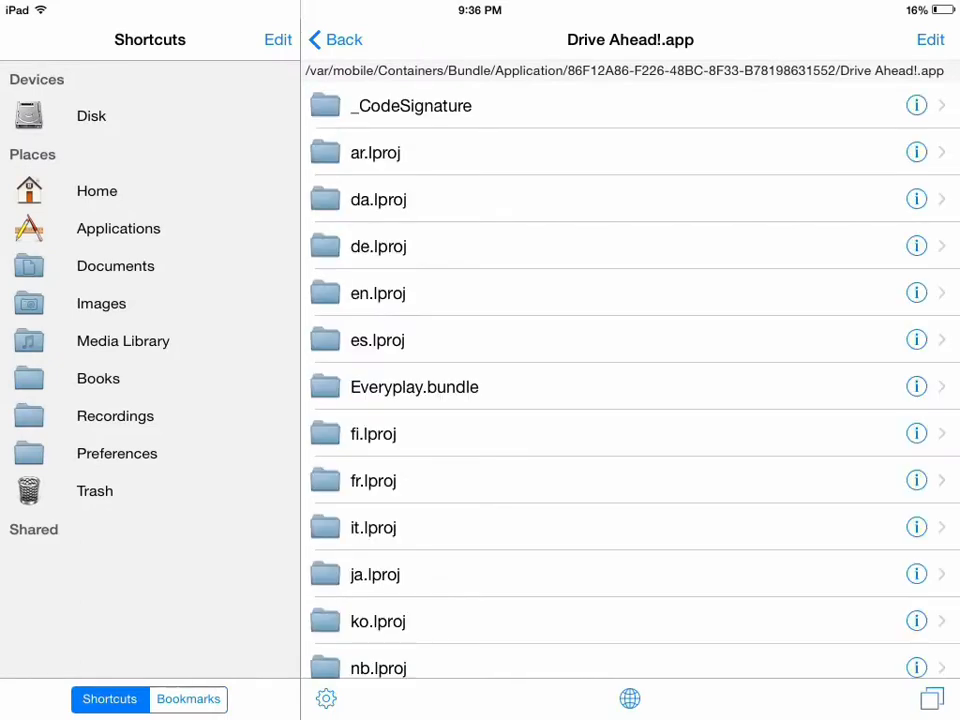
left_click(336, 40)
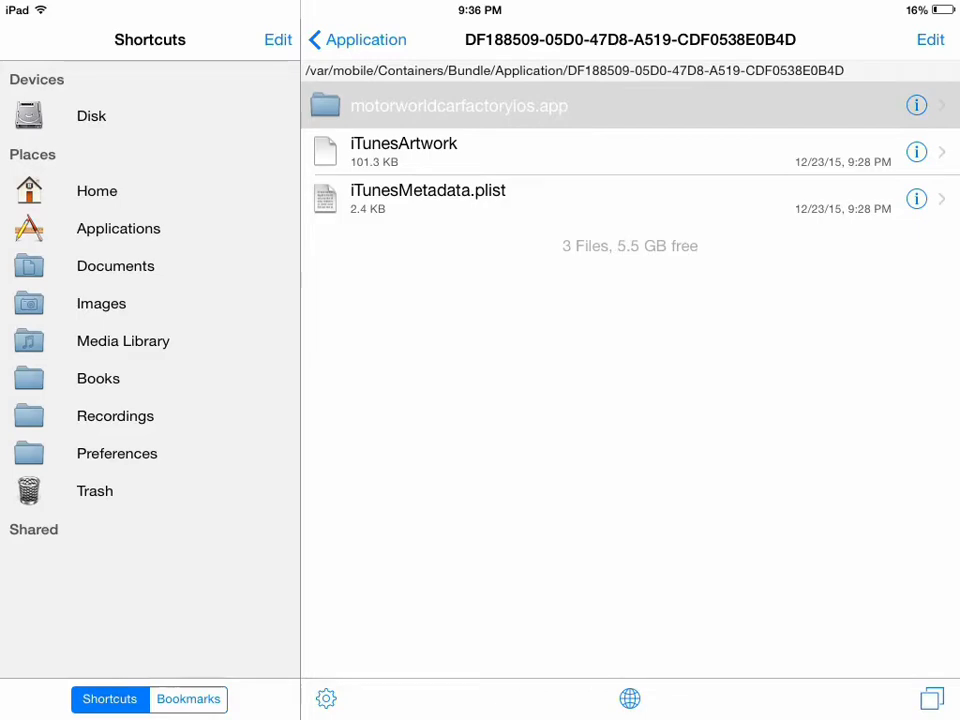
- Enter motorworldcarfactoryios.app and start a filename search scoped to the whole Hierarchy
left_click(460, 104)
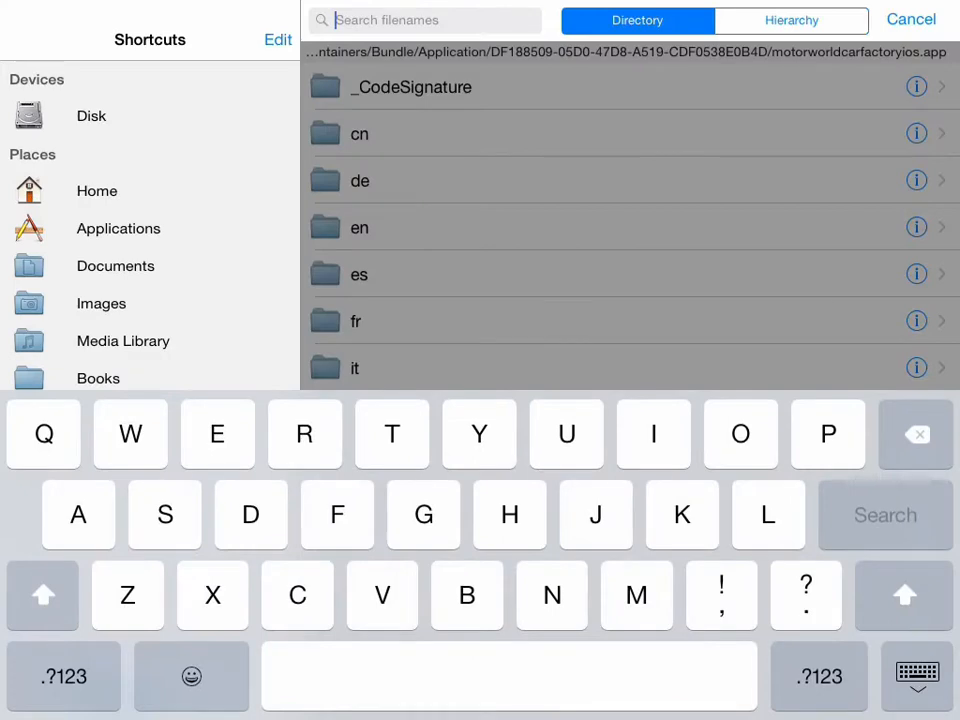
left_click(908, 20)
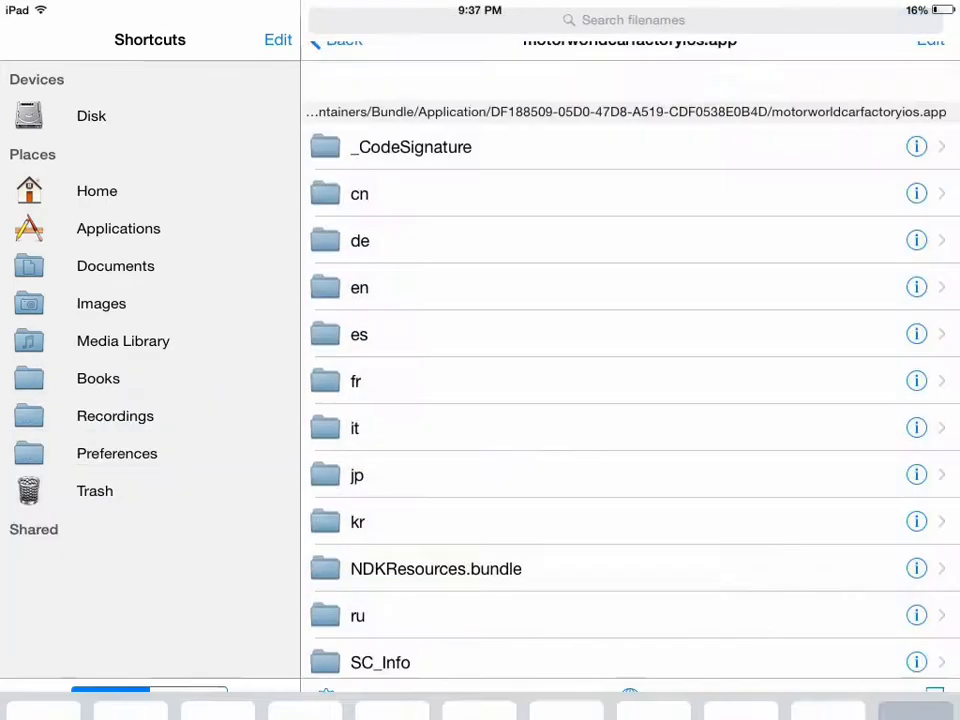
left_click(630, 20)
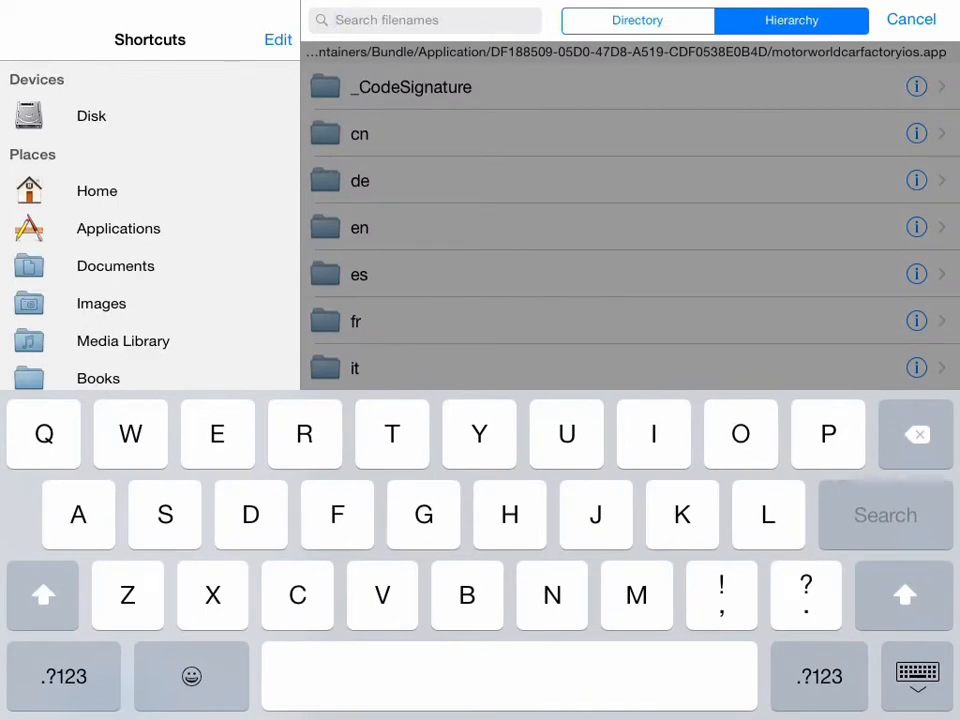
- Search 'coins', view CoinsData.plist as a property list and inspect CoinsPool entry 5
type("coins")
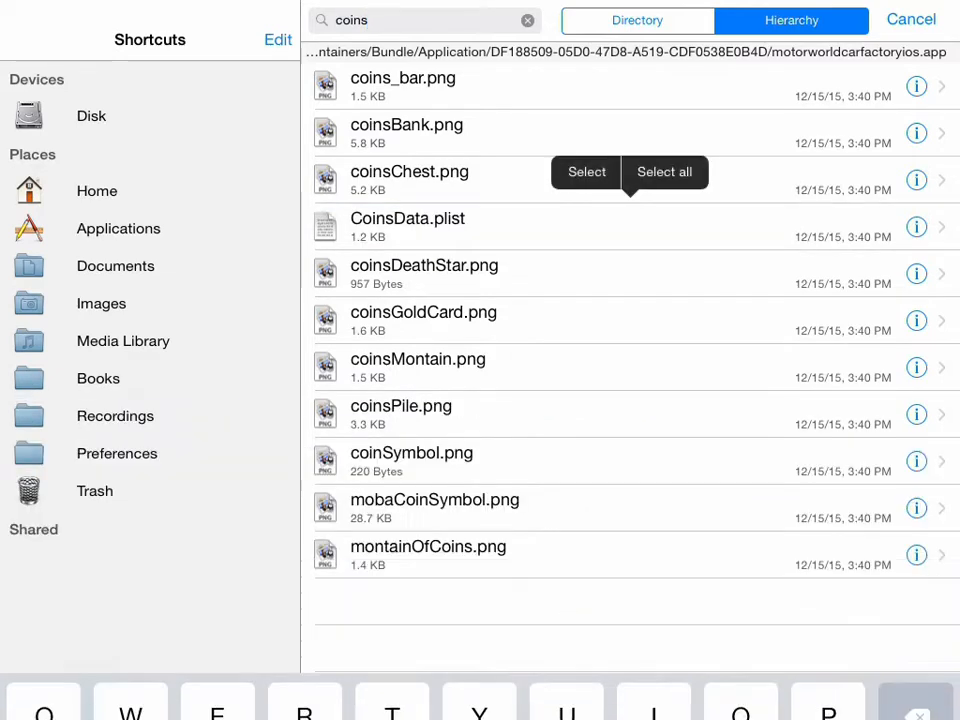
left_click(408, 226)
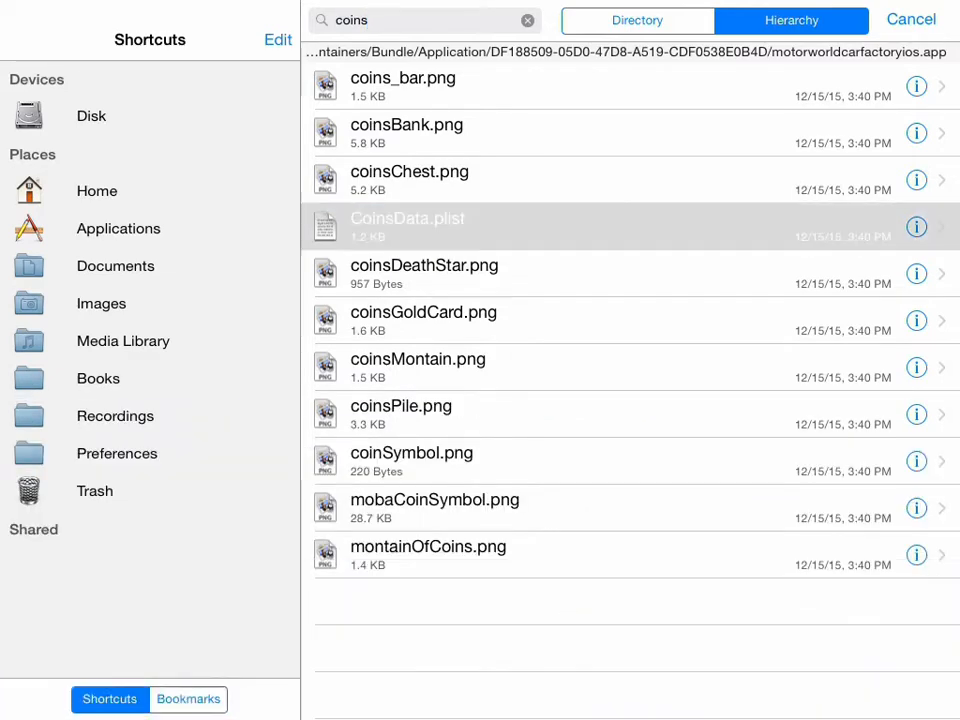
left_click(408, 218)
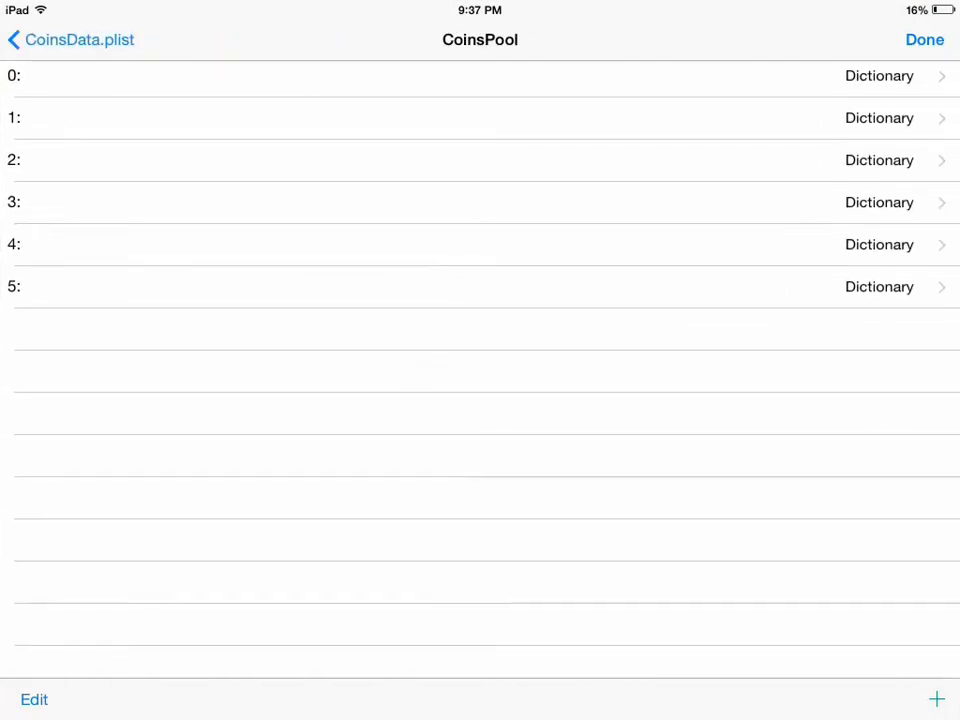
left_click(480, 286)
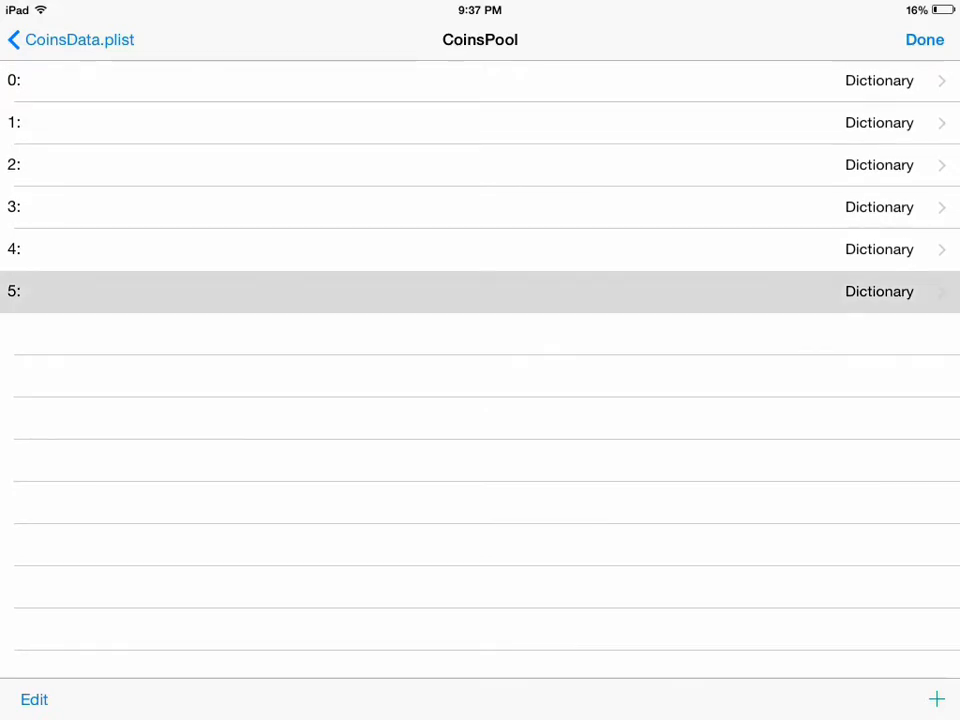
scroll("down", 3)
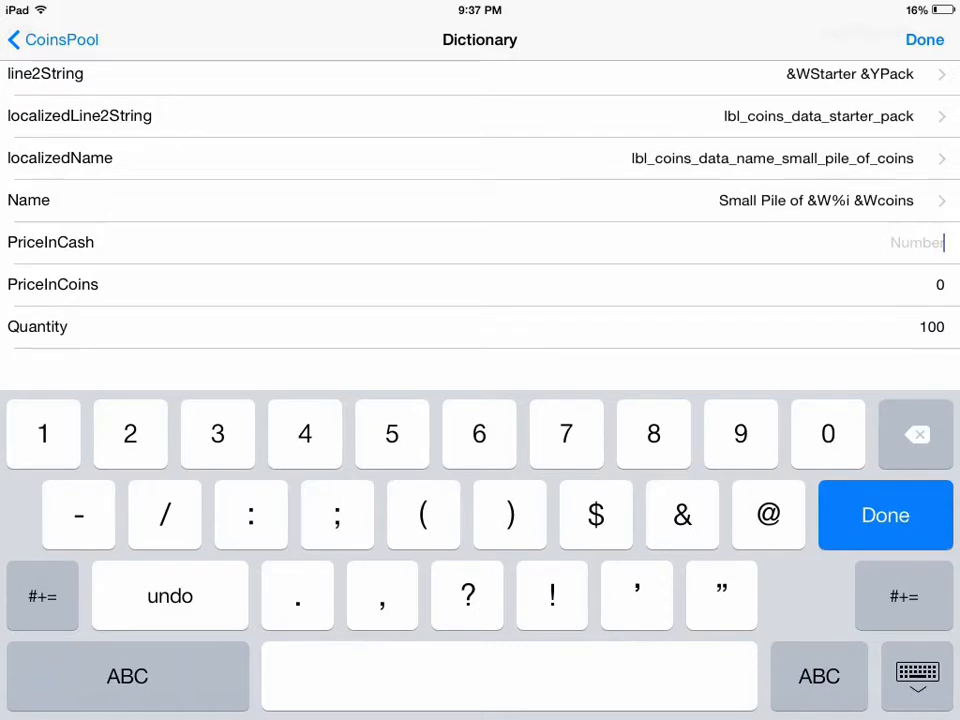
left_click(828, 432)
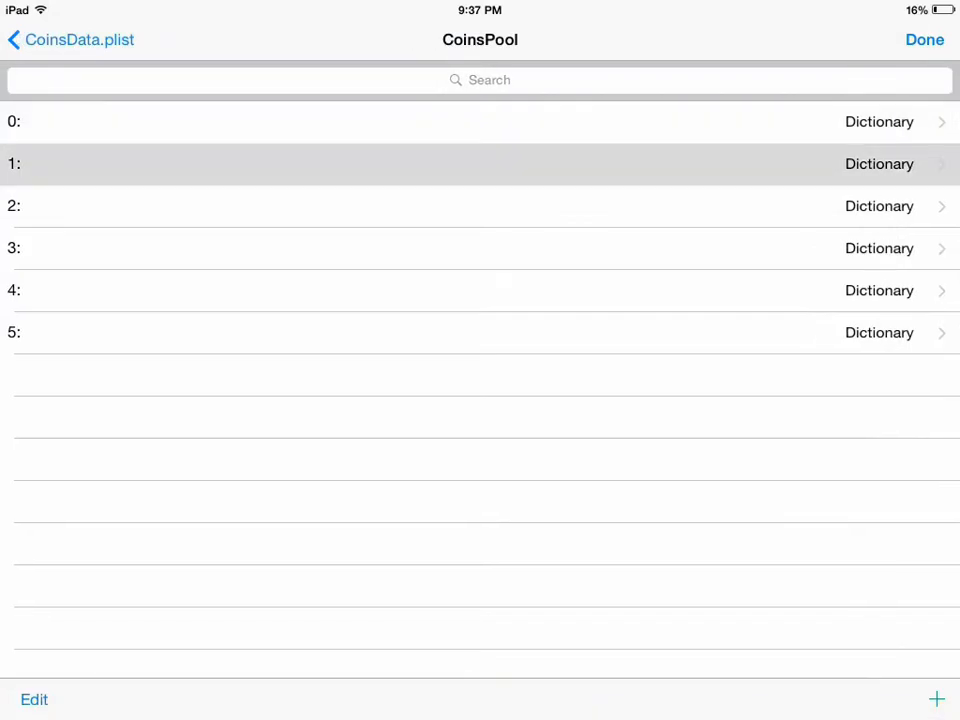
- Set the chest of coins Quantity to 1000 and the strongbox of coins Quantity to 5000
left_click(480, 164)
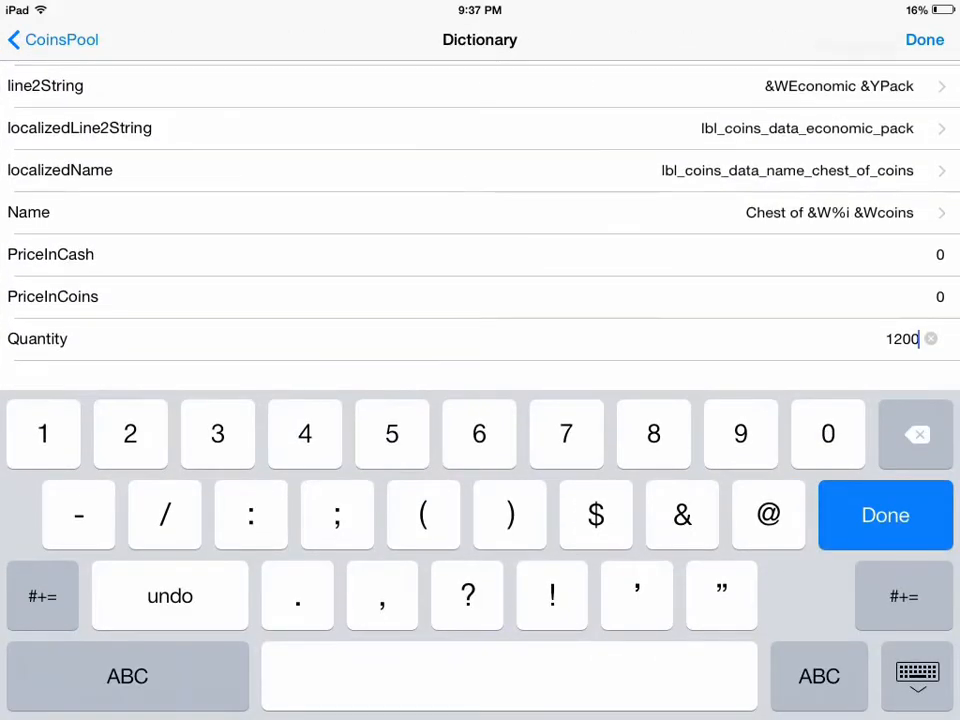
left_click(928, 338)
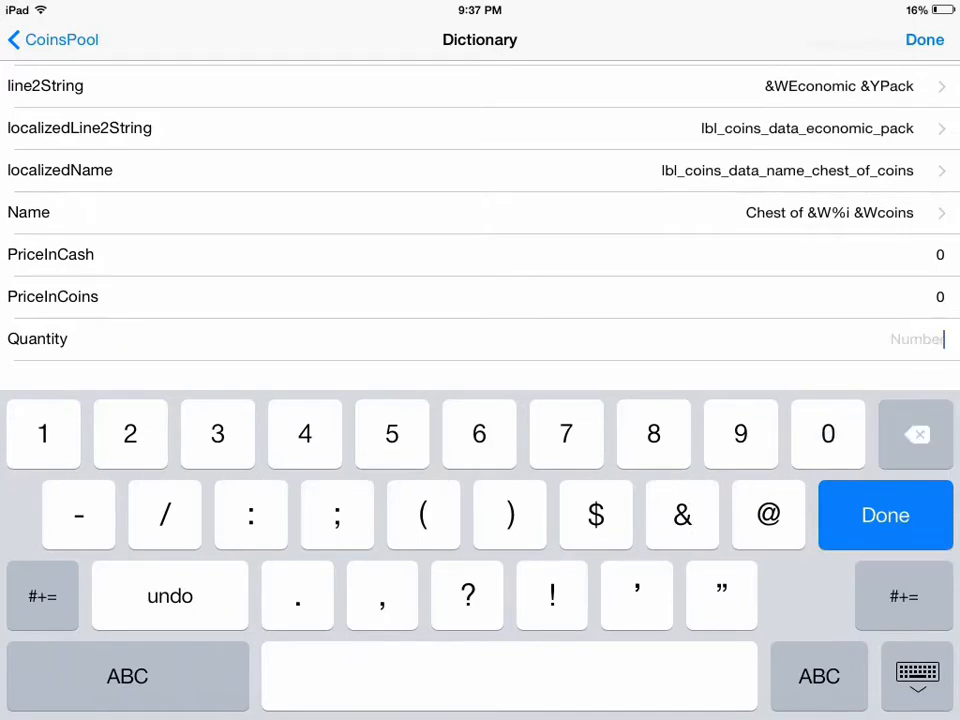
type("1000")
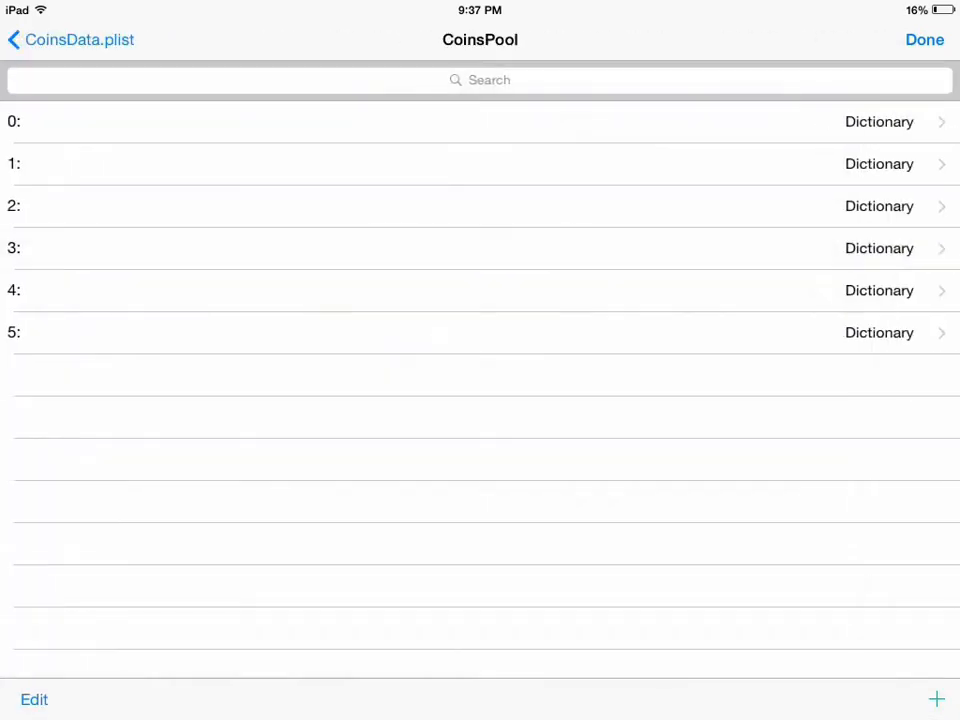
left_click(480, 122)
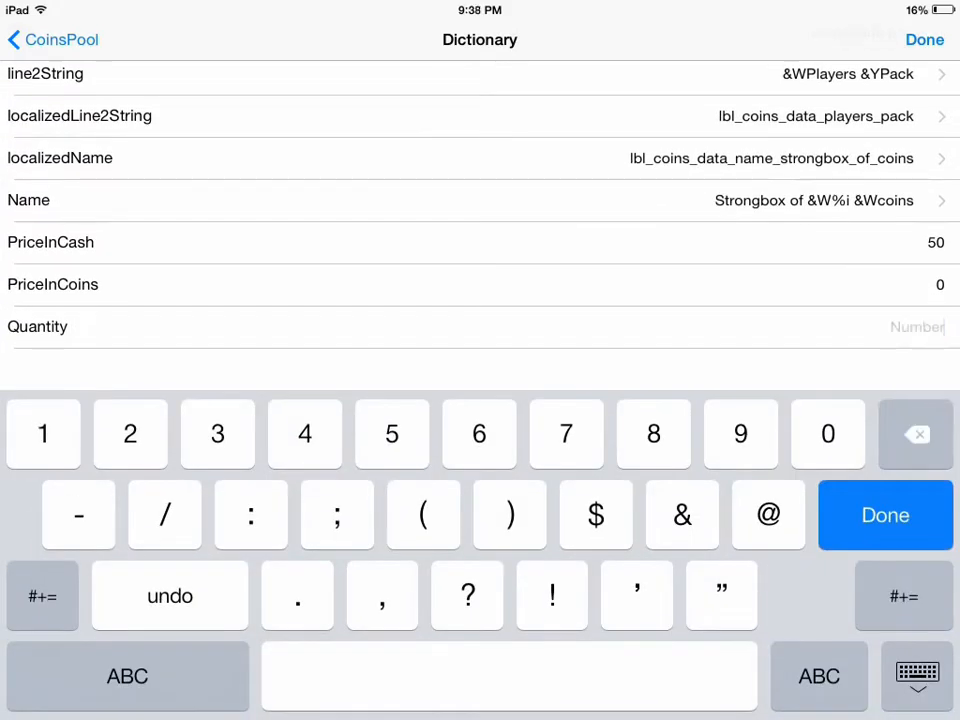
type("5000")
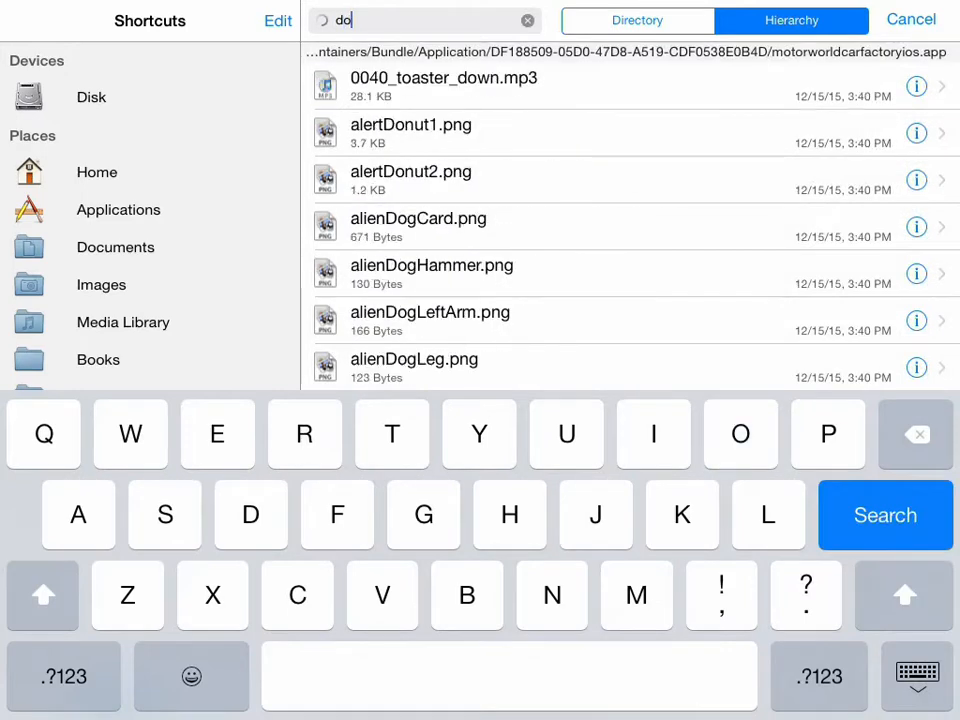
- Search 'donuts', view DonutsData.plist as a property list and set the small box Quantity to 500000
type("nut")
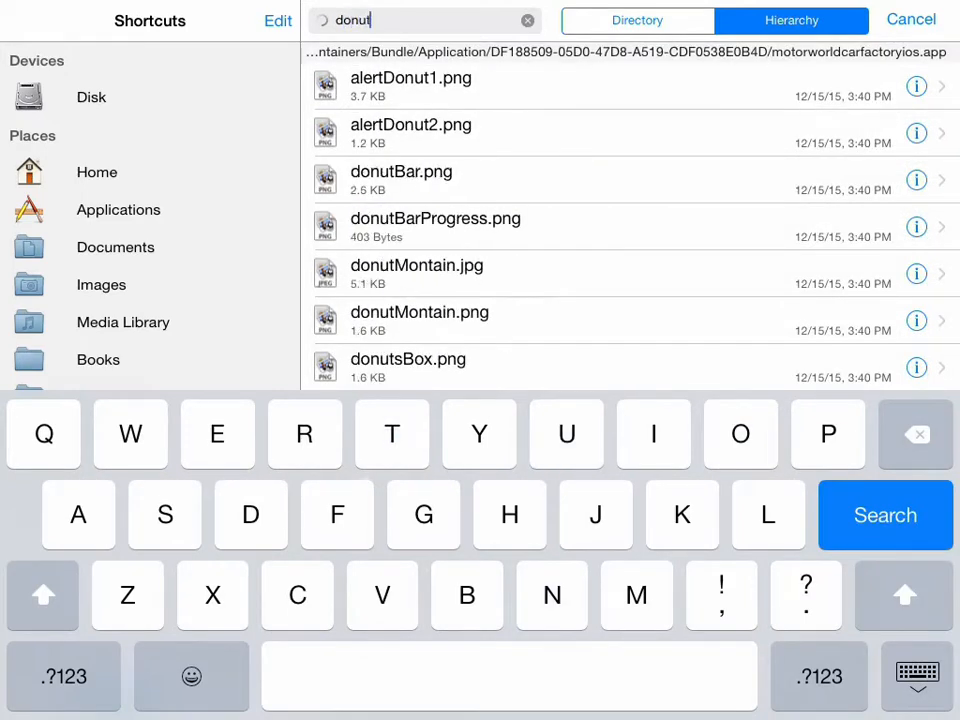
type("s")
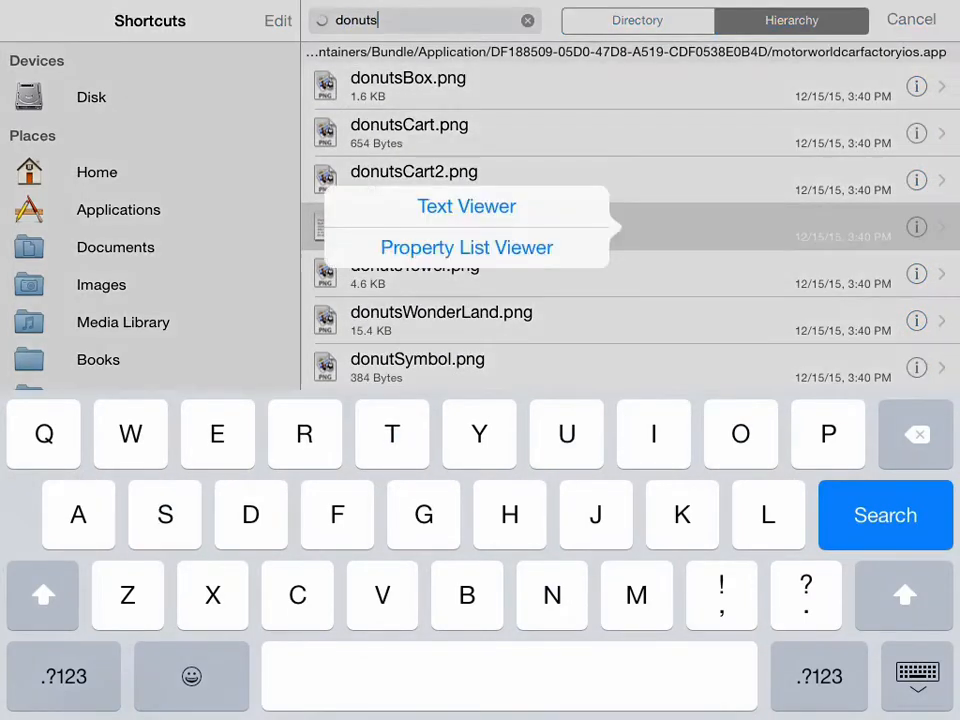
left_click(466, 248)
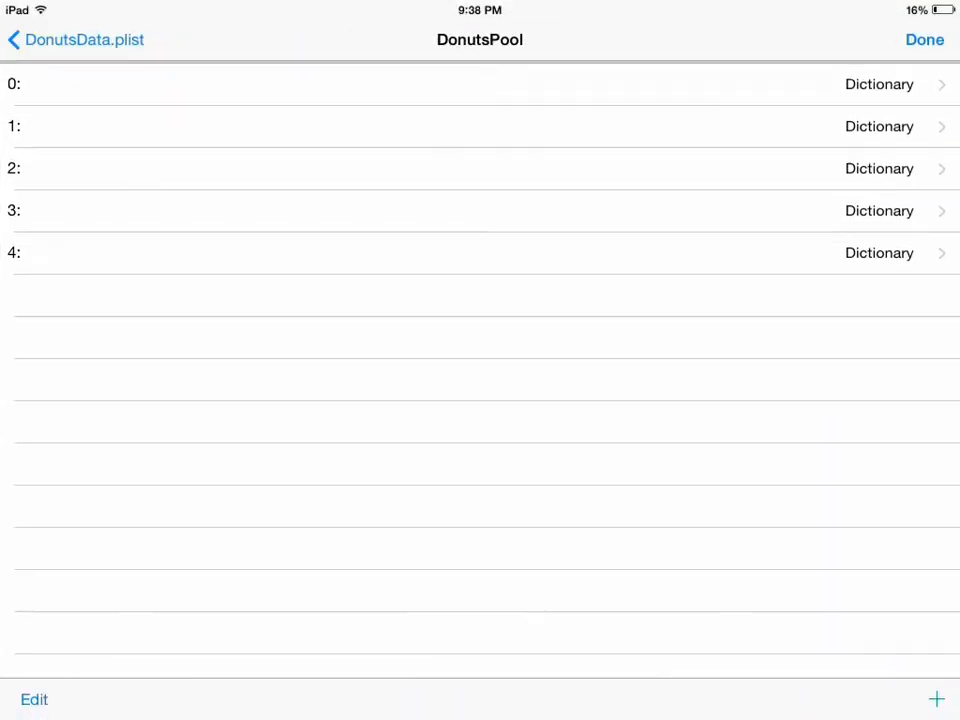
scroll("down", 3)
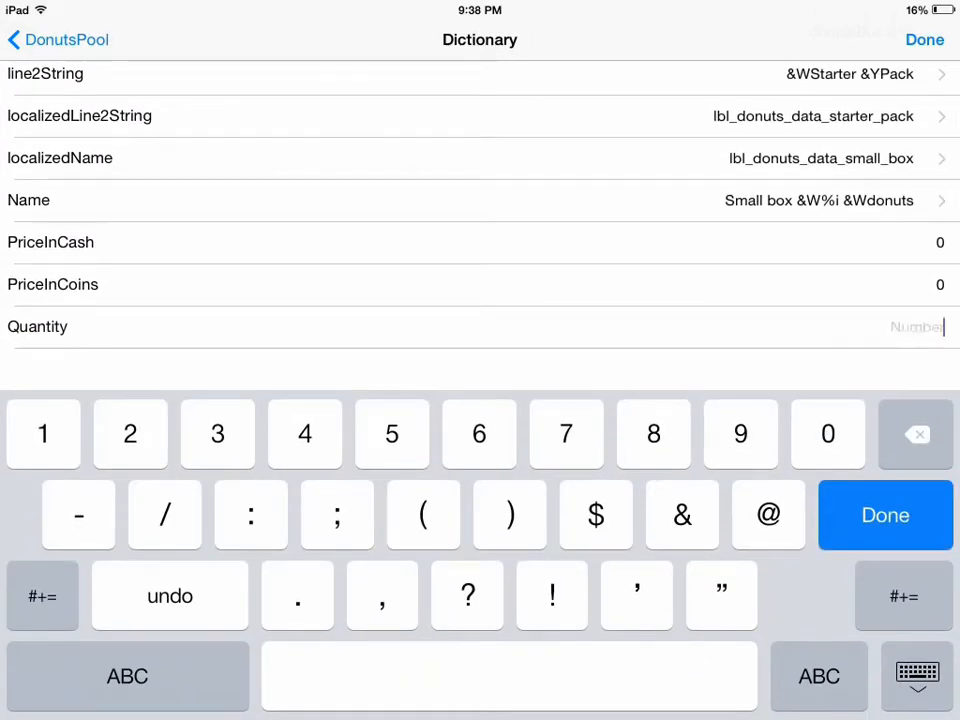
type("500000")
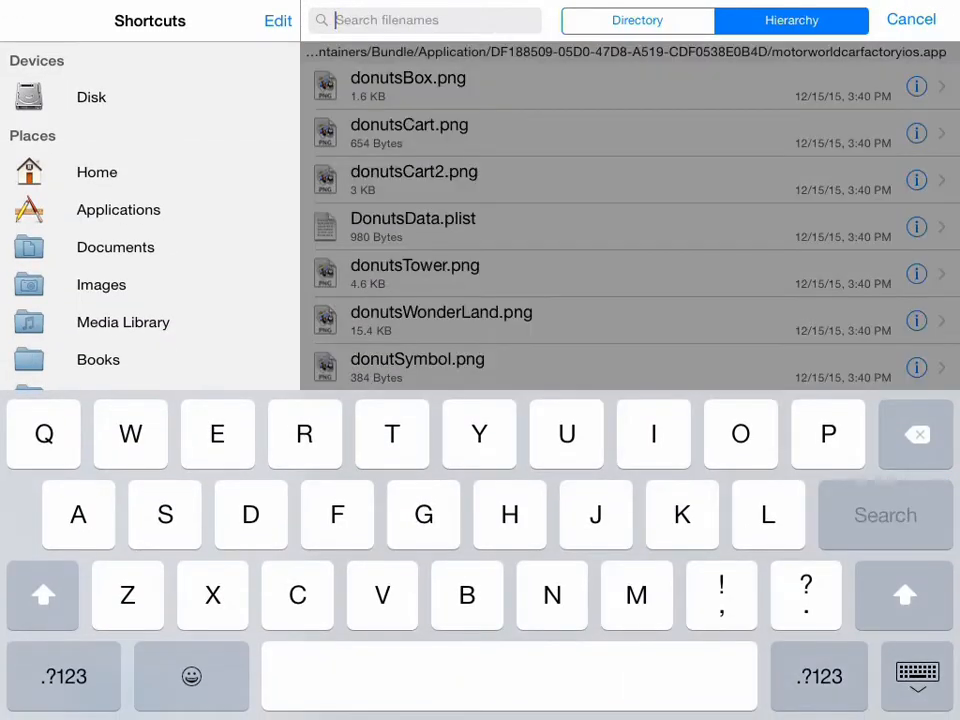
- Search 'fuel', view FuelData.plist as a property list and raise the small bottle Quantity to 300
type("fur")
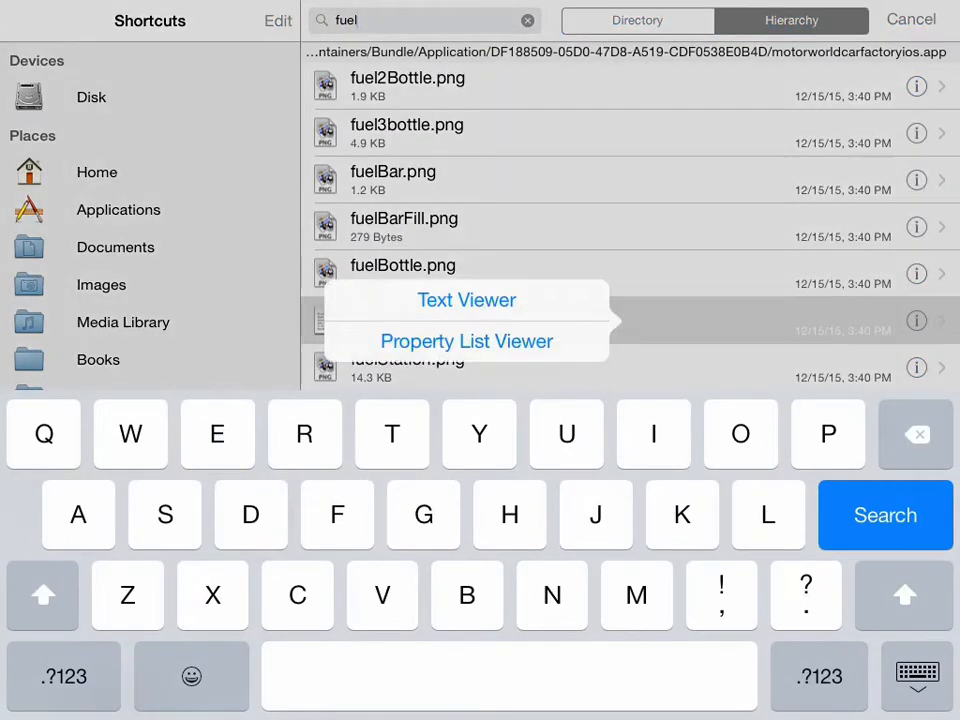
left_click(466, 340)
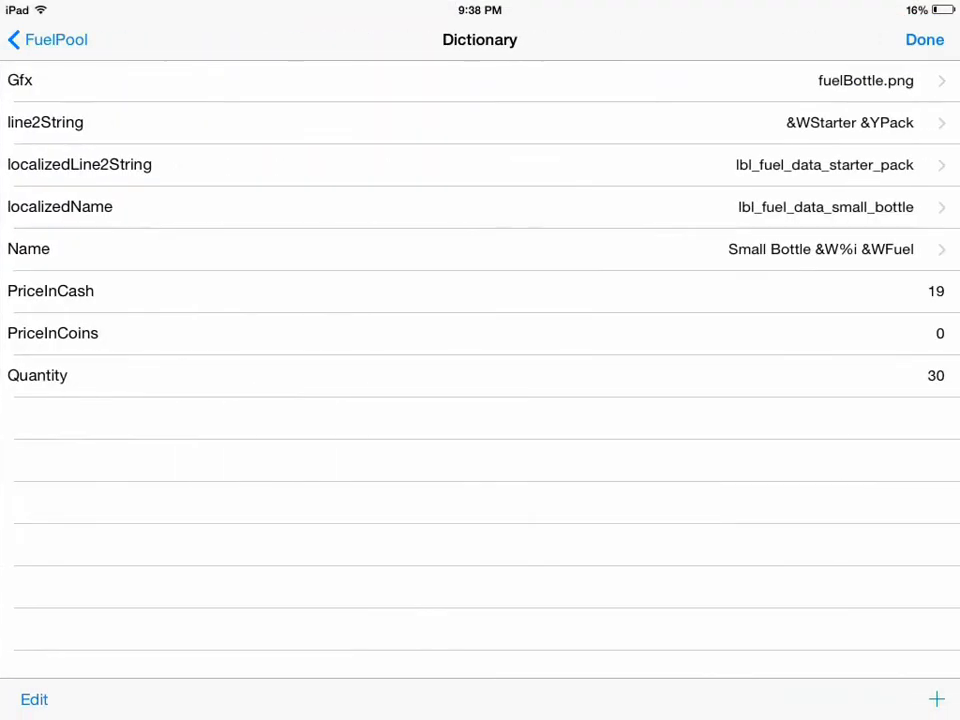
left_click(910, 292)
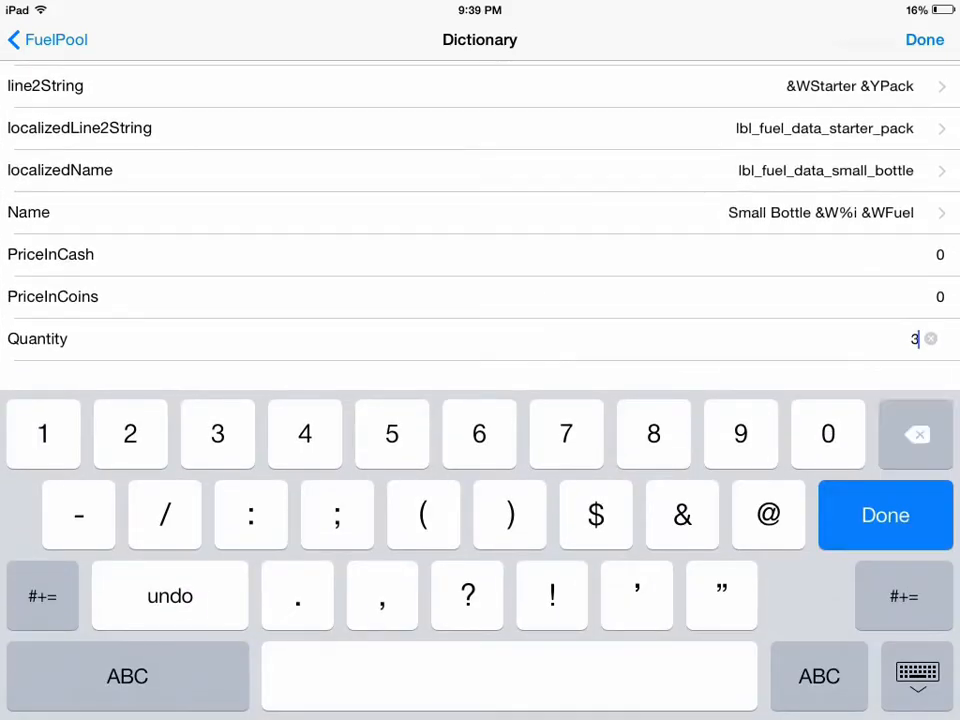
type("00")
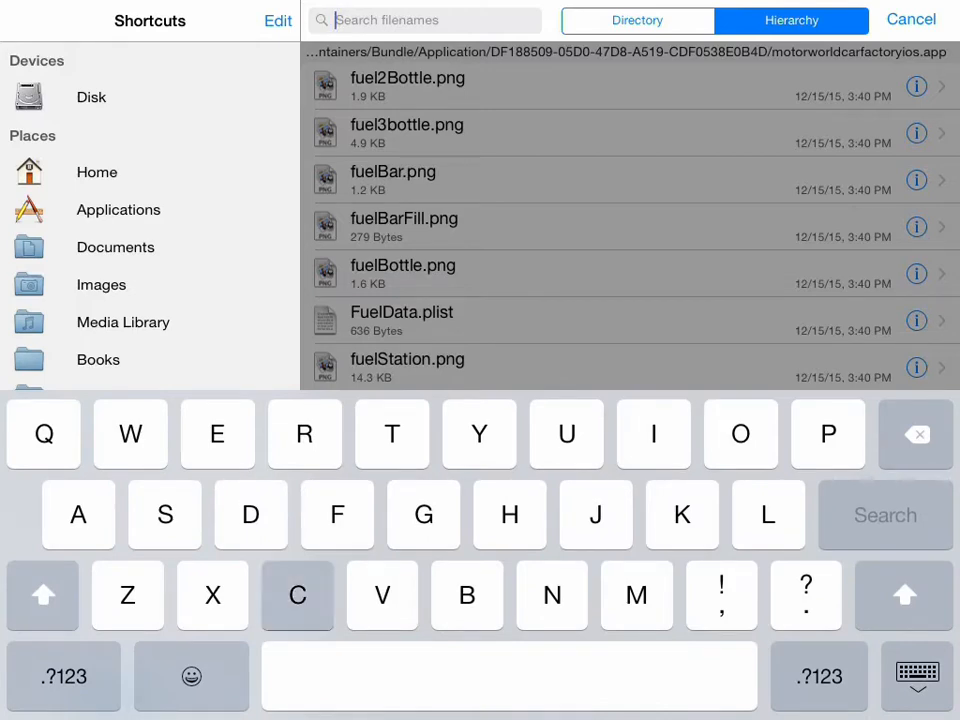
- Search 'chest', view ChestData.plist as a property list and enter the ChestPool array
type("chest")
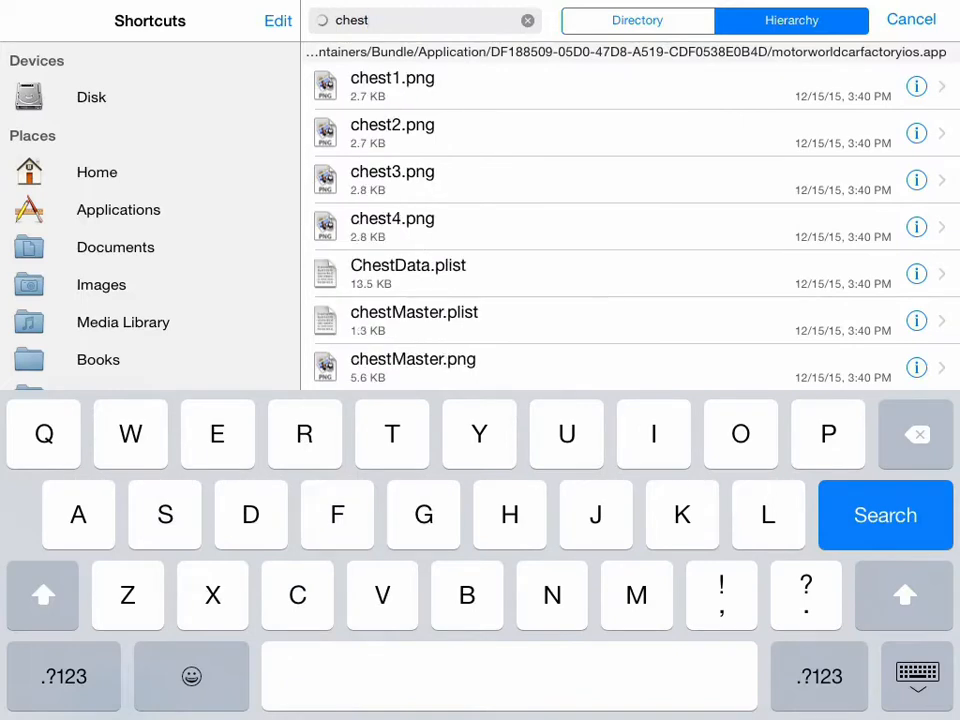
left_click(408, 274)
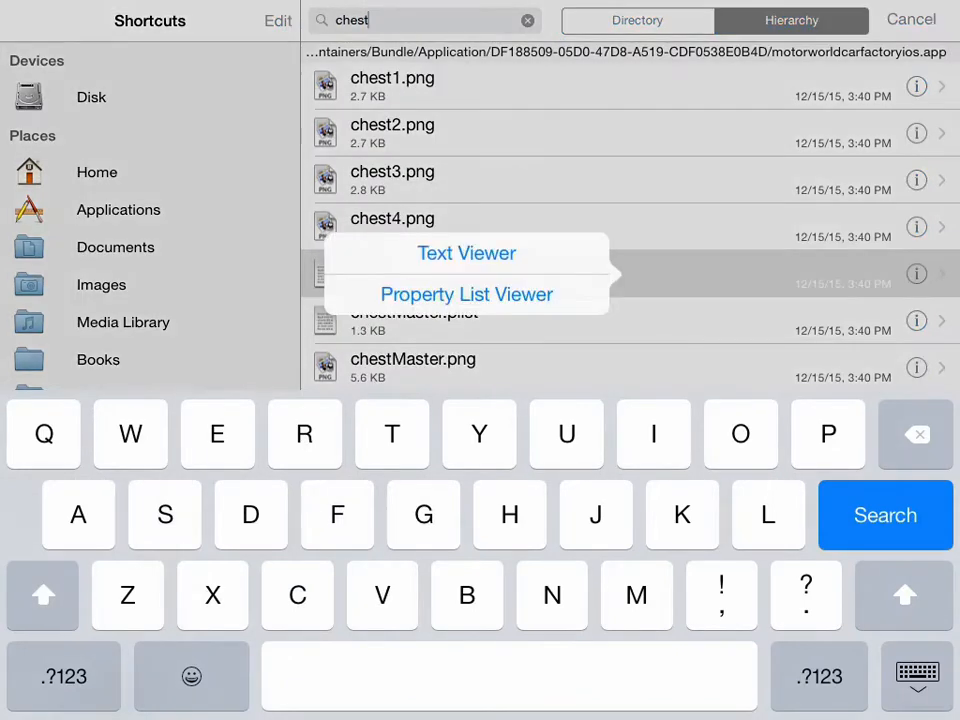
left_click(466, 294)
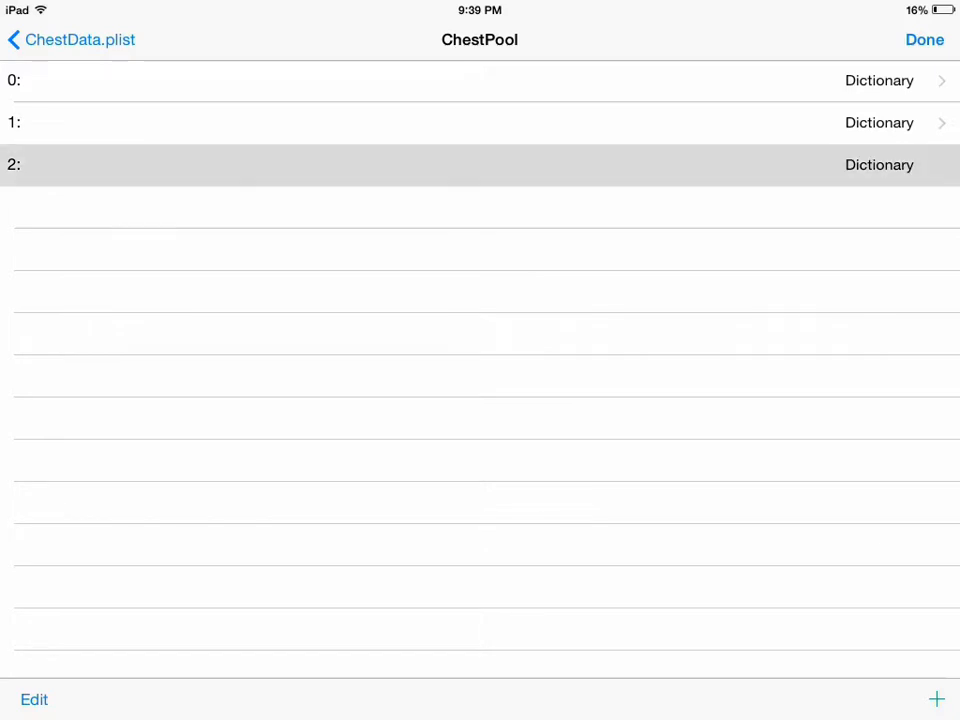
left_click(480, 164)
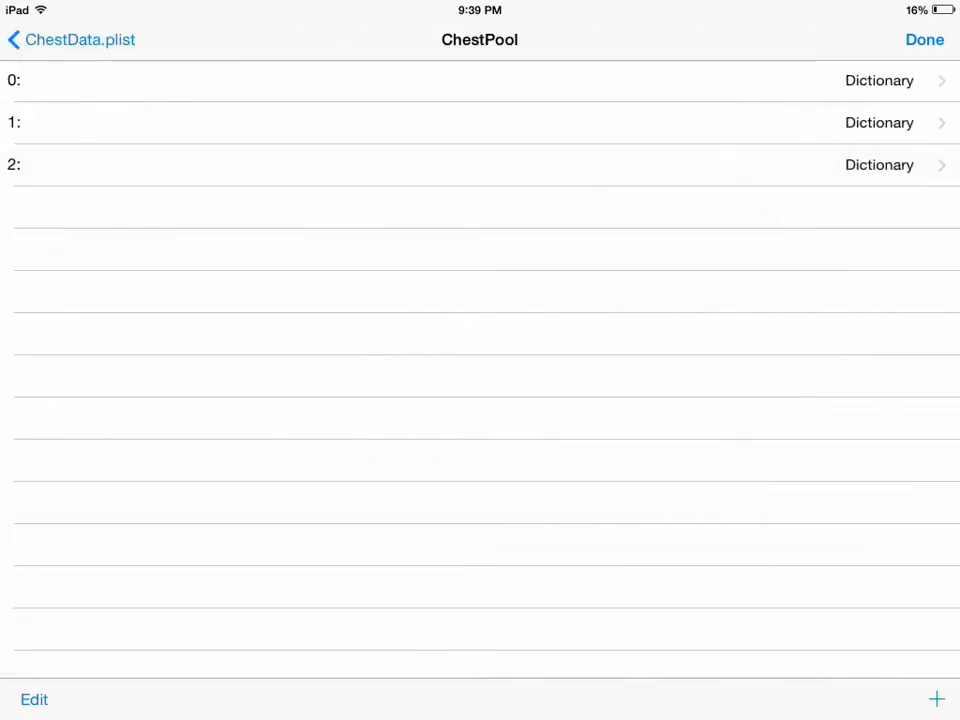
- Clear the Mysterium chest Quantity and retype it as 1
left_click(480, 80)
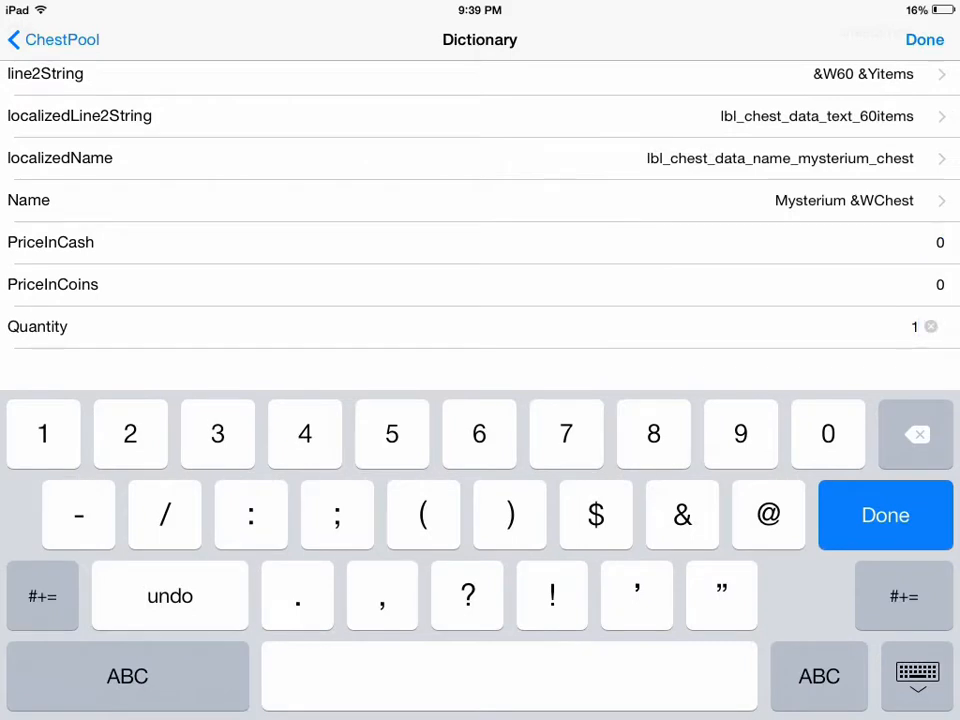
left_click(928, 326)
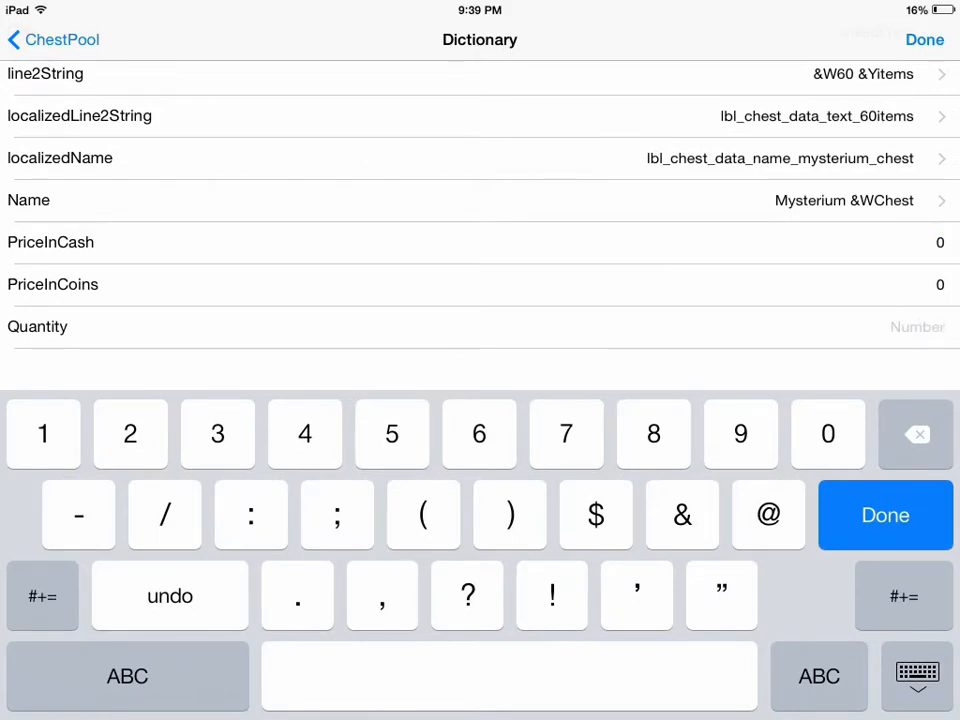
type("1")
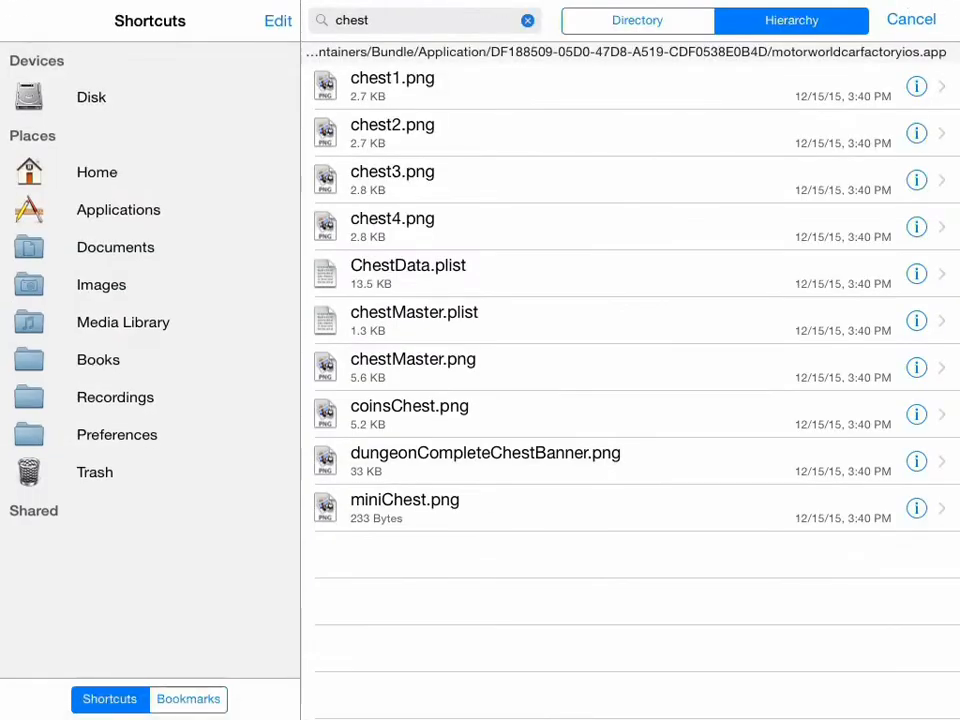
- Clear the mistyped search and run a 'cash' filename search, hiding the keyboard to see results
left_click(528, 20)
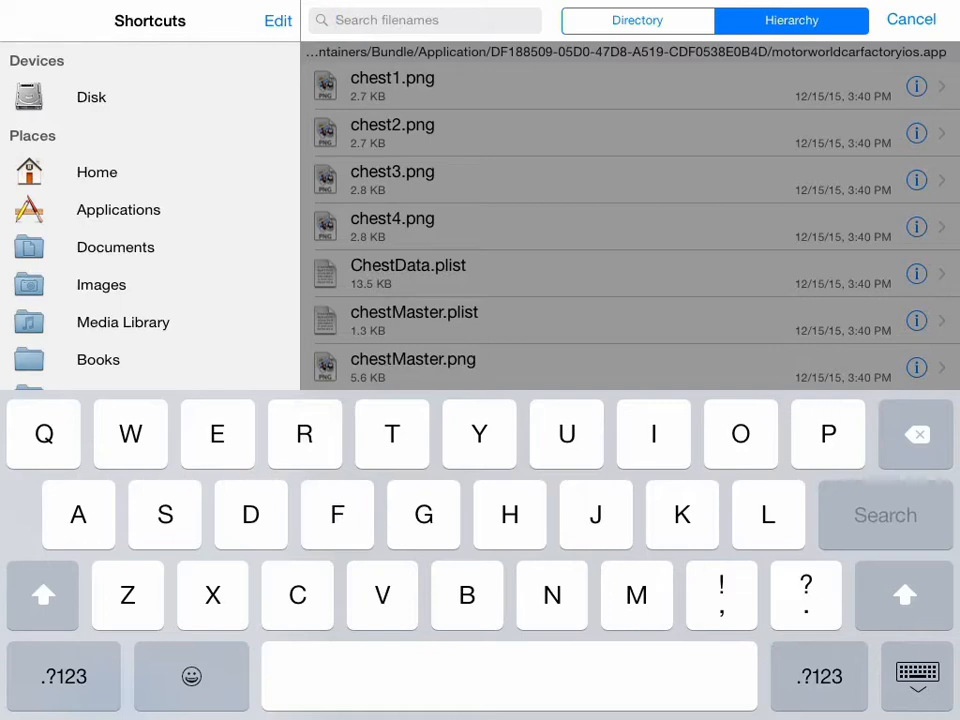
type("m")
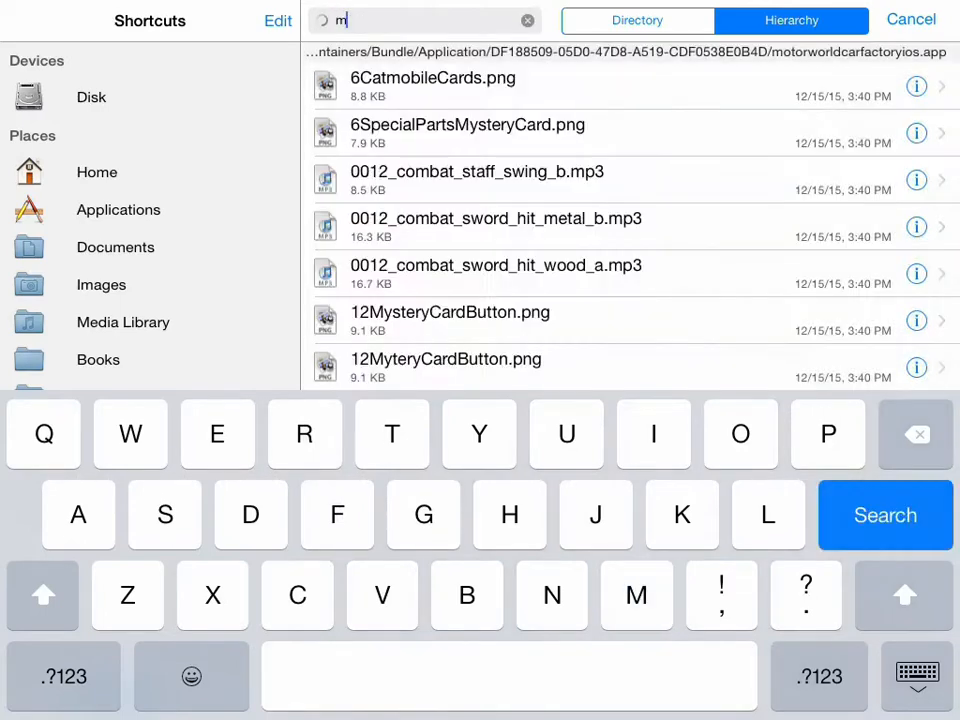
type("y")
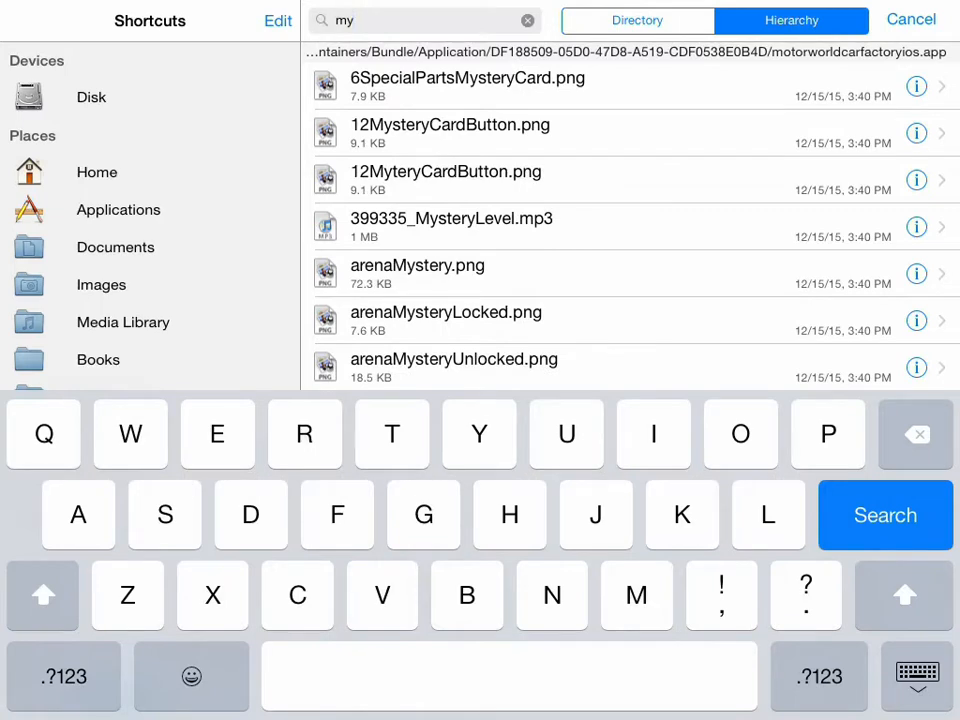
left_click(528, 20)
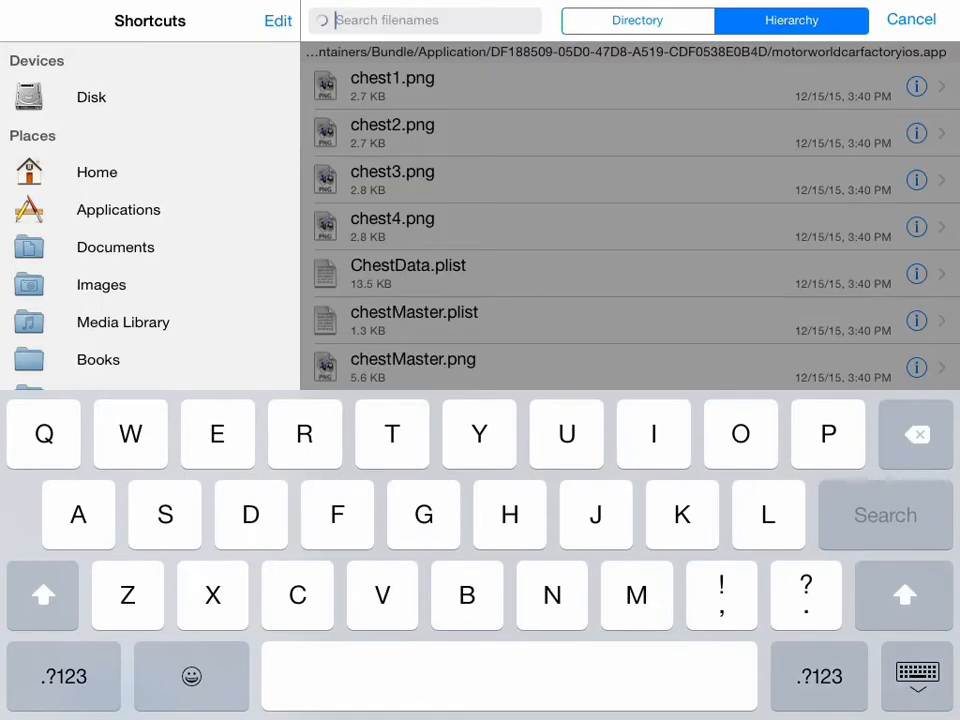
type("cash")
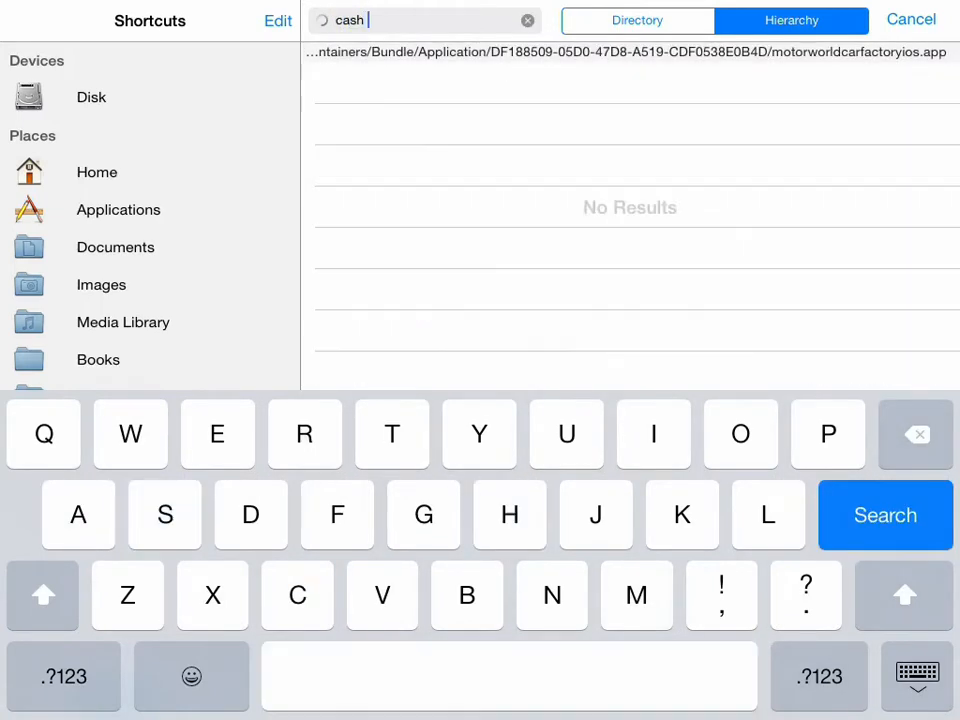
key("Backspace")
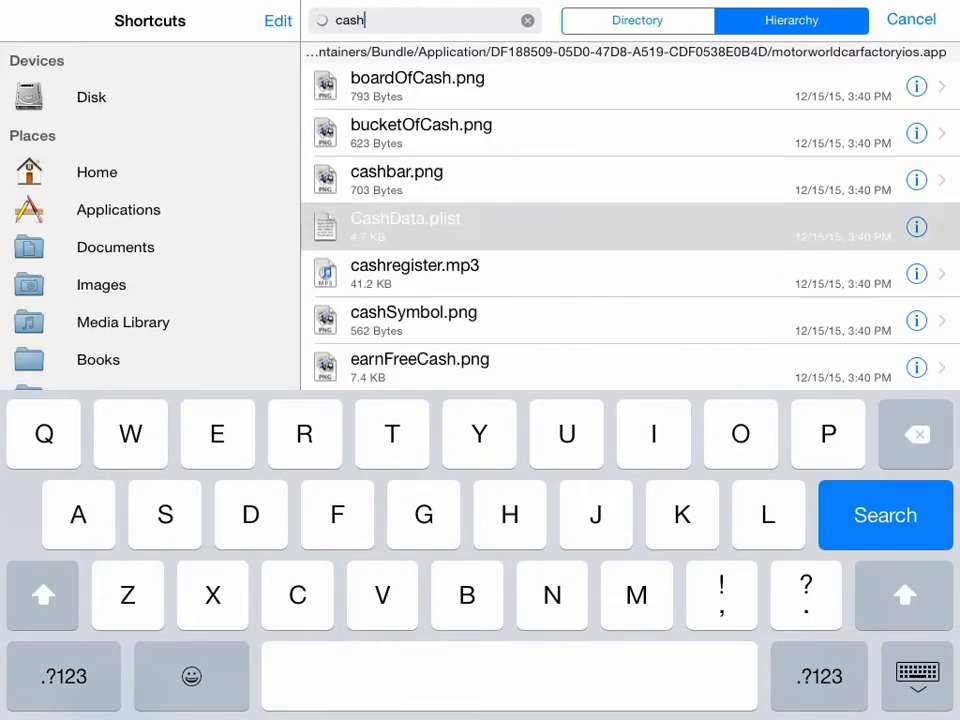
left_click(404, 218)
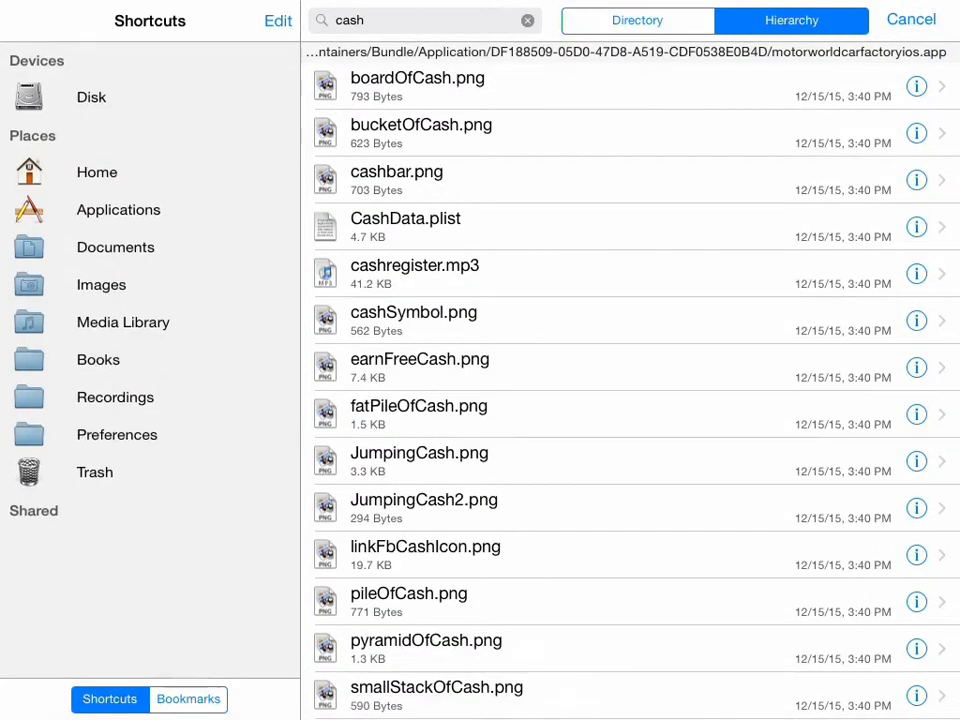
- View CashData.plist as a property list and change the Citadel cash pack Quantity to 99999
left_click(406, 226)
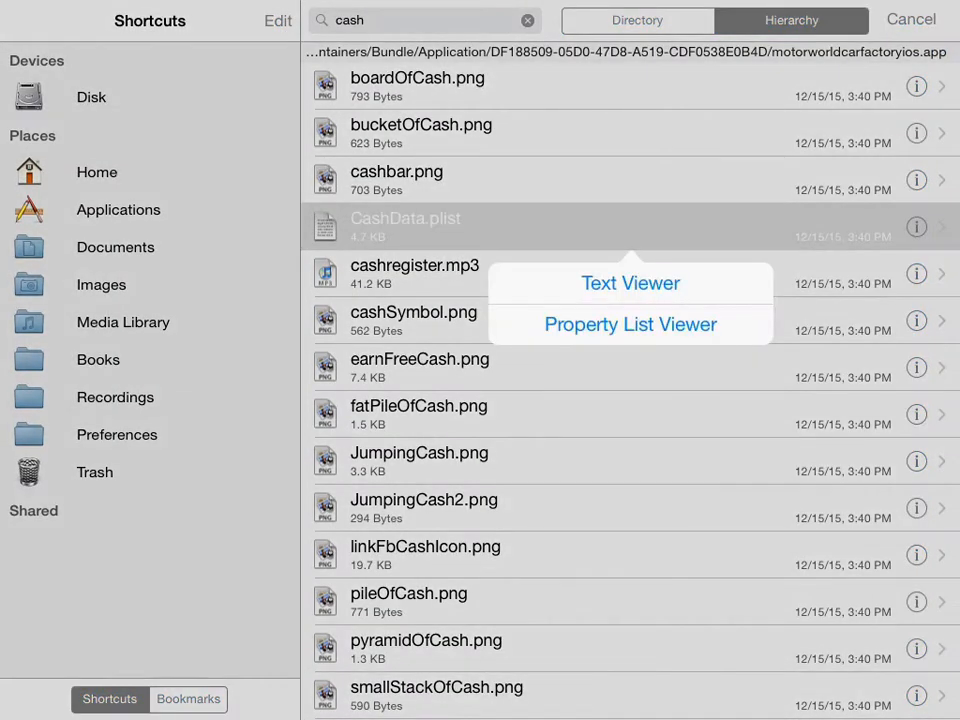
left_click(630, 324)
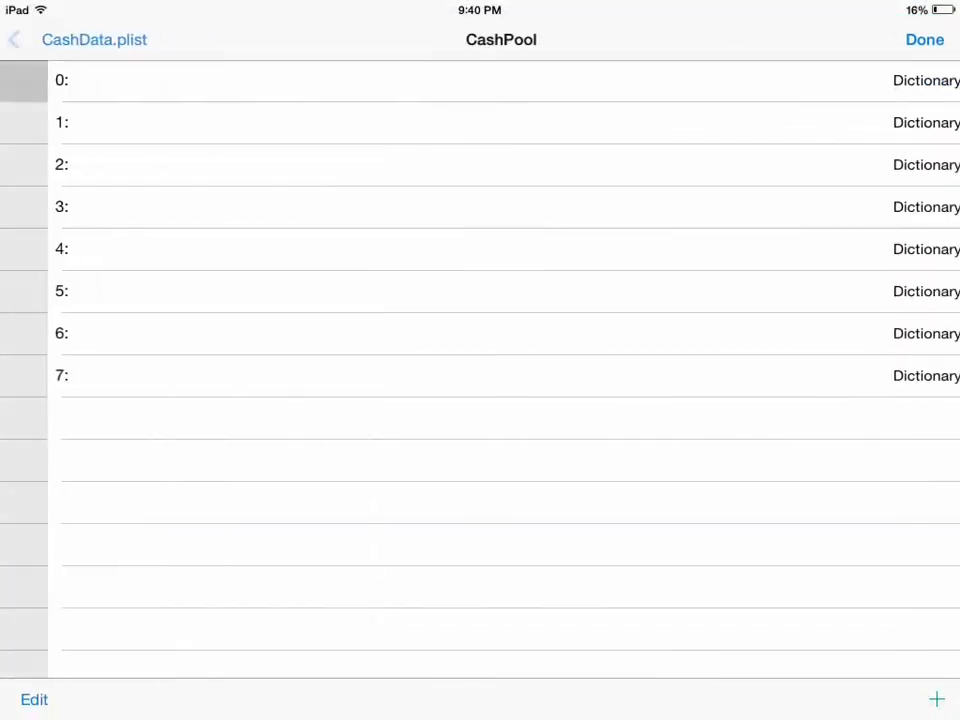
left_click(480, 376)
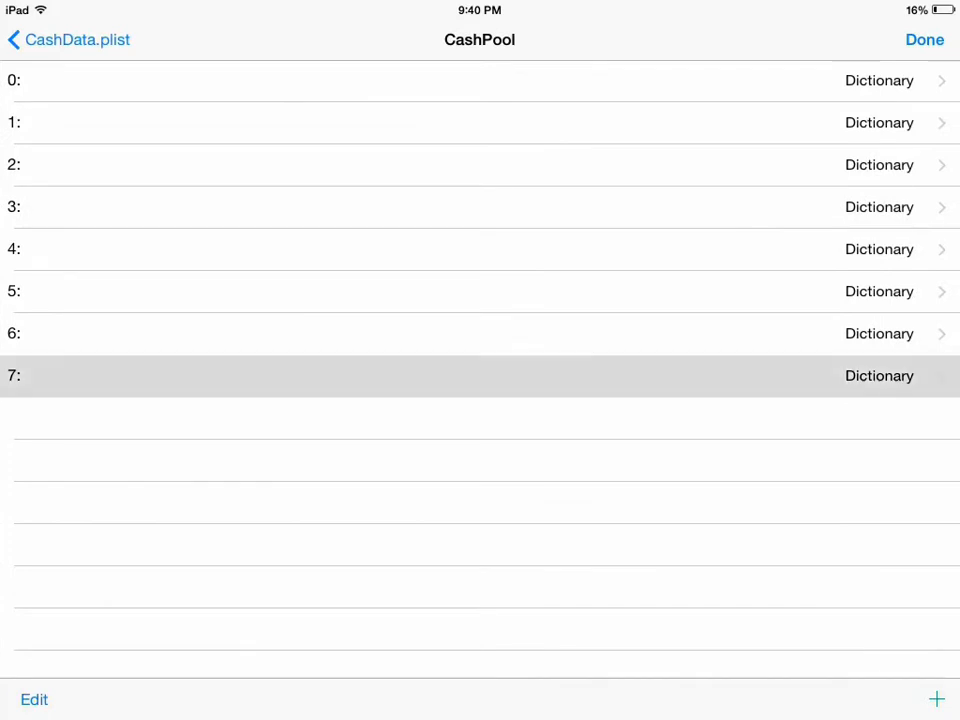
left_click(480, 376)
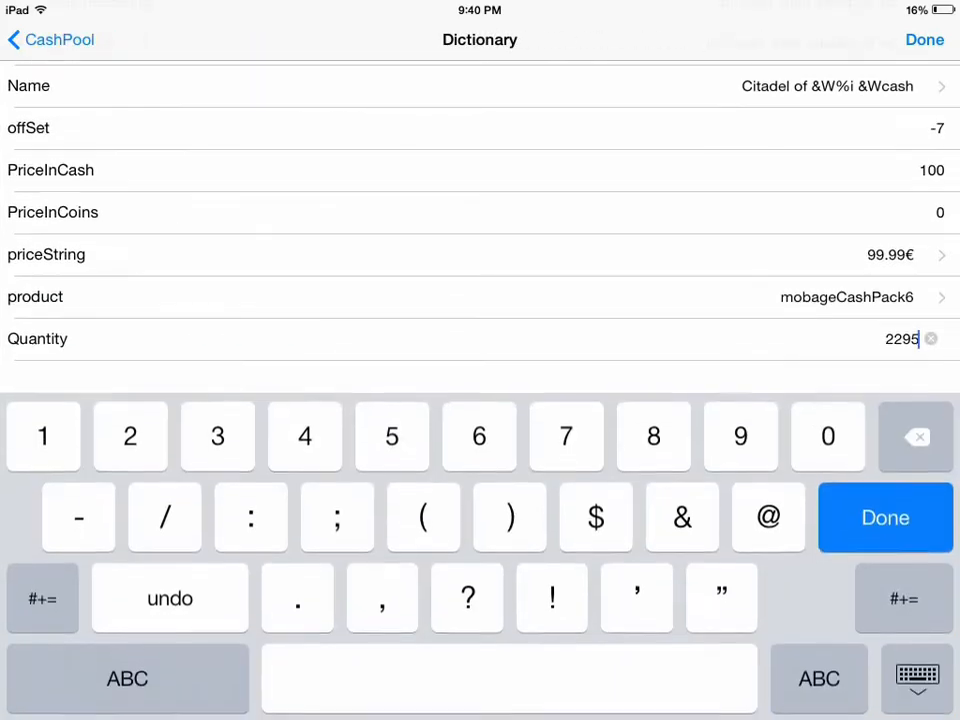
left_click(740, 436)
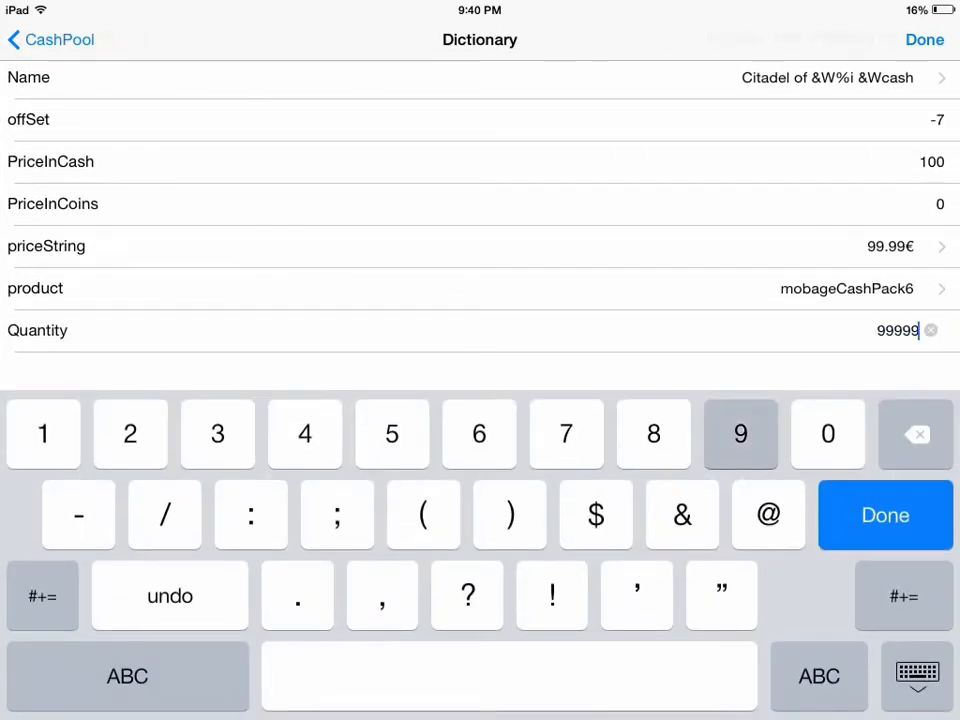
left_click(740, 432)
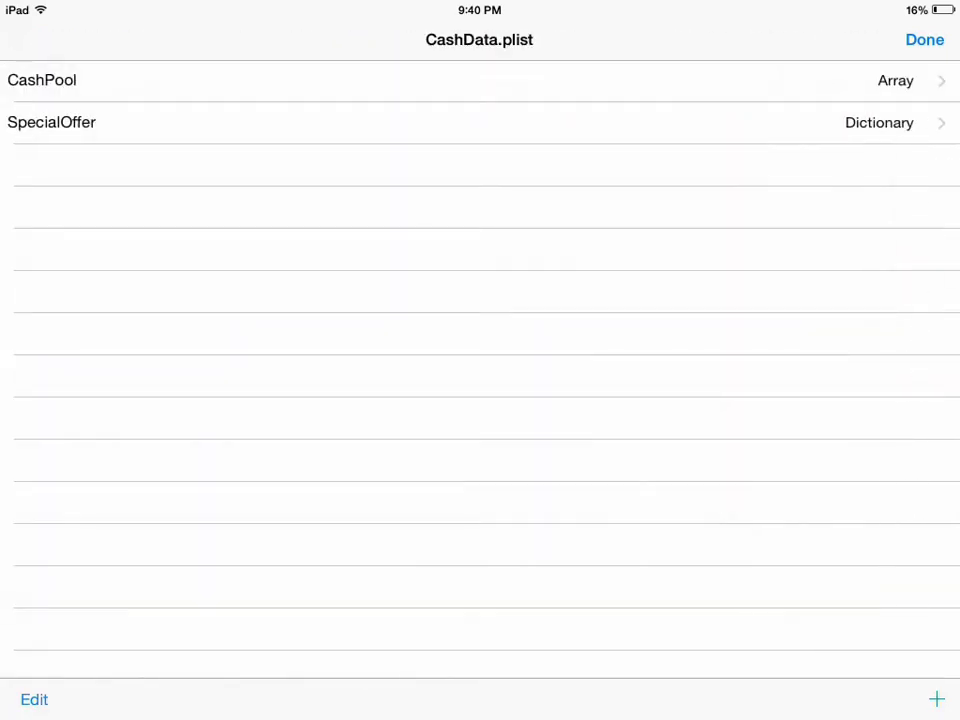
- Search 'mysterycard' and select MysteryCard.plist to bring up its viewer choices
left_click(924, 40)
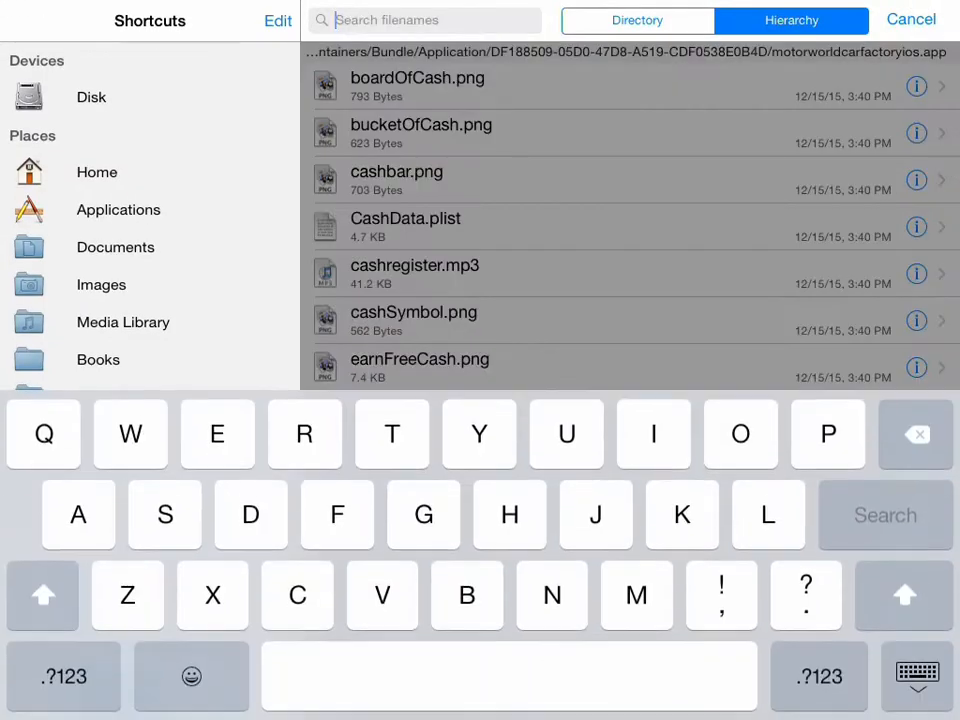
type("m")
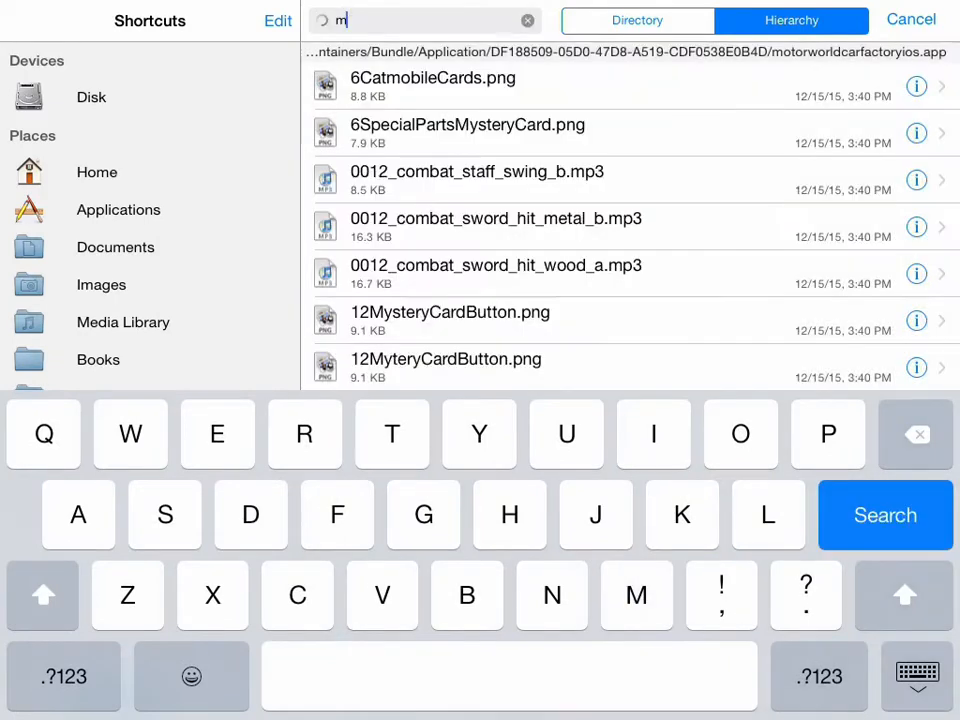
type("ys")
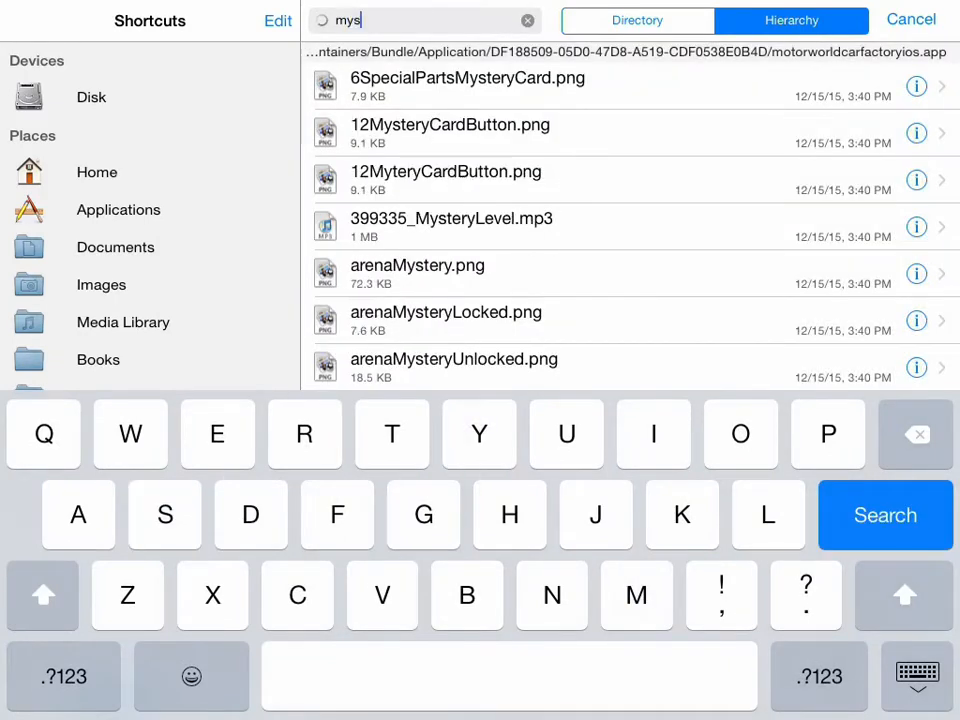
type("teryc")
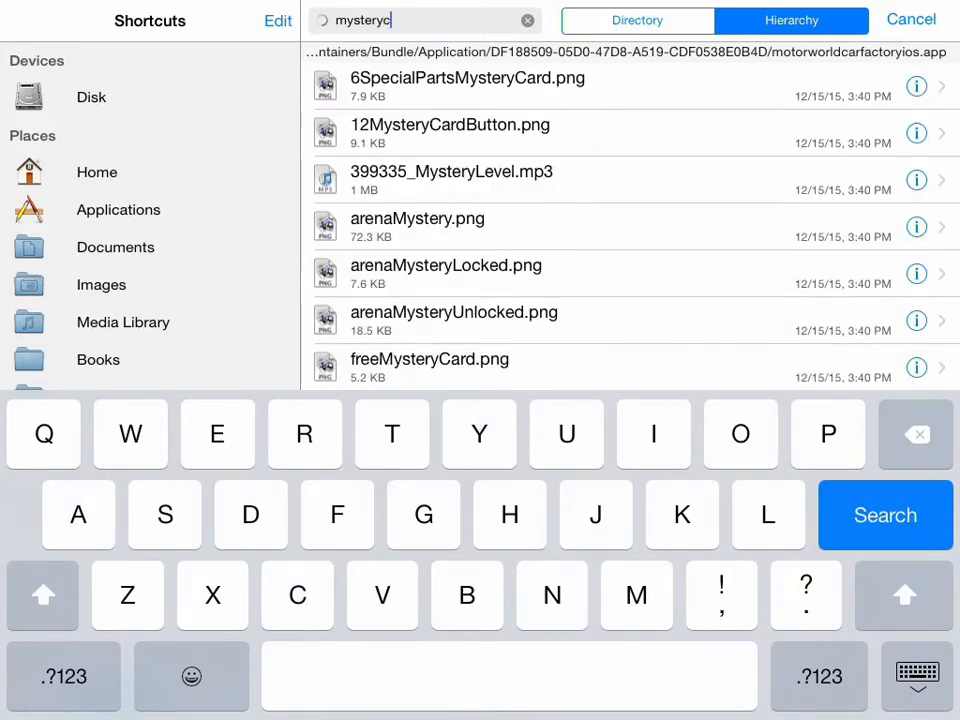
type("ard")
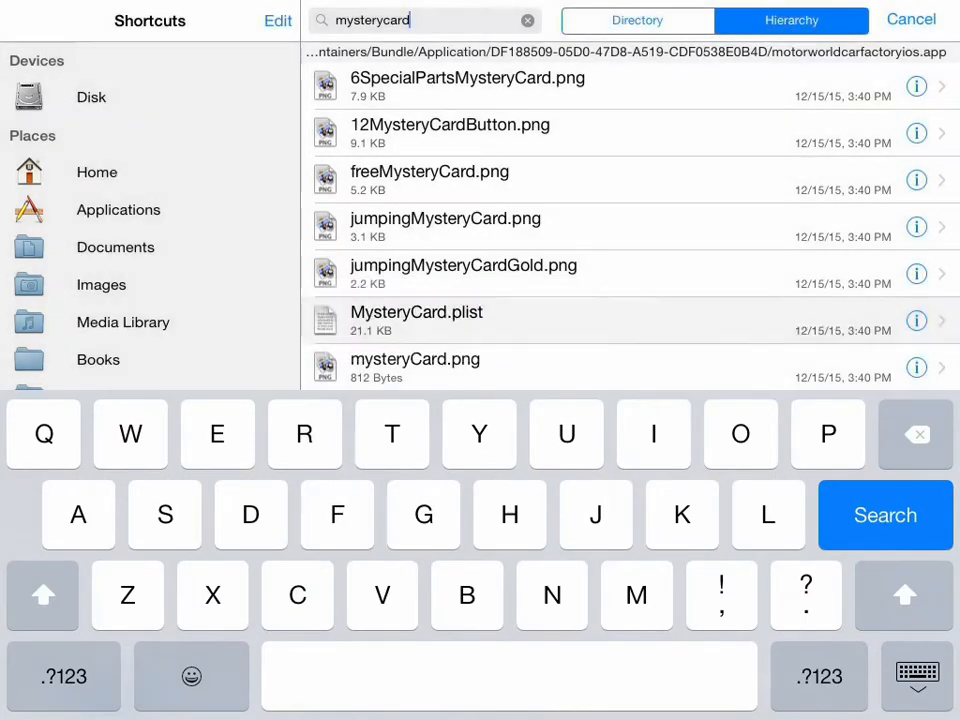
left_click(416, 312)
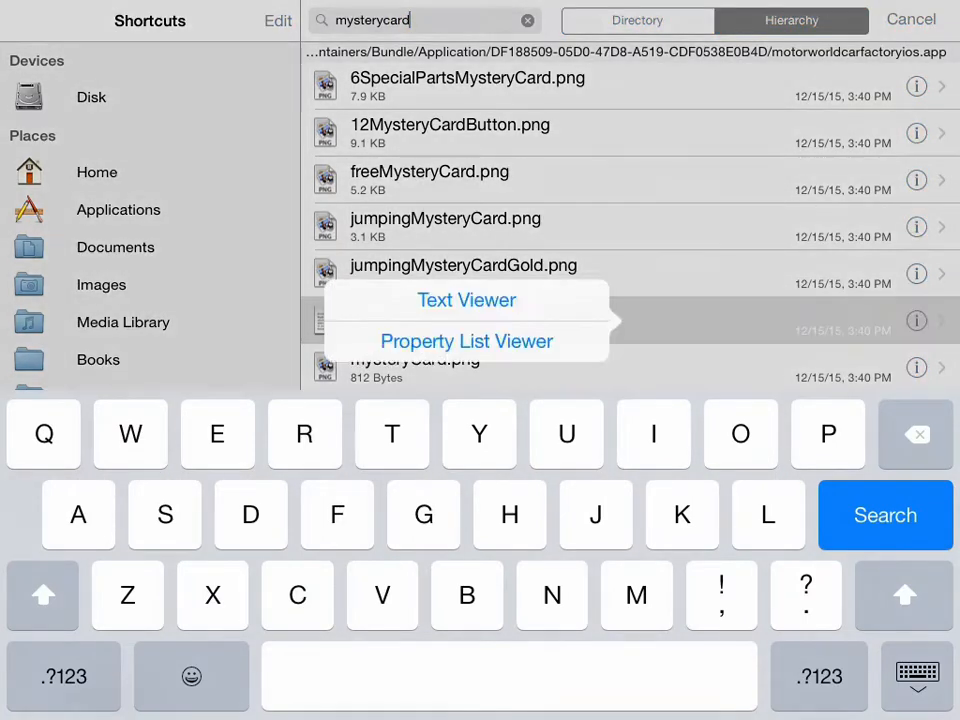
- View MysteryCard.plist as a property list and set the CardPool freeCash card Value to 9999999
left_click(466, 340)
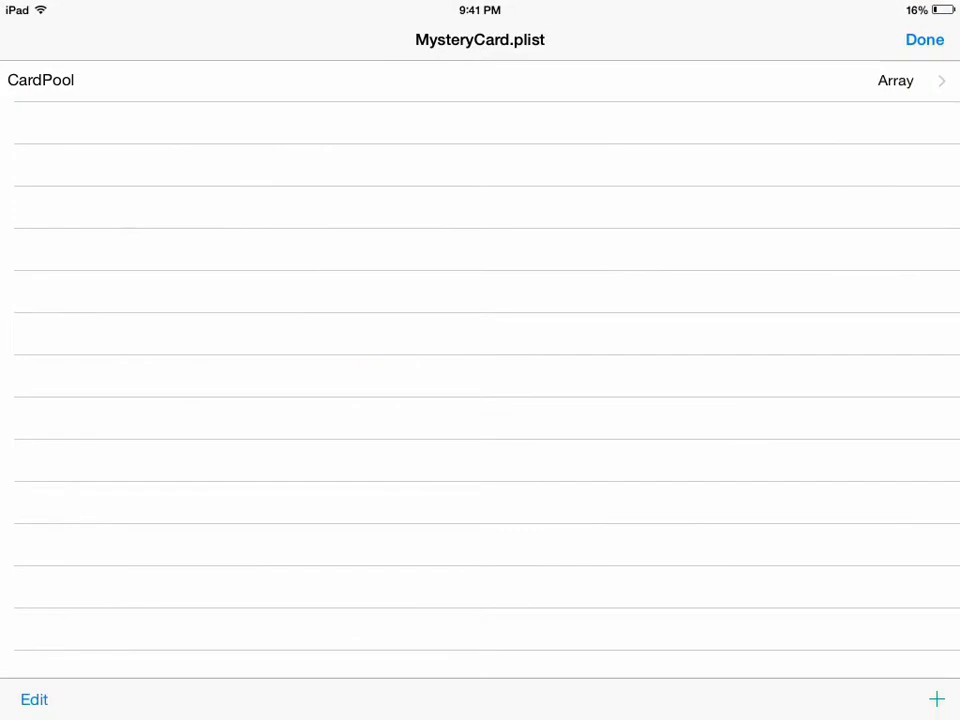
left_click(480, 80)
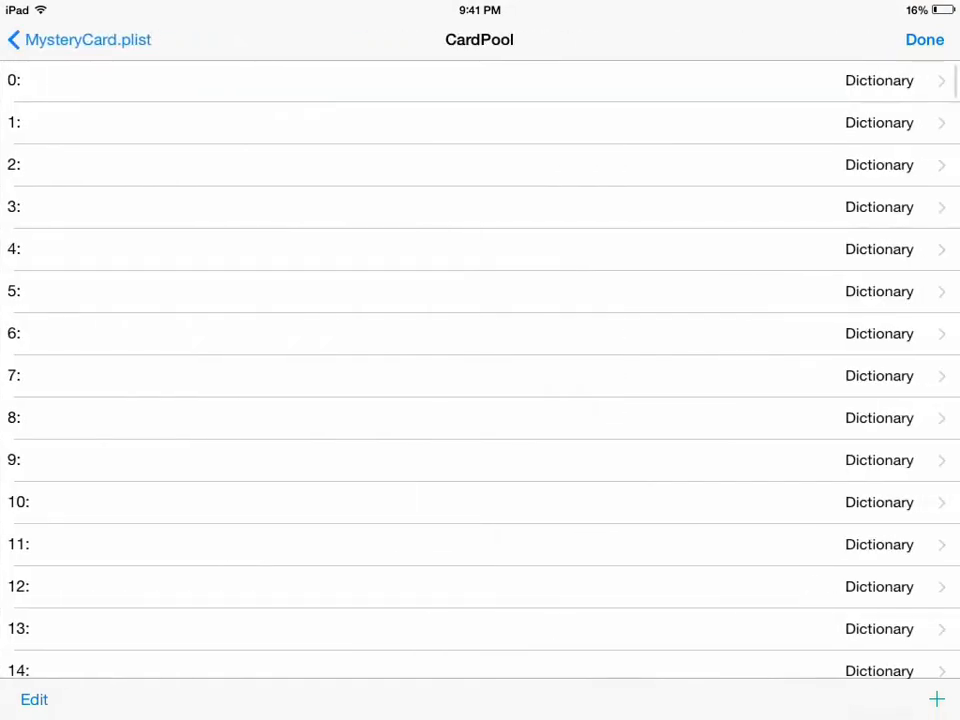
left_click(480, 80)
type("99")
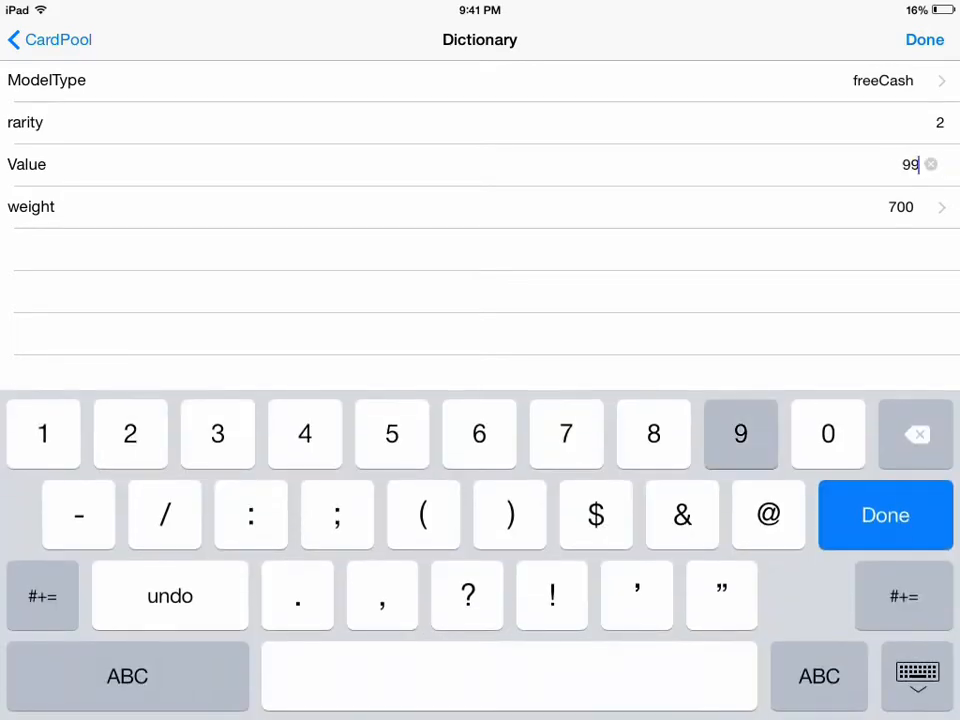
left_click(740, 432)
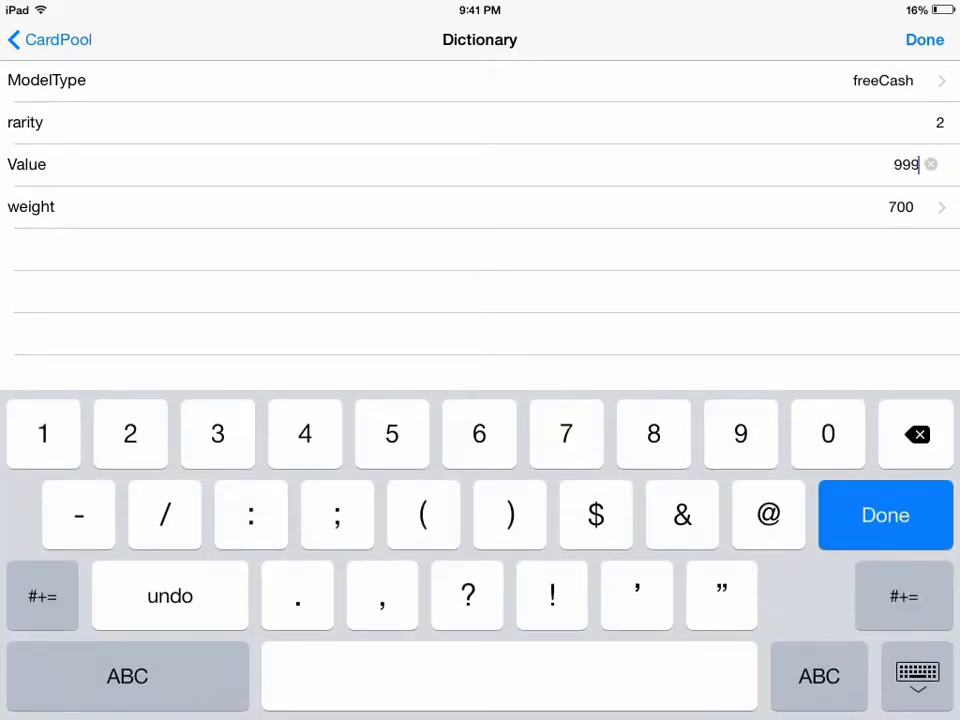
left_click(914, 432)
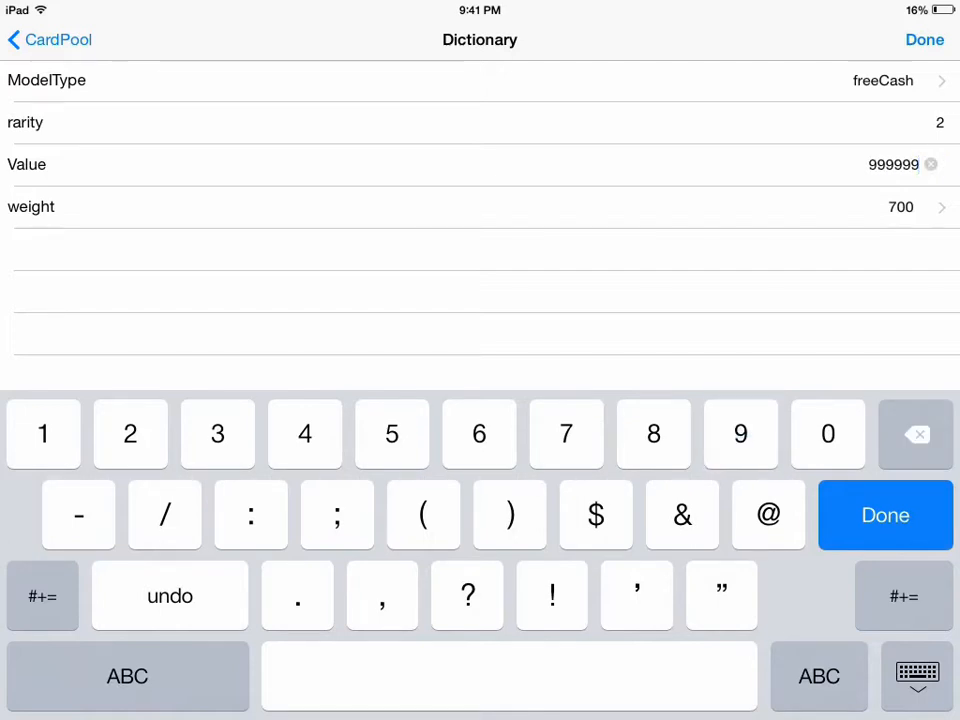
type("9")
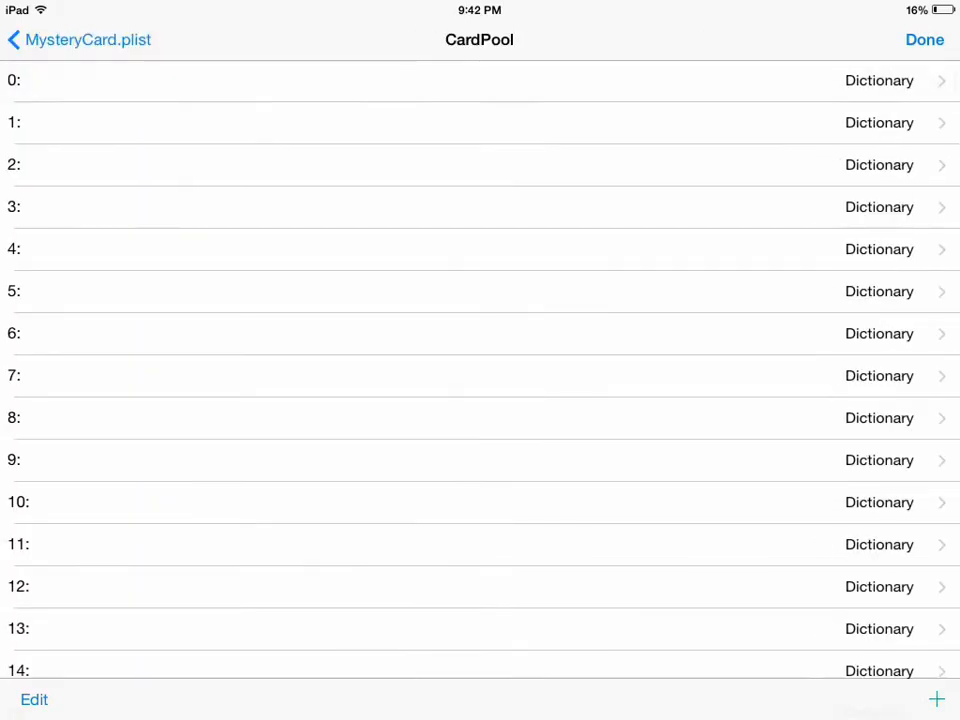
- Give the freeCash card weight 300 and rarity 1
left_click(478, 80)
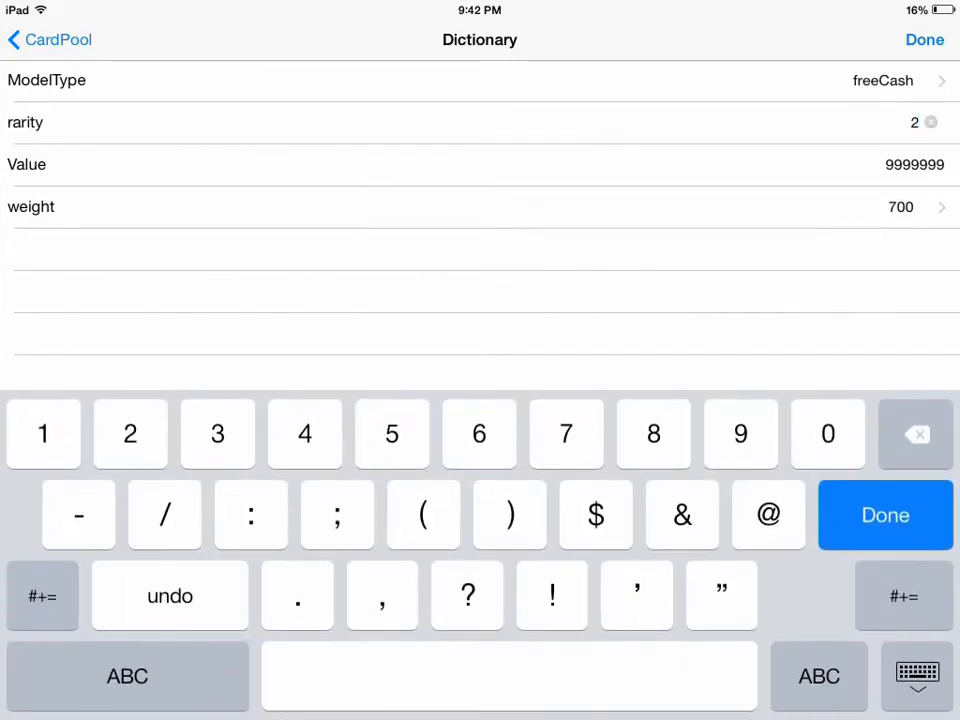
left_click(44, 432)
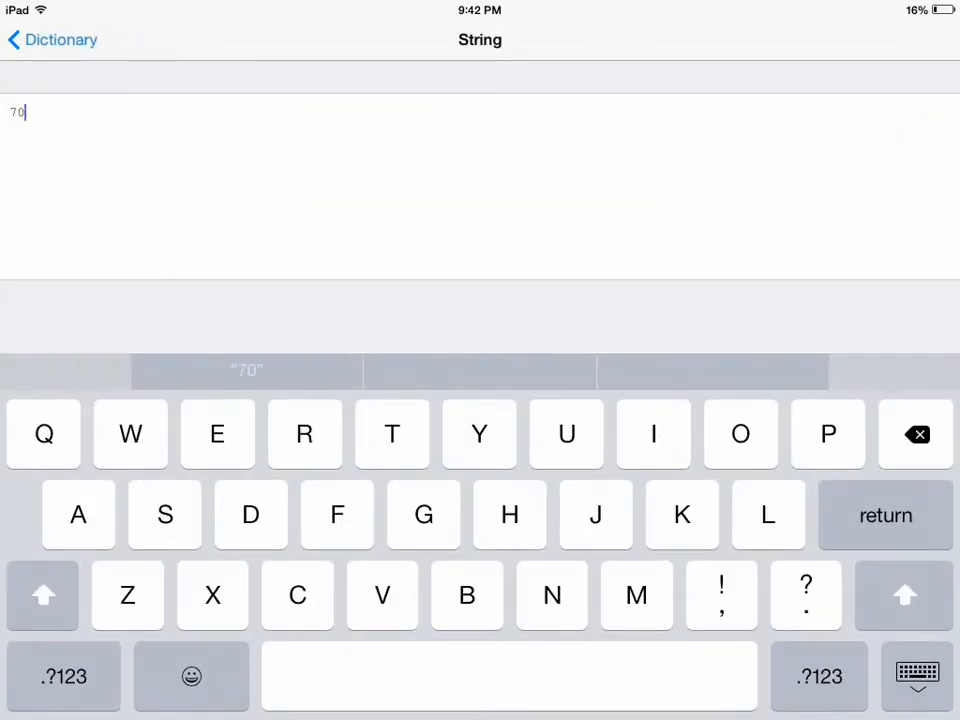
left_click(64, 676)
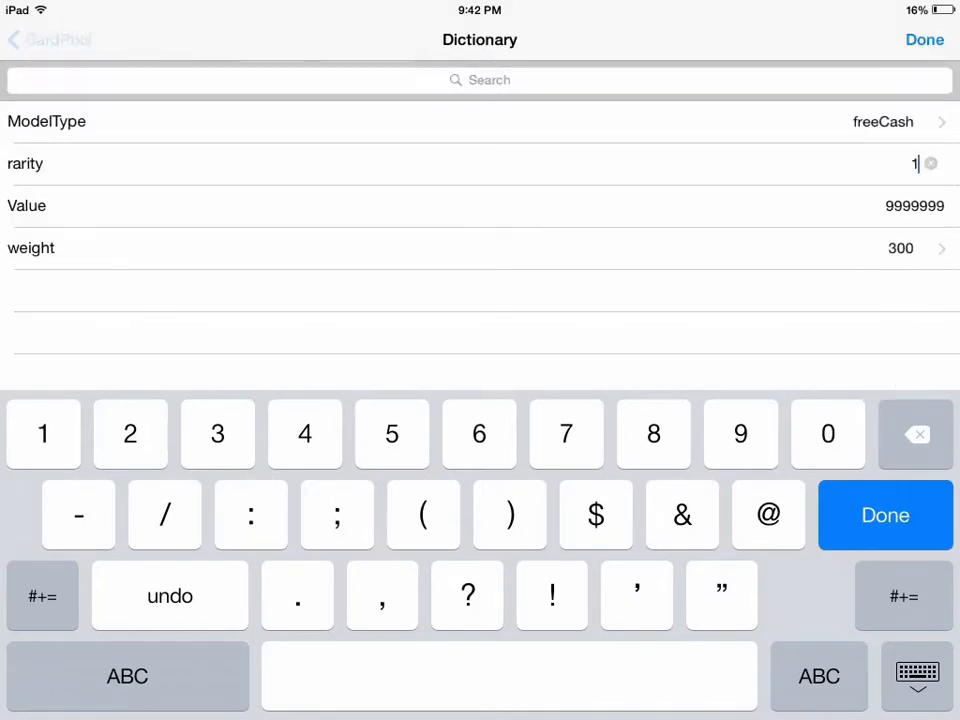
left_click(884, 516)
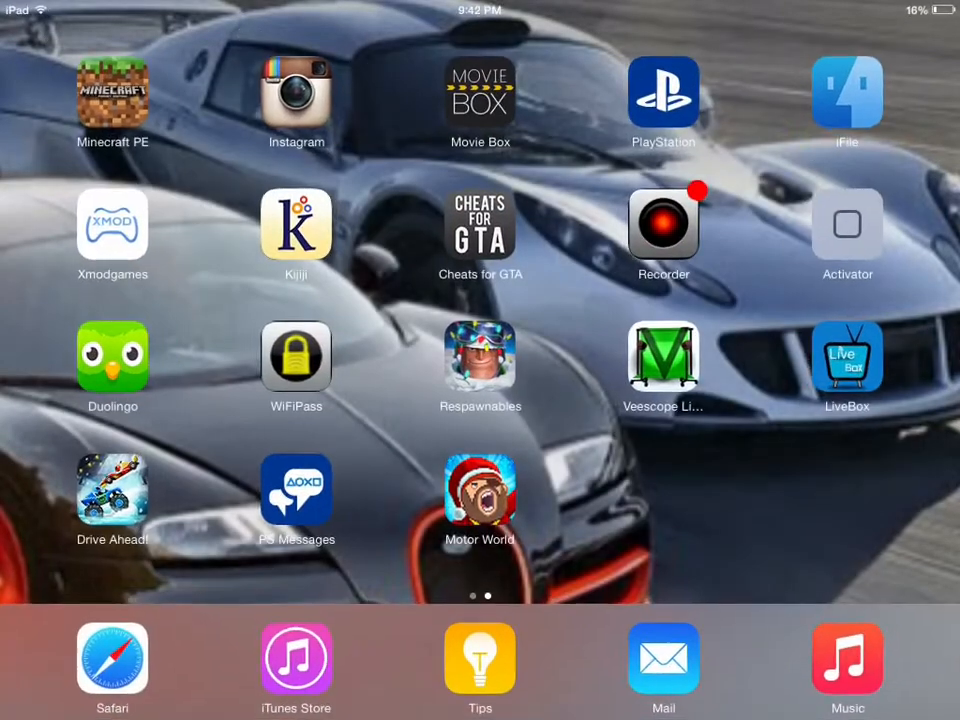
- Launch Motor World, finish the car-selling tutorial, accept the level 2 rewards and the action menu unlock
left_click(480, 490)
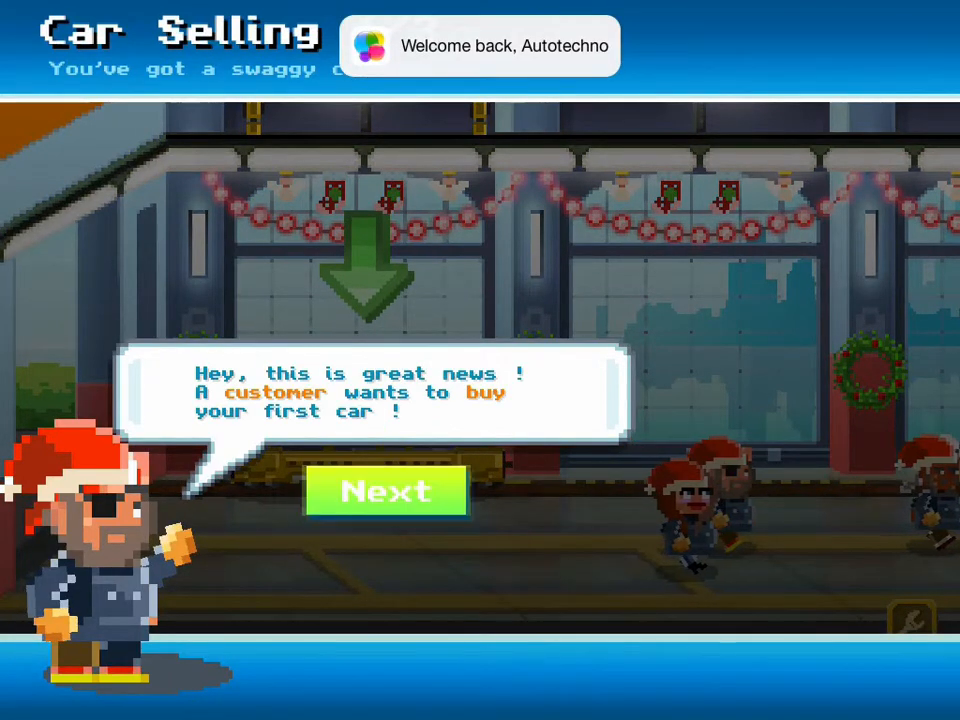
left_click(386, 492)
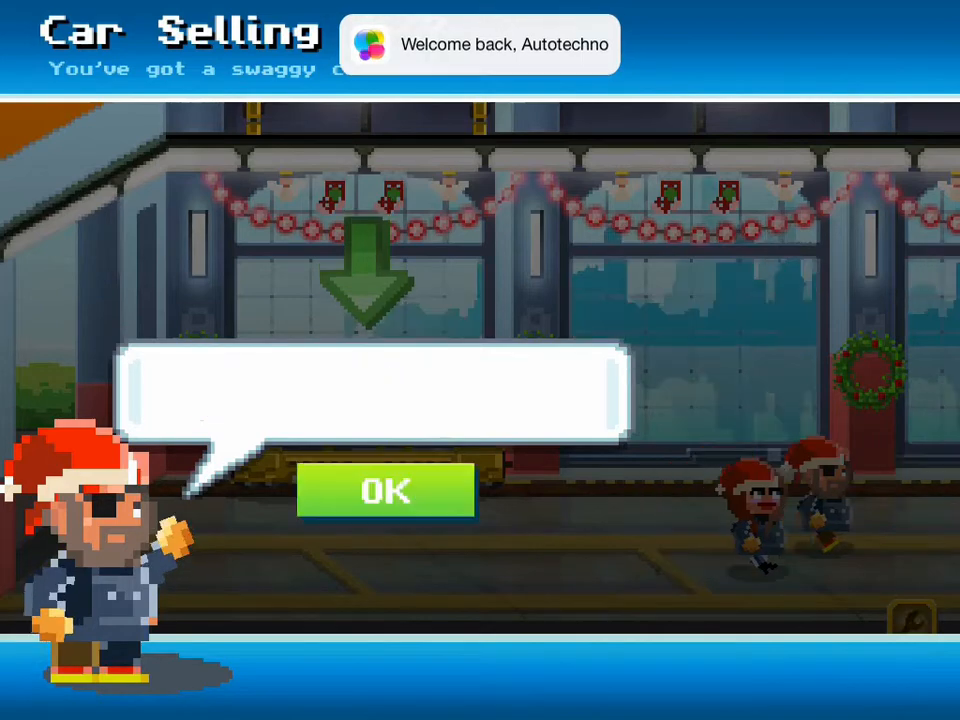
left_click(386, 492)
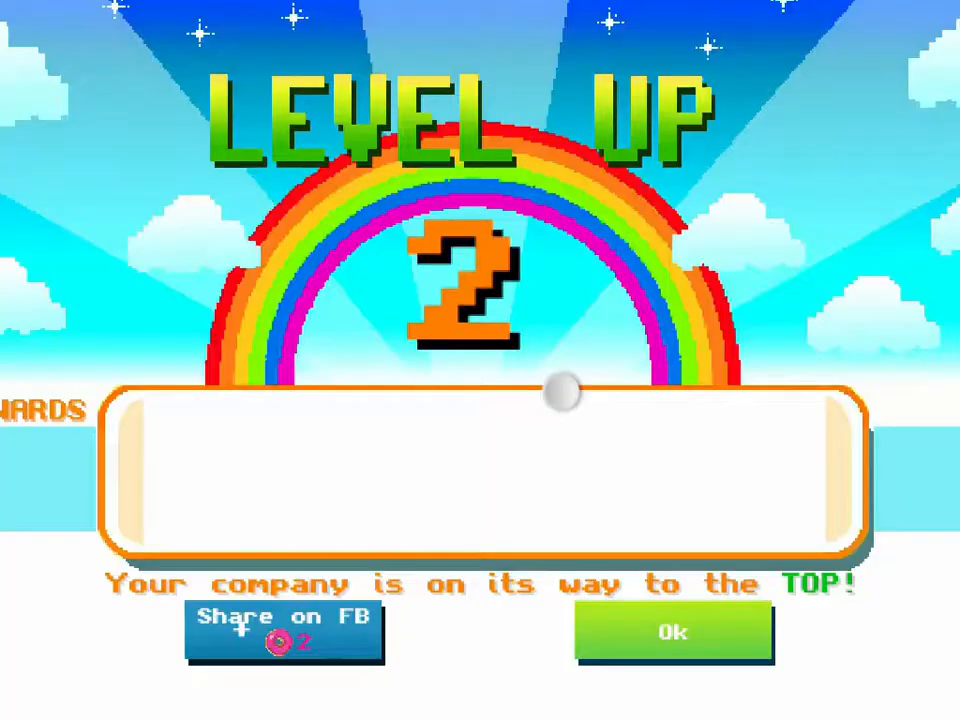
left_click(672, 632)
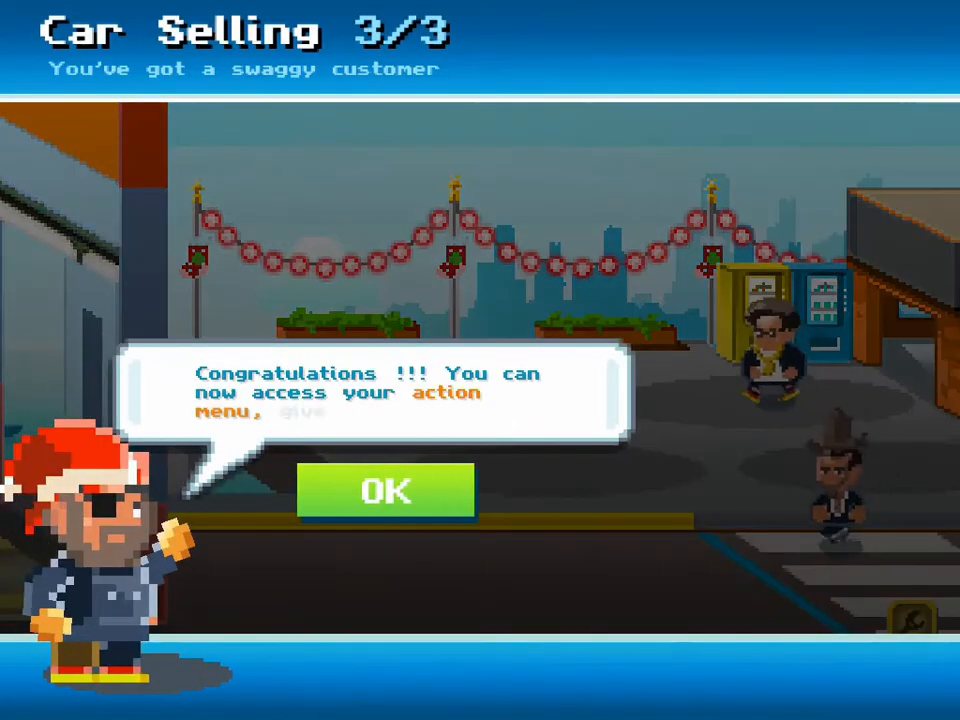
left_click(386, 492)
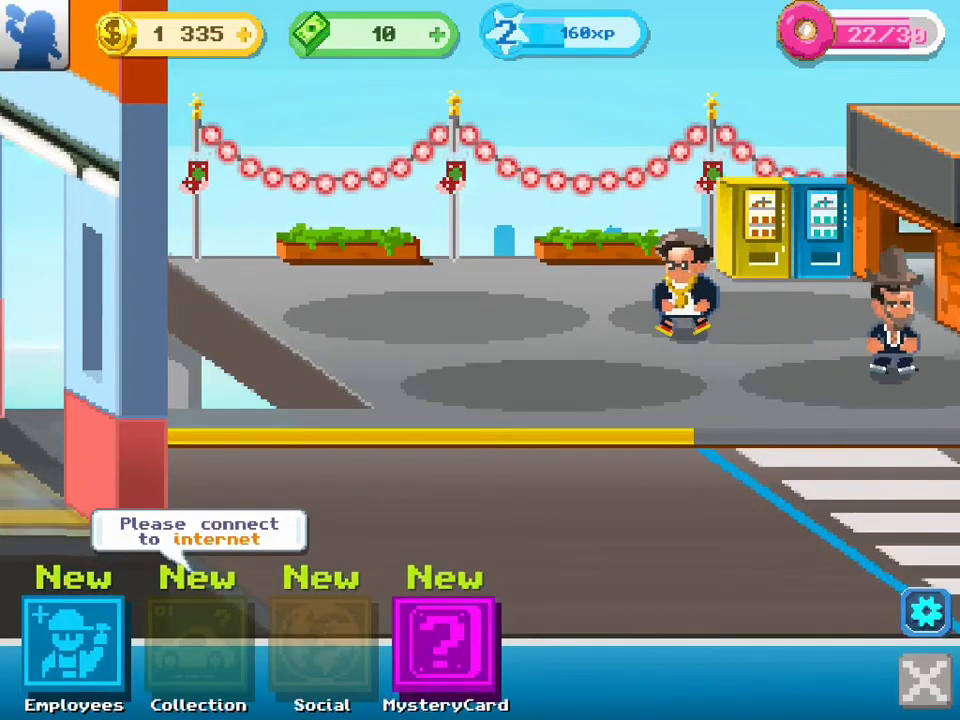
- Enter the MysteryCard section and complete the mystery card introduction
left_click(444, 650)
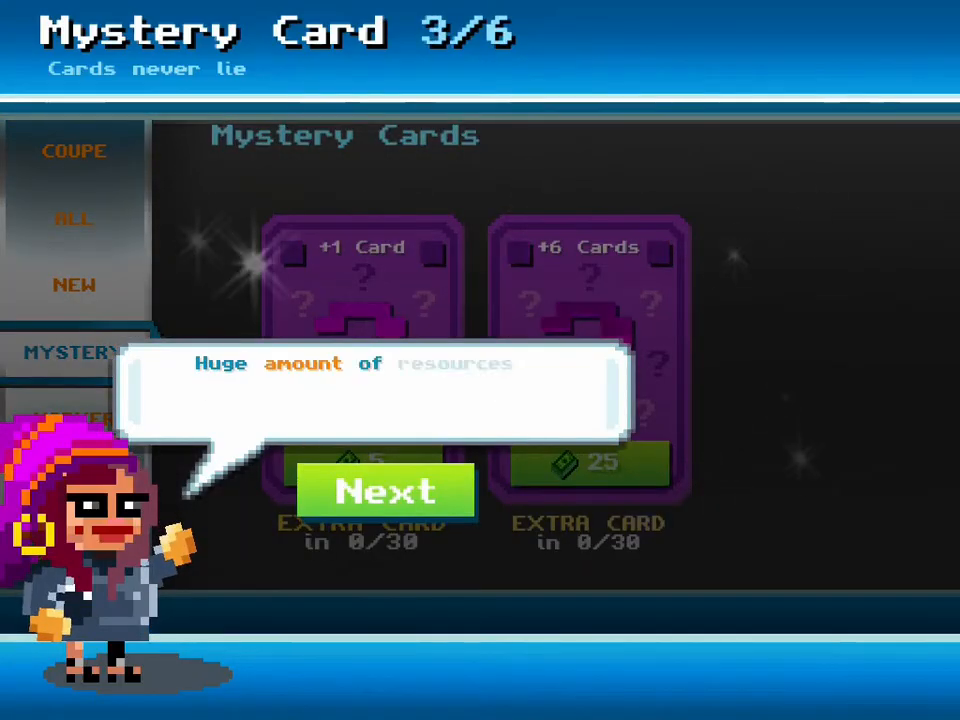
left_click(384, 492)
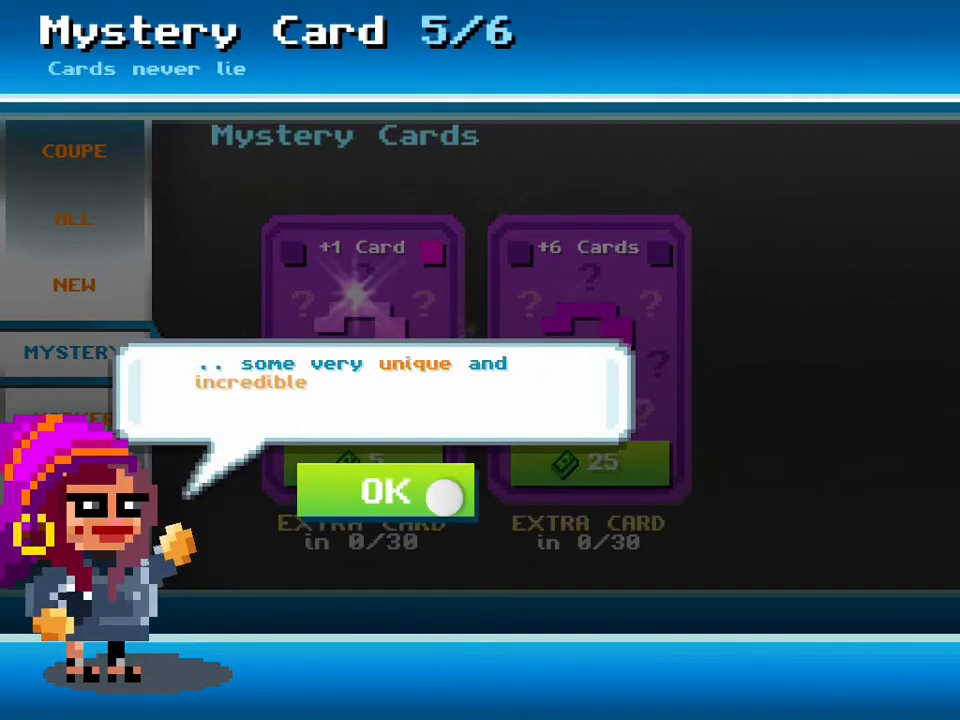
left_click(384, 492)
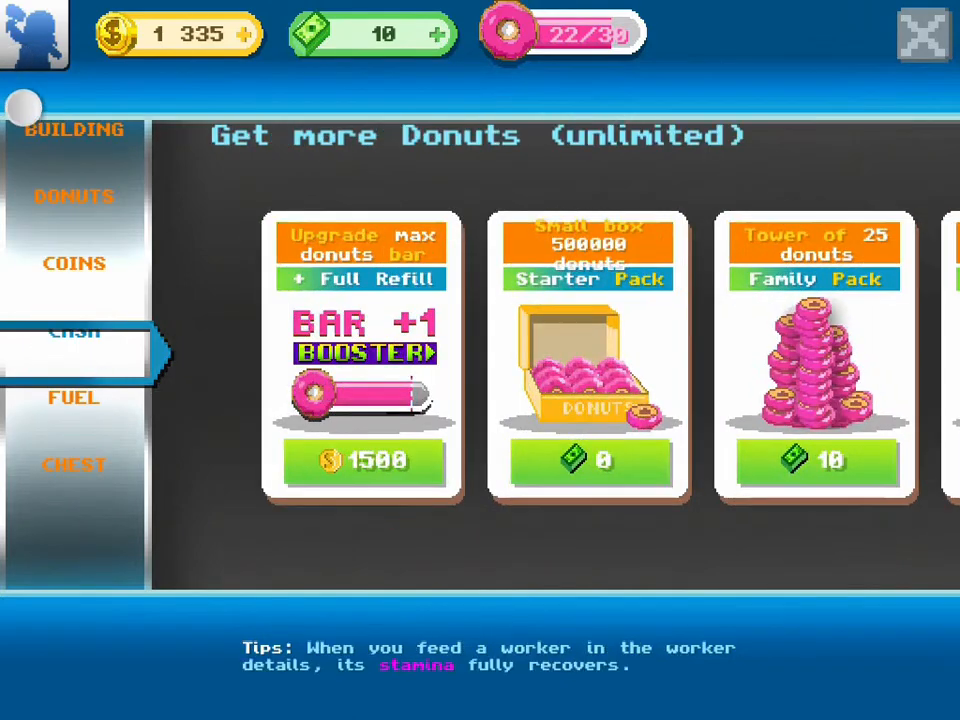
- Browse the shop's coin offers and advance the fuel and treasure chest tutorials
left_click(74, 352)
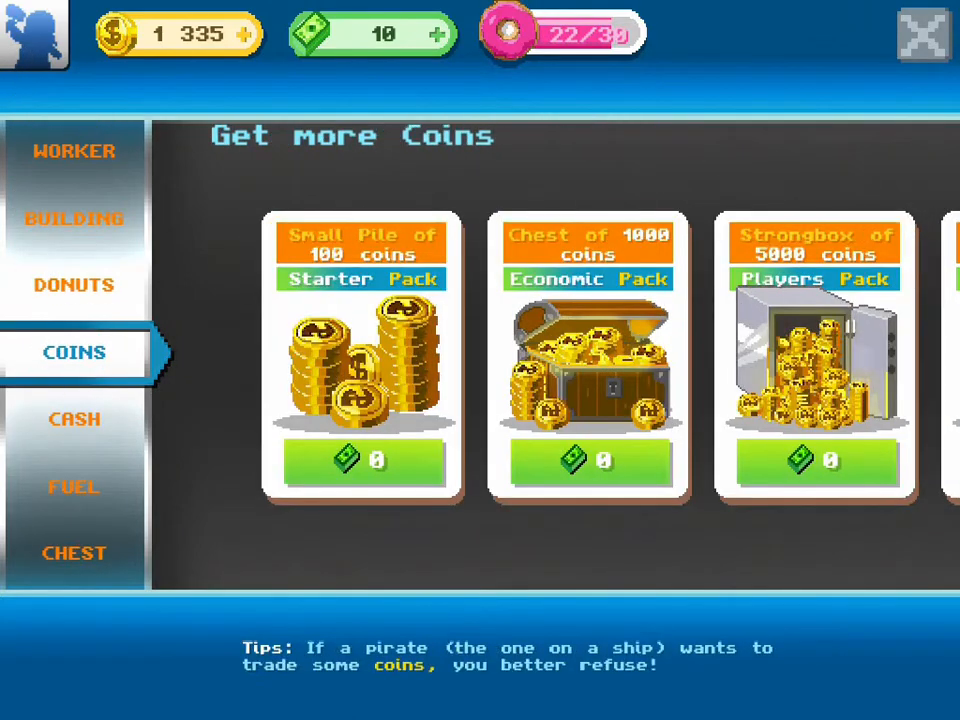
scroll("left", 3)
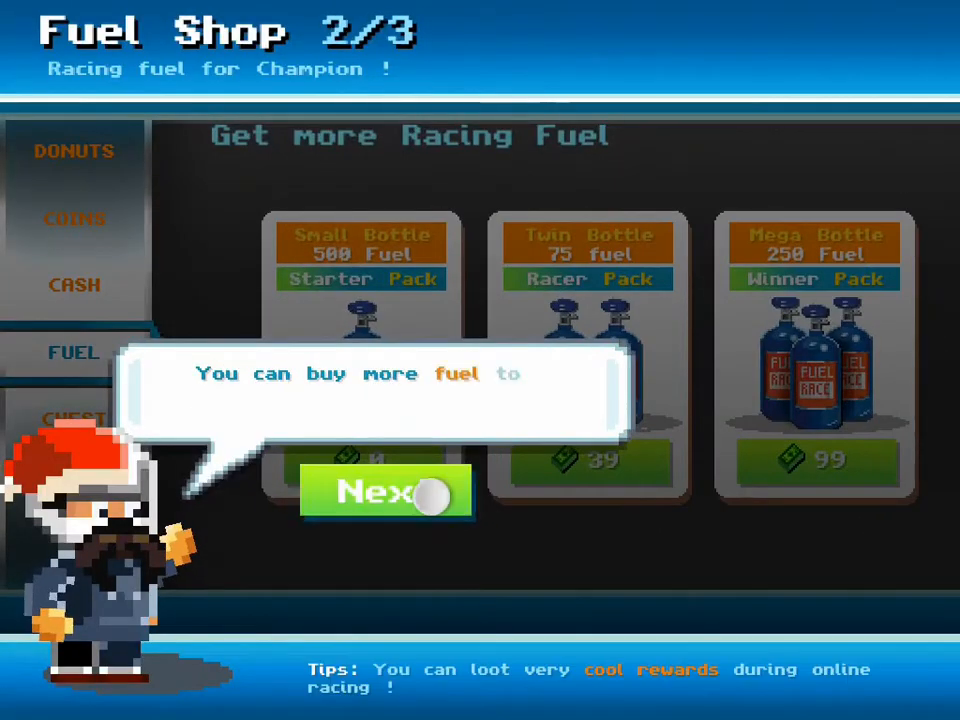
left_click(386, 492)
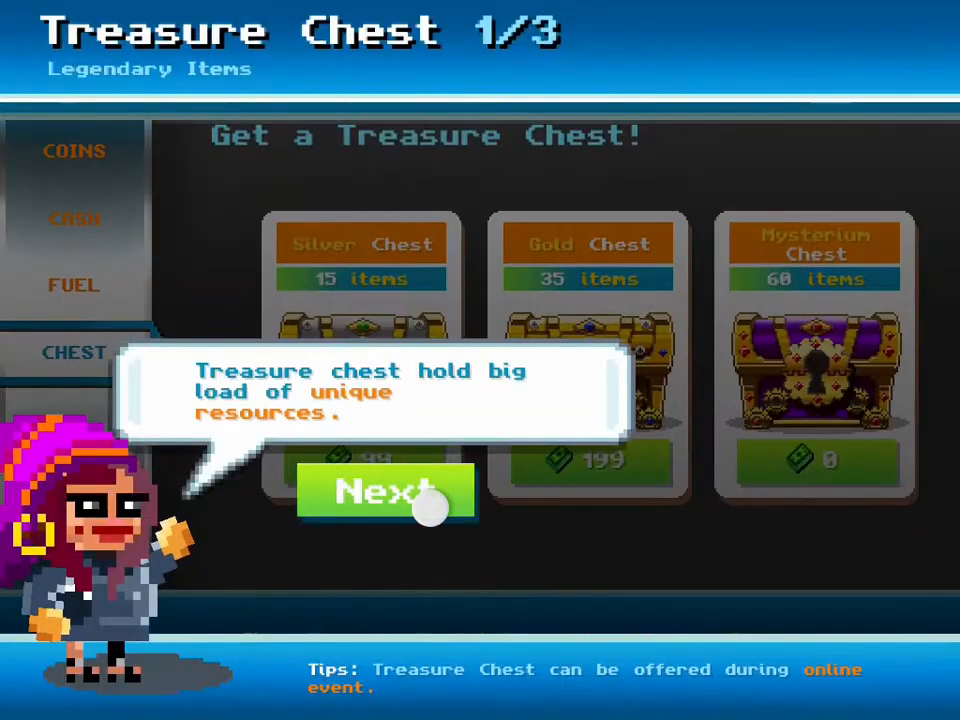
left_click(386, 492)
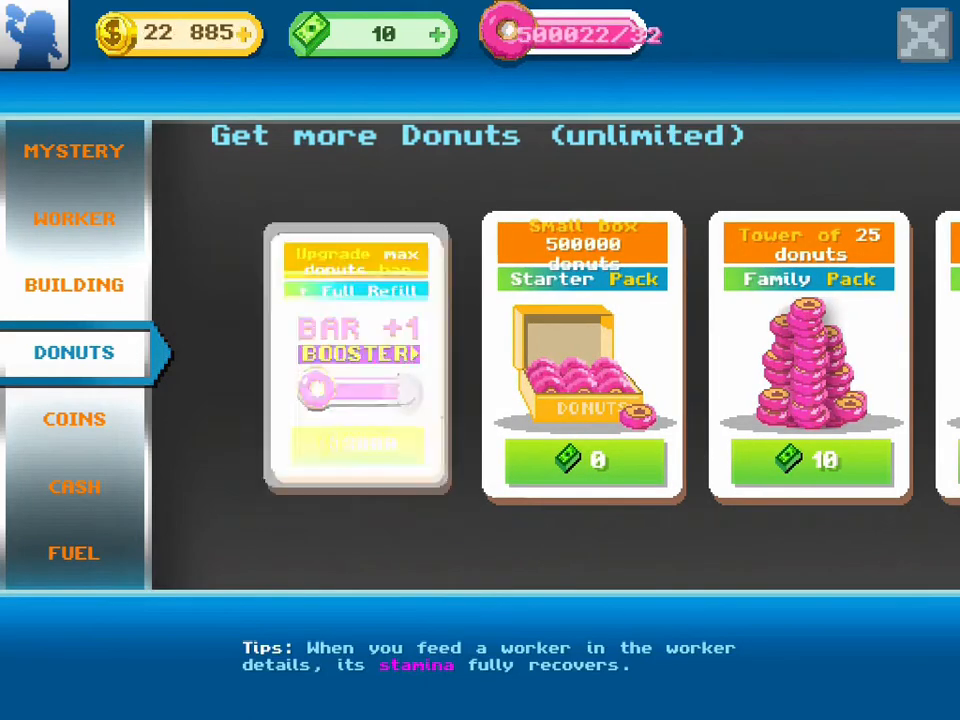
- Check the building offers, then close the shop and return to the factory floor
left_click(356, 444)
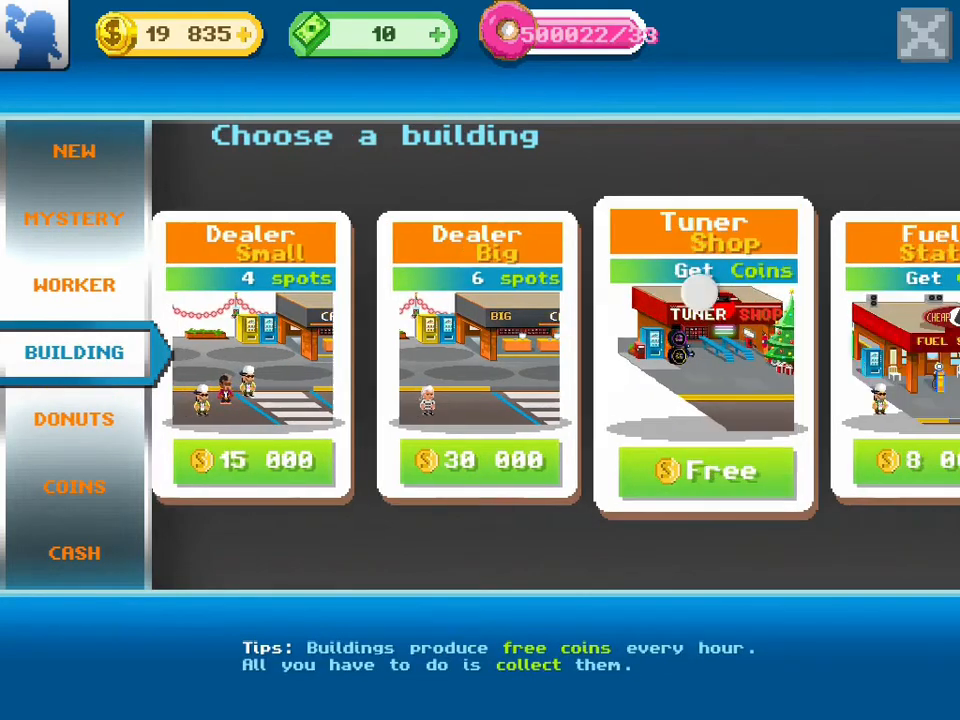
left_click(704, 472)
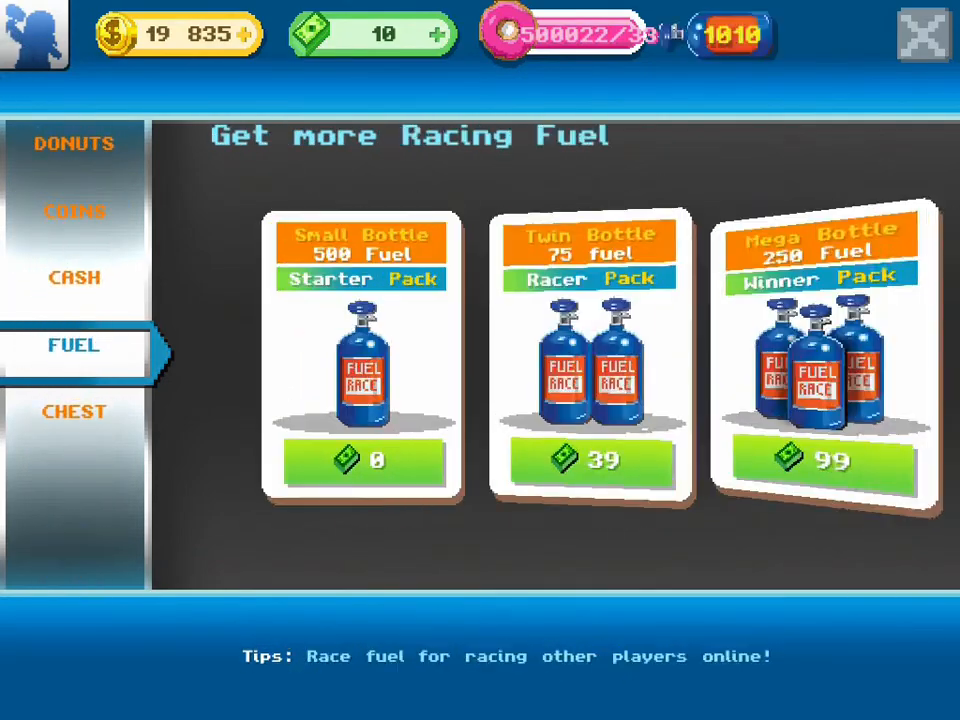
left_click(72, 412)
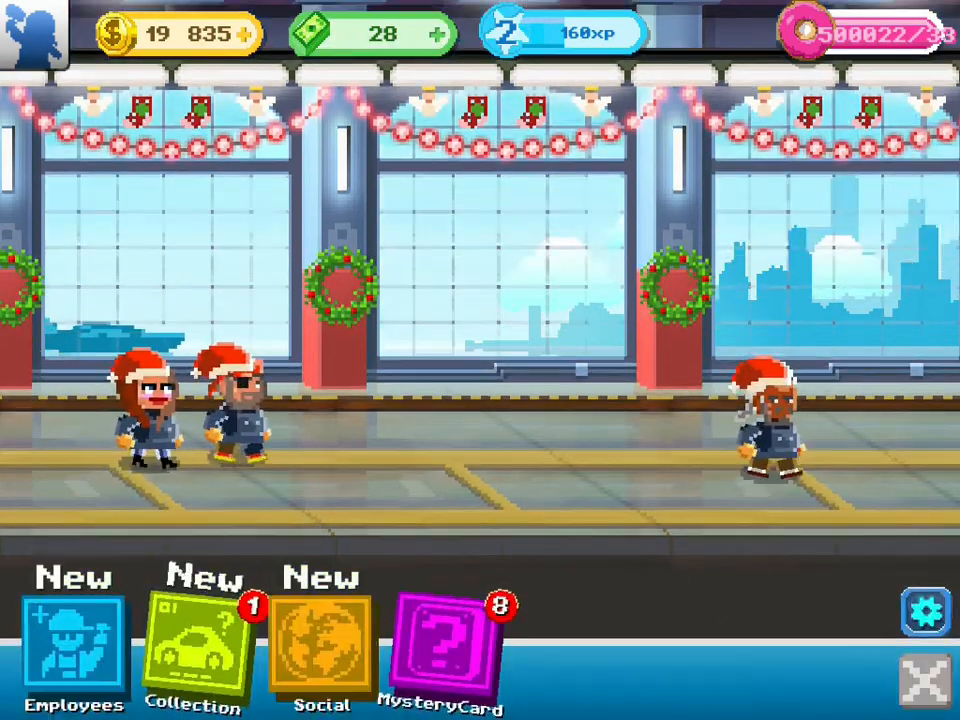
- Reveal the waiting mystery cards and collect all their rewards
left_click(438, 650)
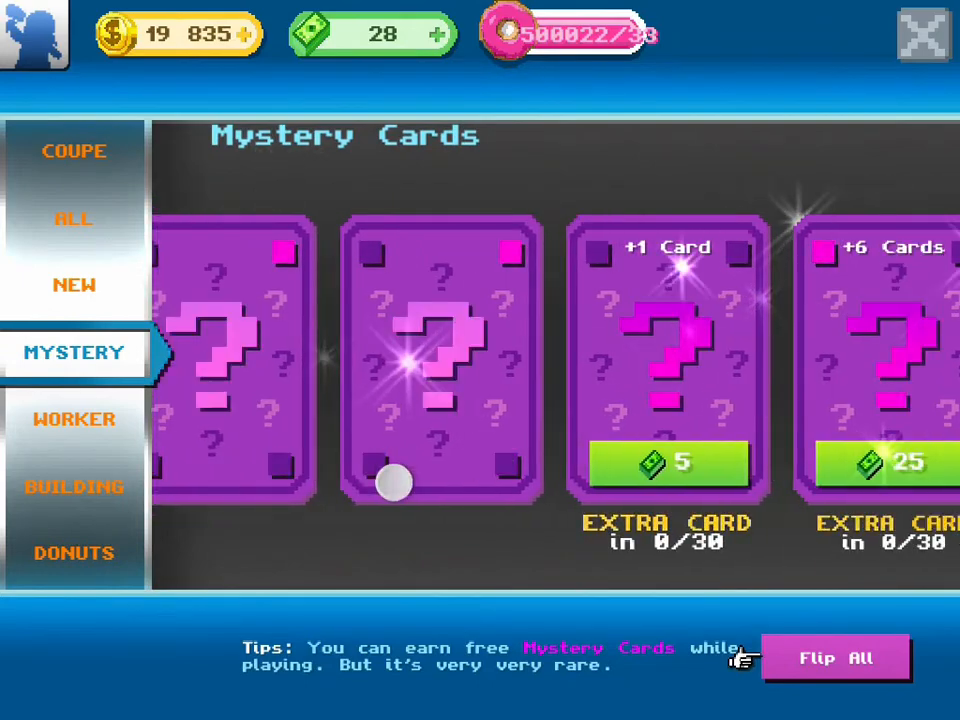
left_click(836, 658)
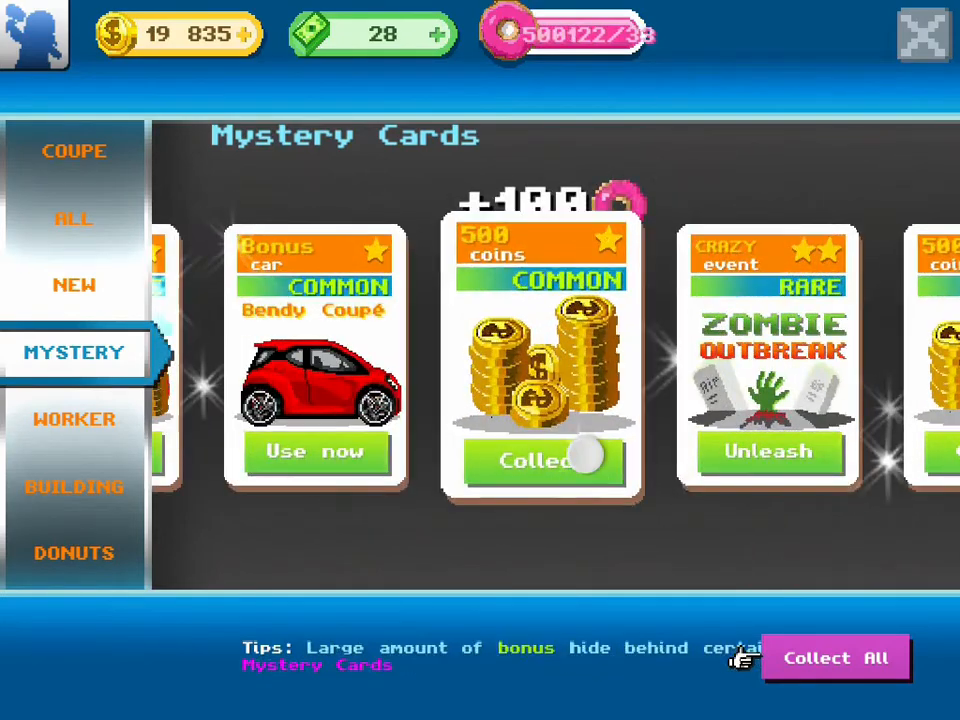
left_click(768, 452)
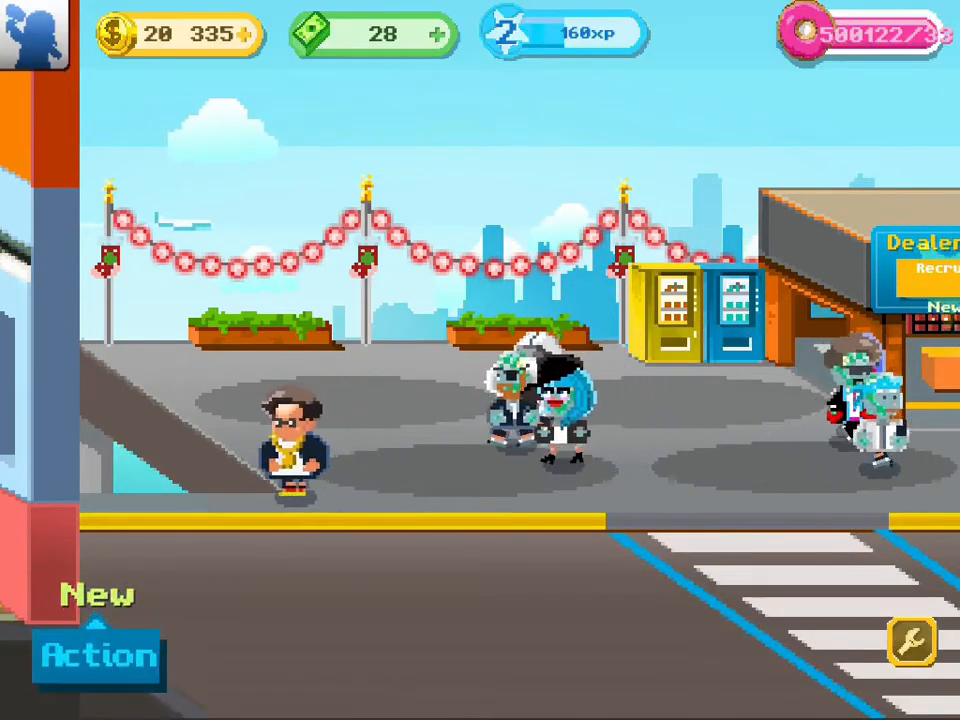
left_click(96, 656)
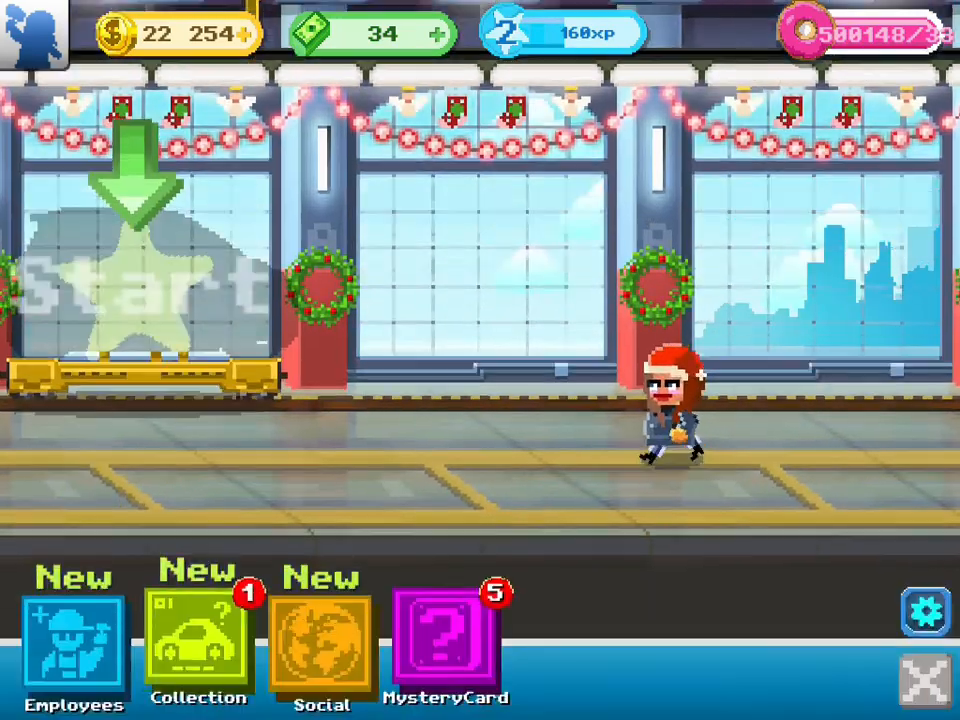
- Collect the new mystery cards including the 30 cash card, then show the recruit employees page
left_click(448, 640)
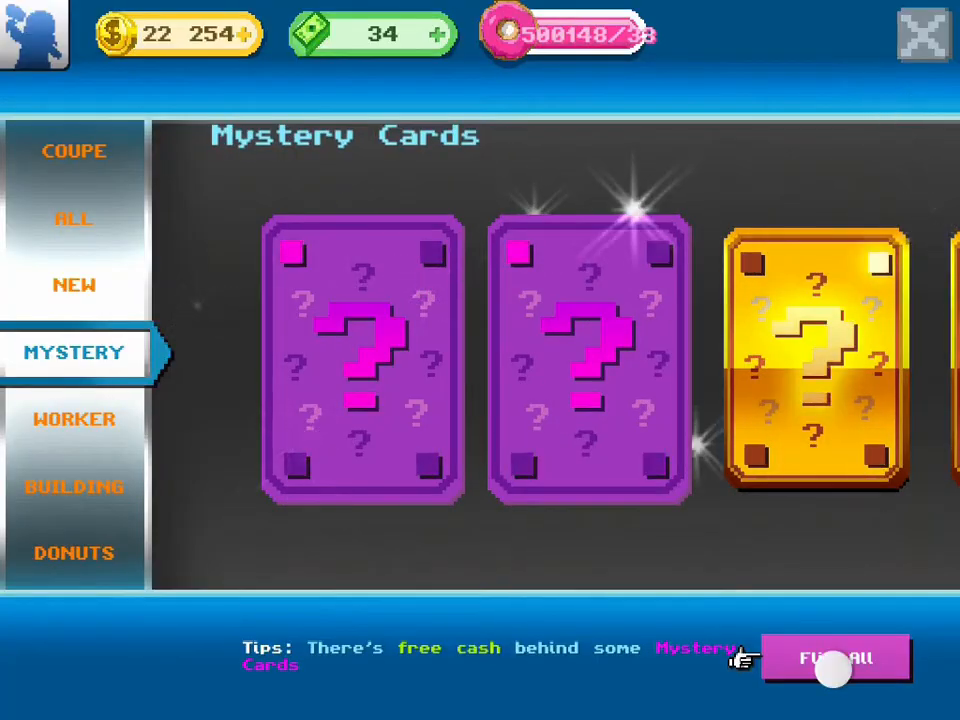
left_click(834, 656)
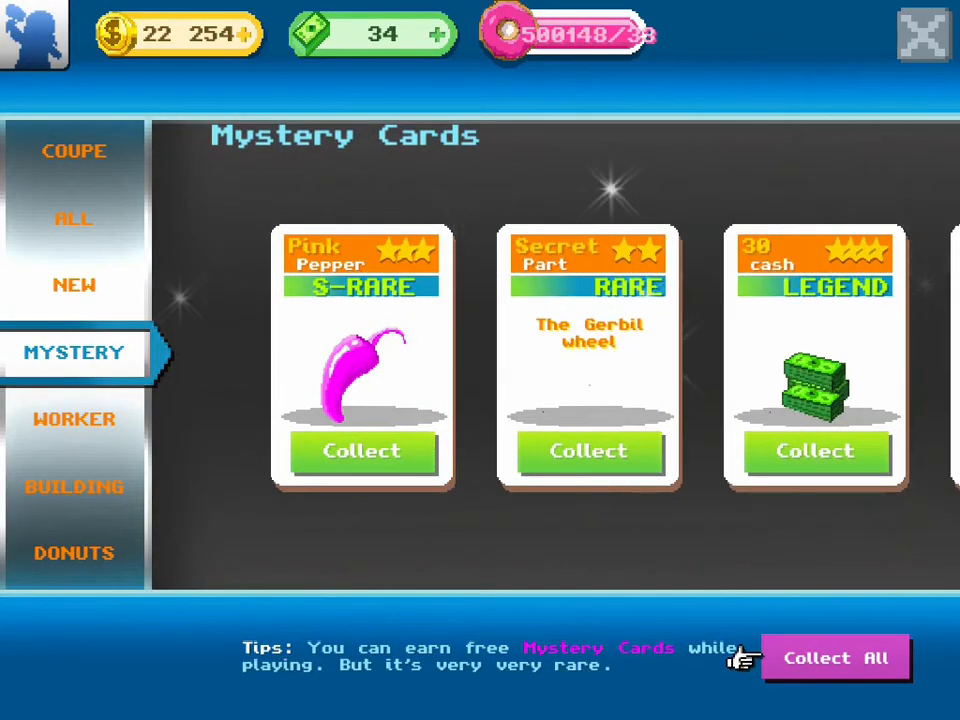
left_click(362, 452)
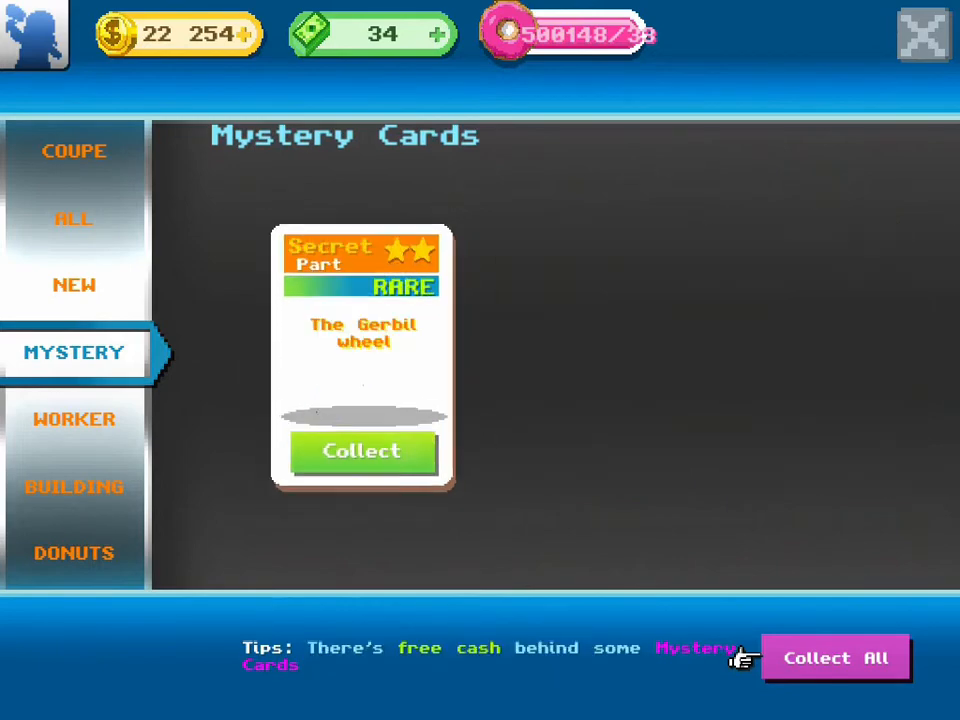
left_click(362, 452)
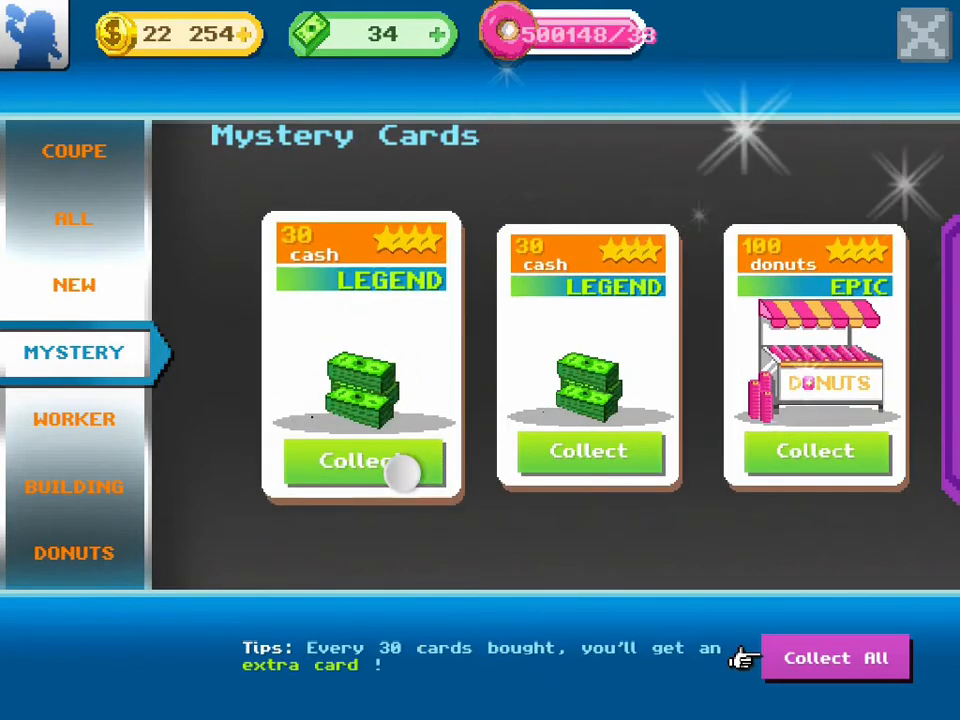
left_click(362, 464)
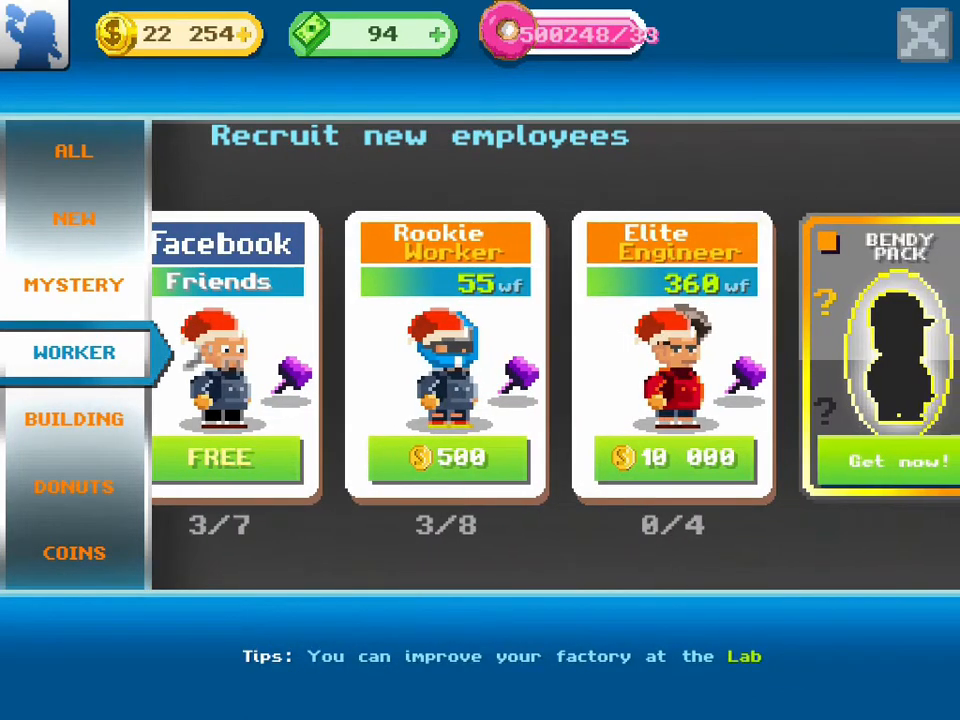
left_click(74, 284)
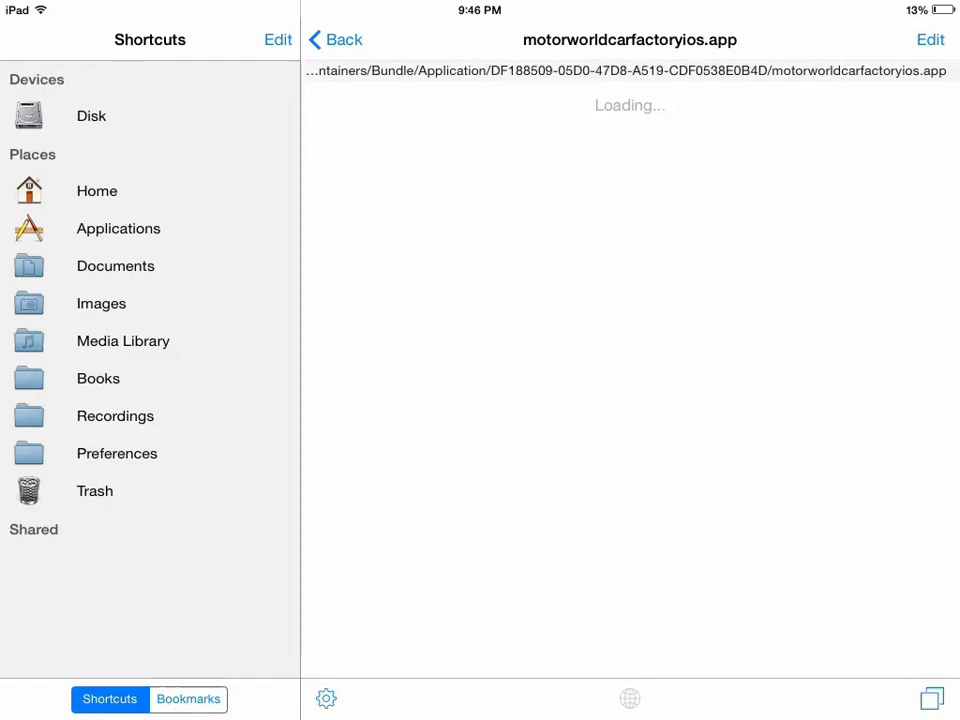
- Search the game's app folder for filenames matching 'mysterycard'
left_click(334, 40)
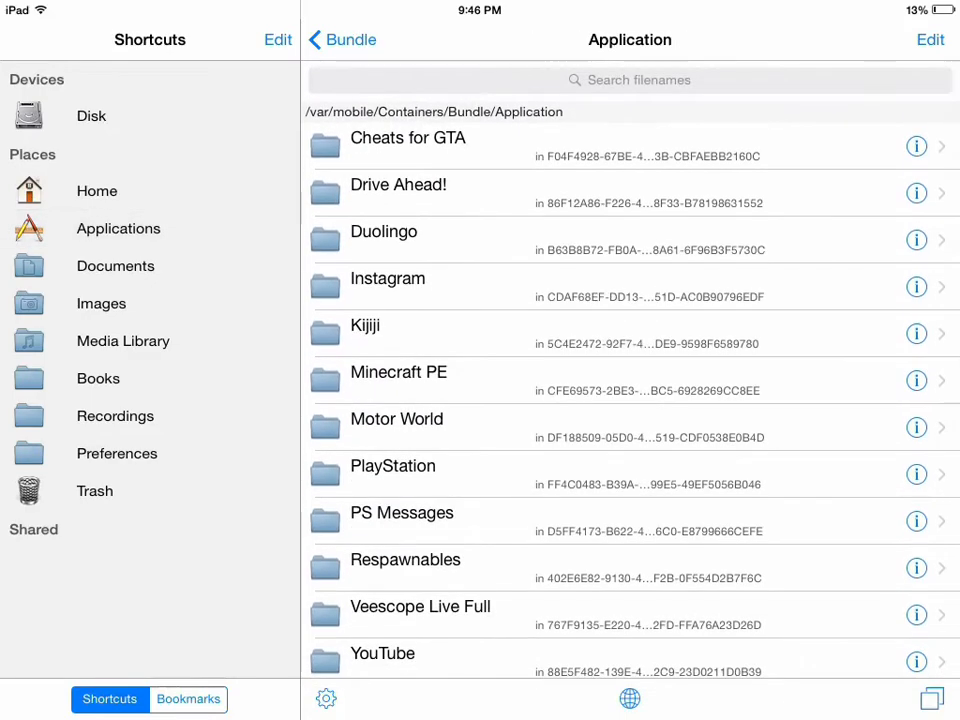
left_click(630, 80)
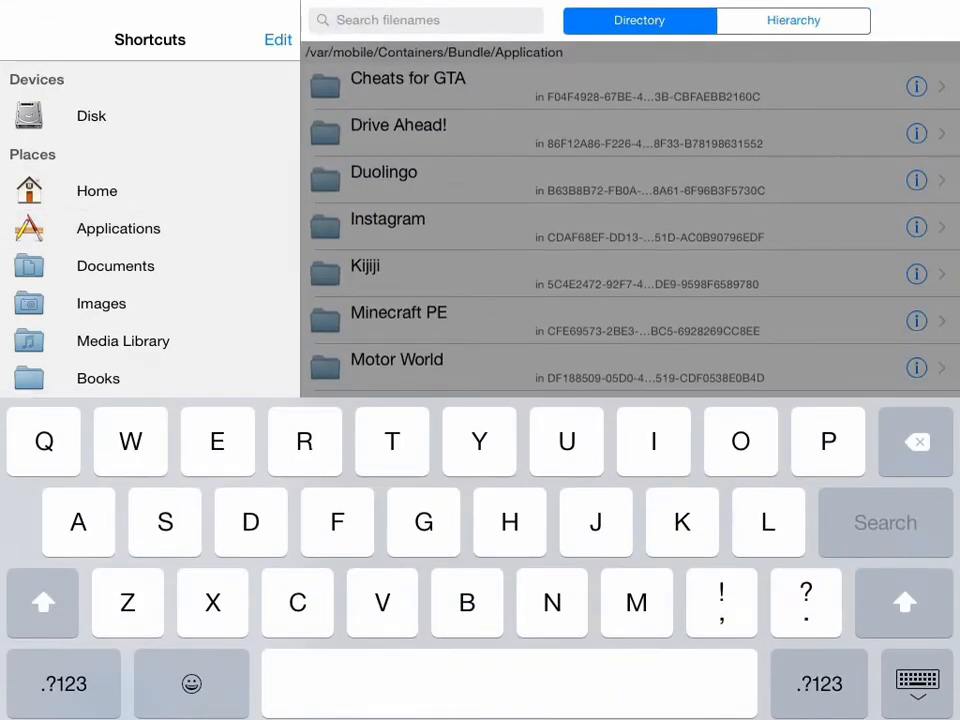
left_click(396, 360)
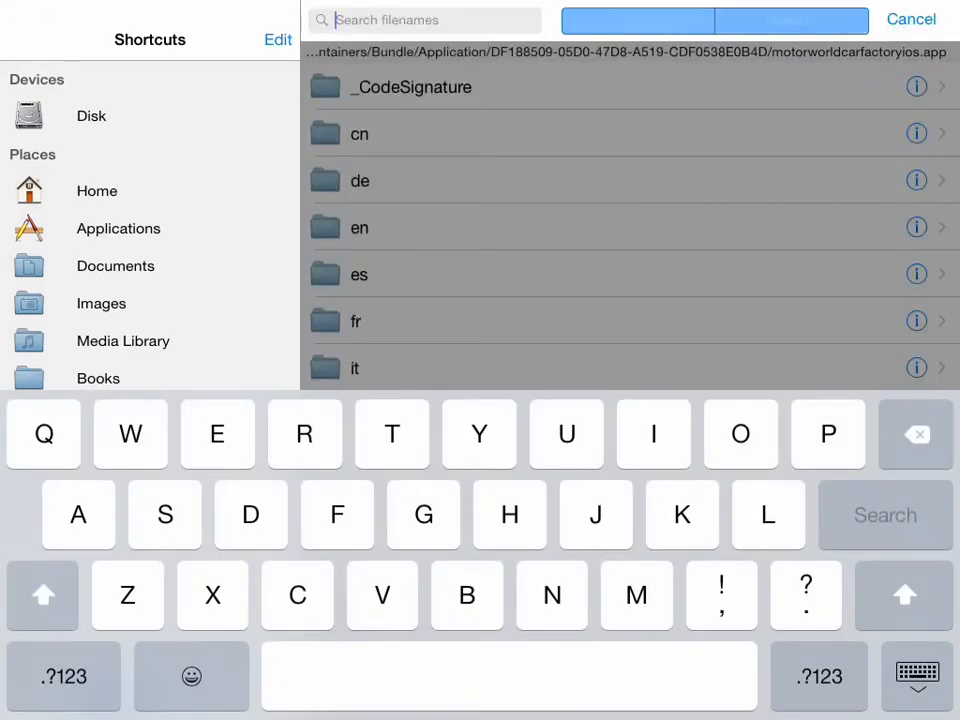
type("m")
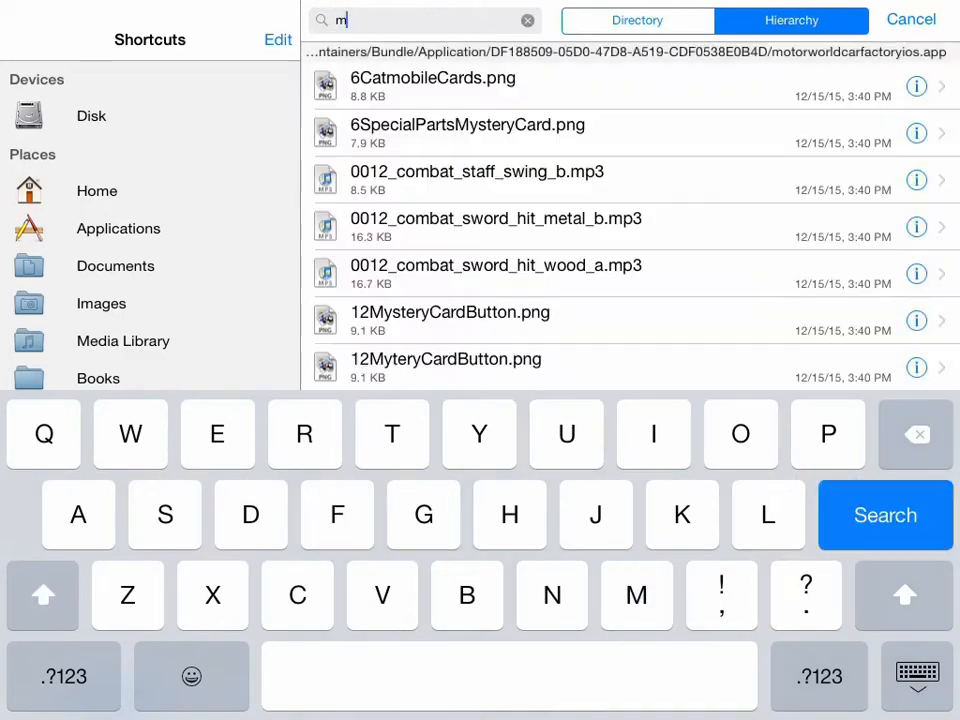
type("ystery")
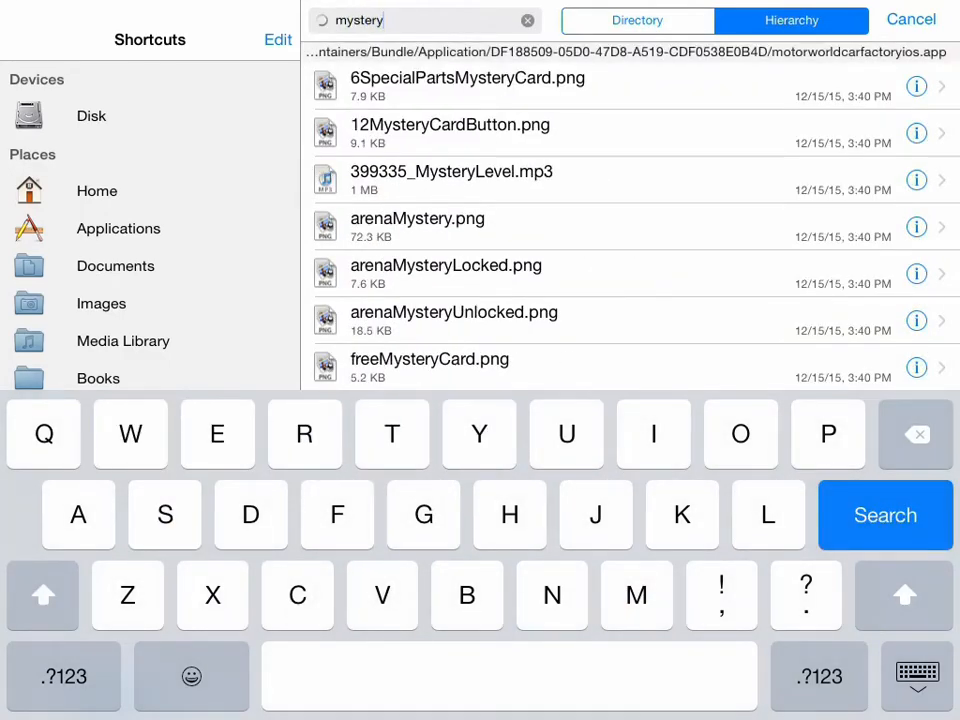
type("card")
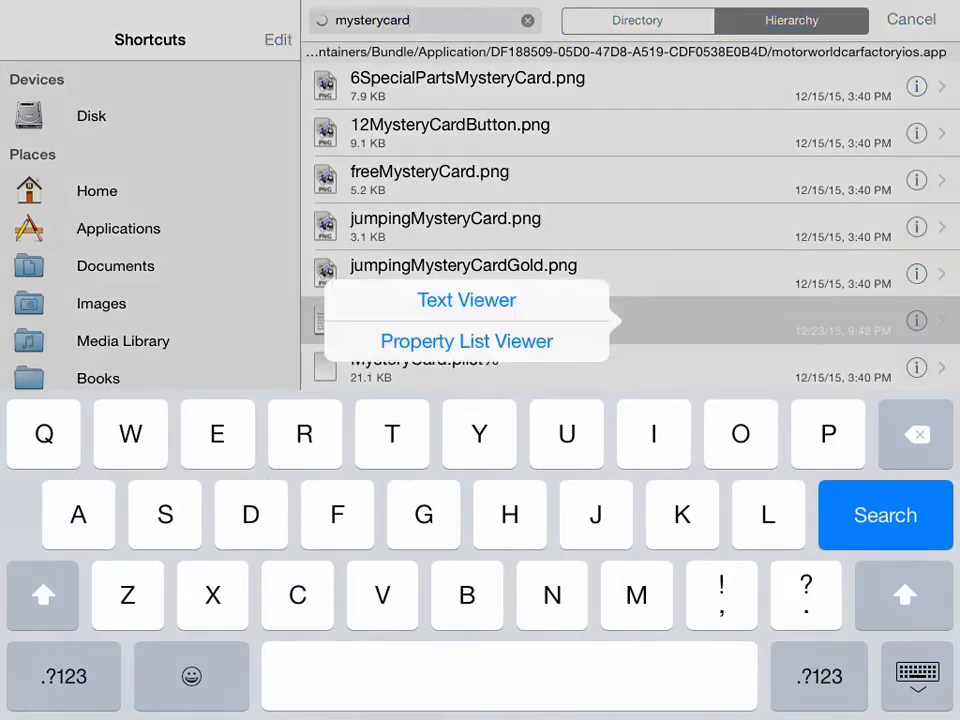
left_click(466, 340)
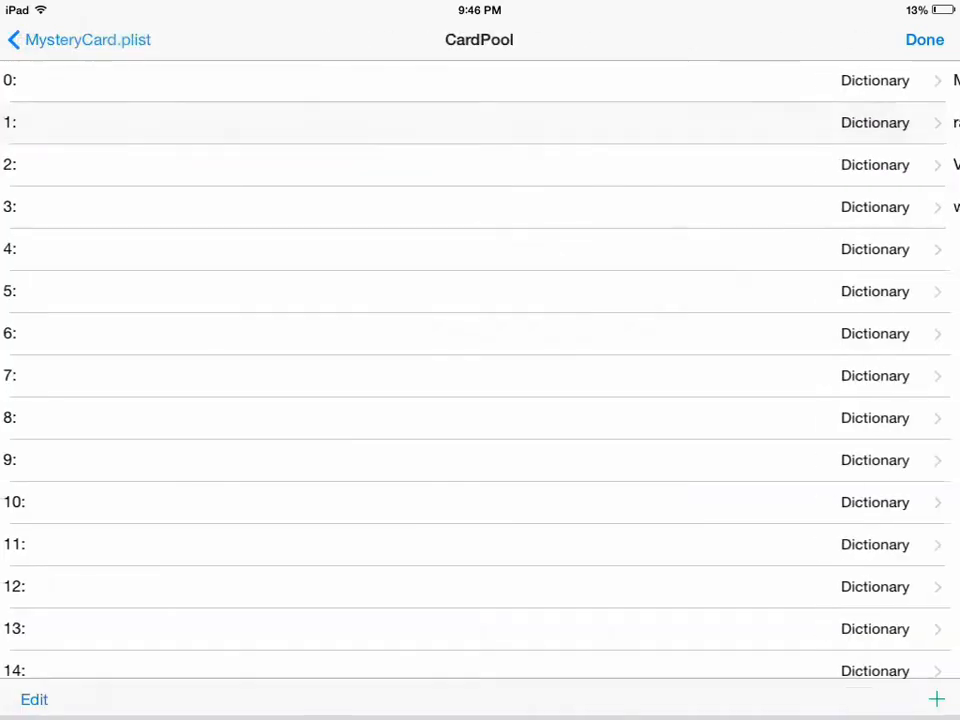
left_click(476, 80)
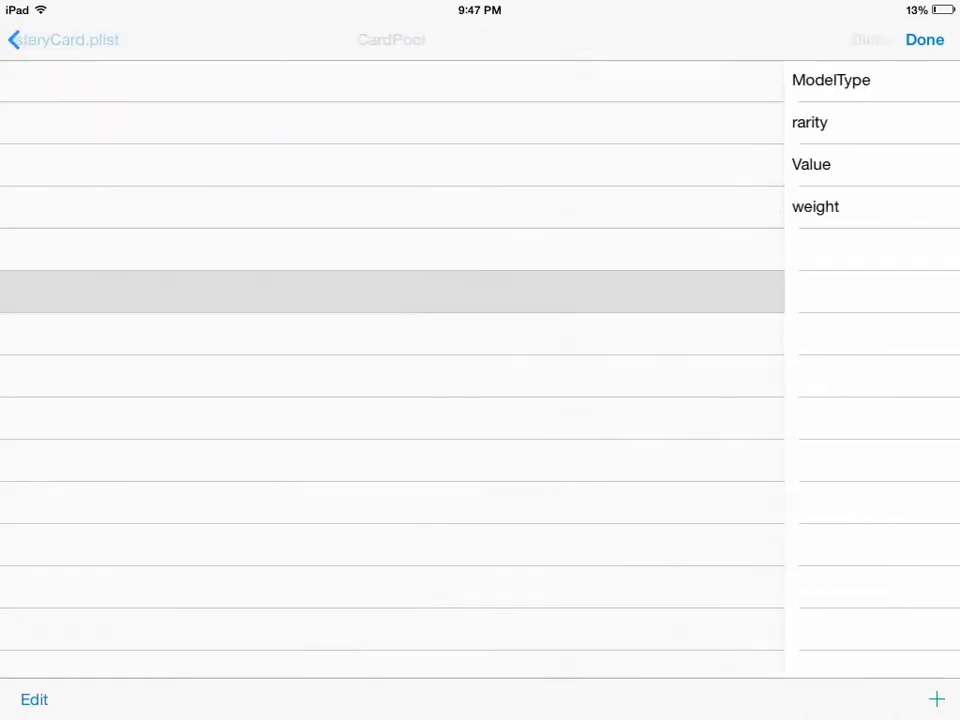
left_click(392, 292)
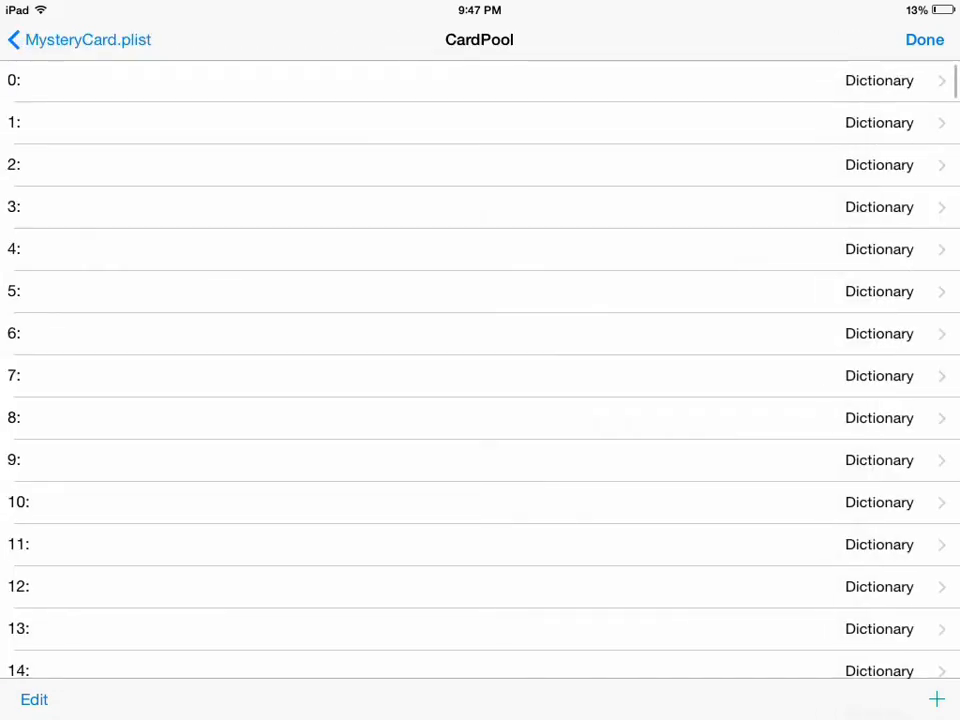
left_click(478, 80)
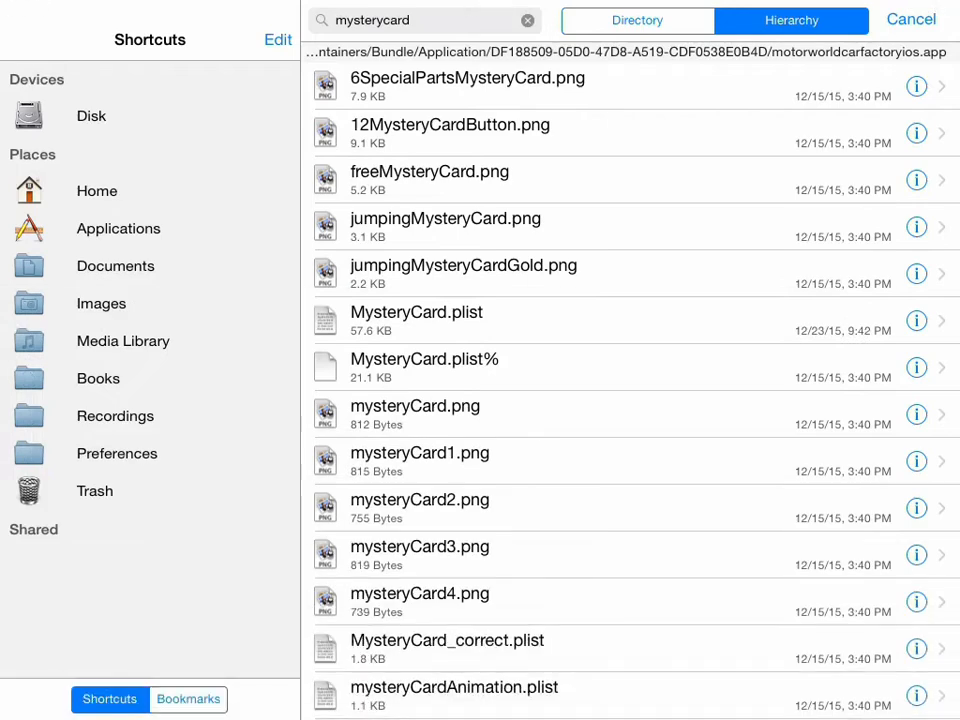
- Search for 'workerda' and open WorkerData.plist in the Property List Viewer
left_click(528, 20)
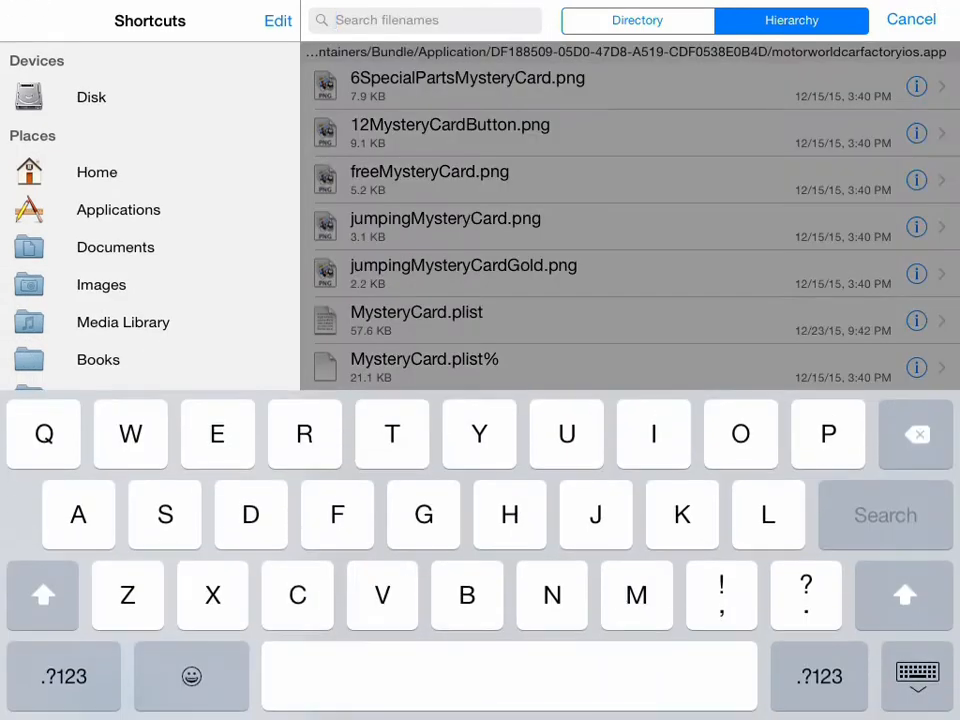
type("w")
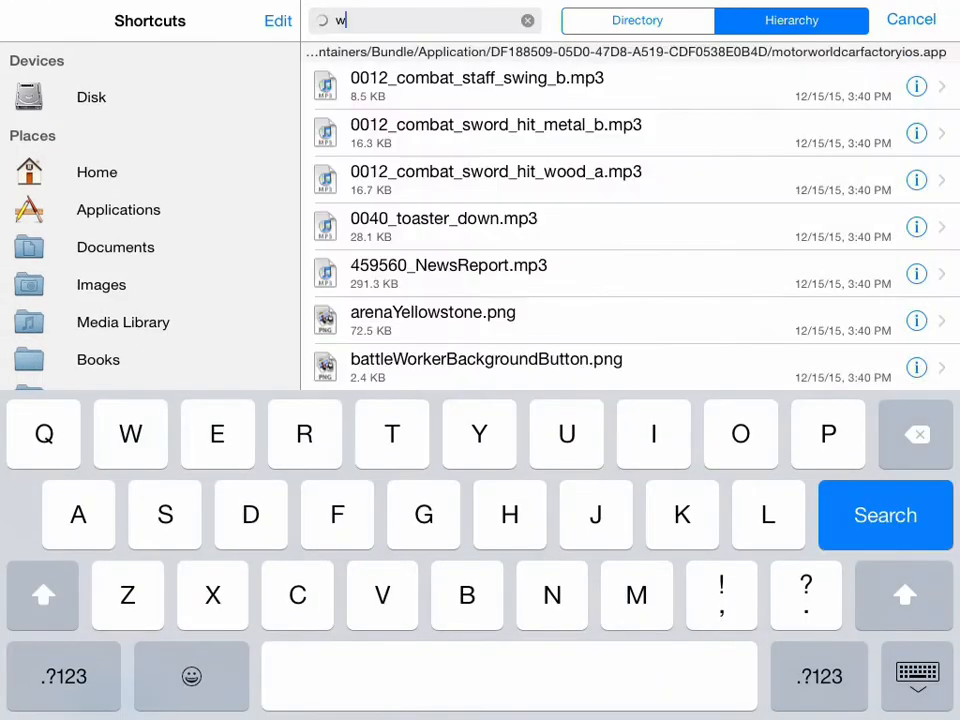
type("orker")
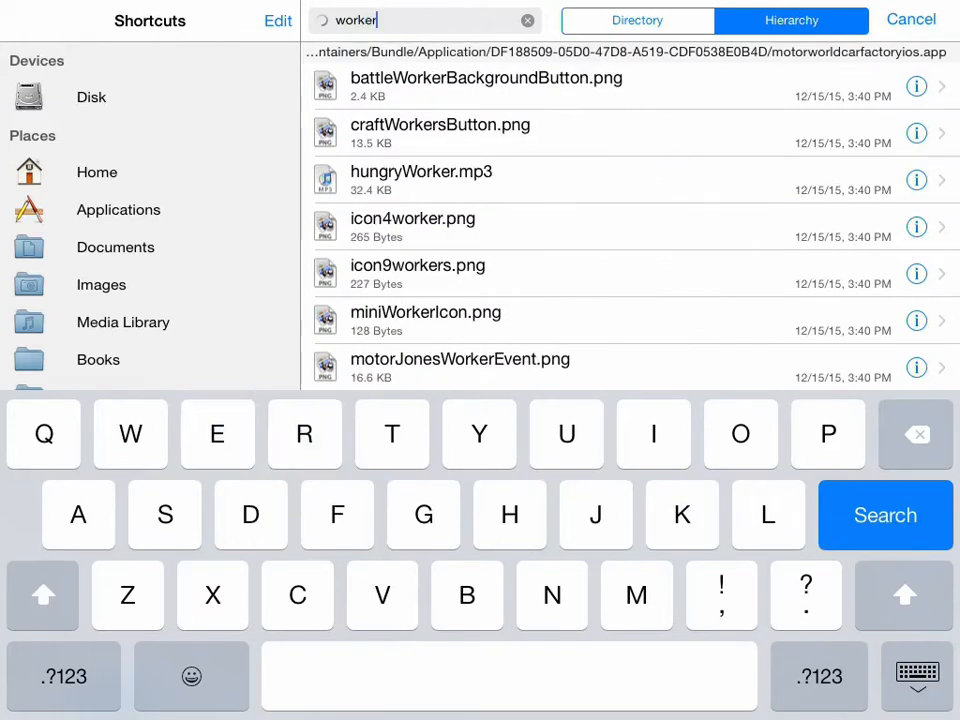
left_click(252, 516)
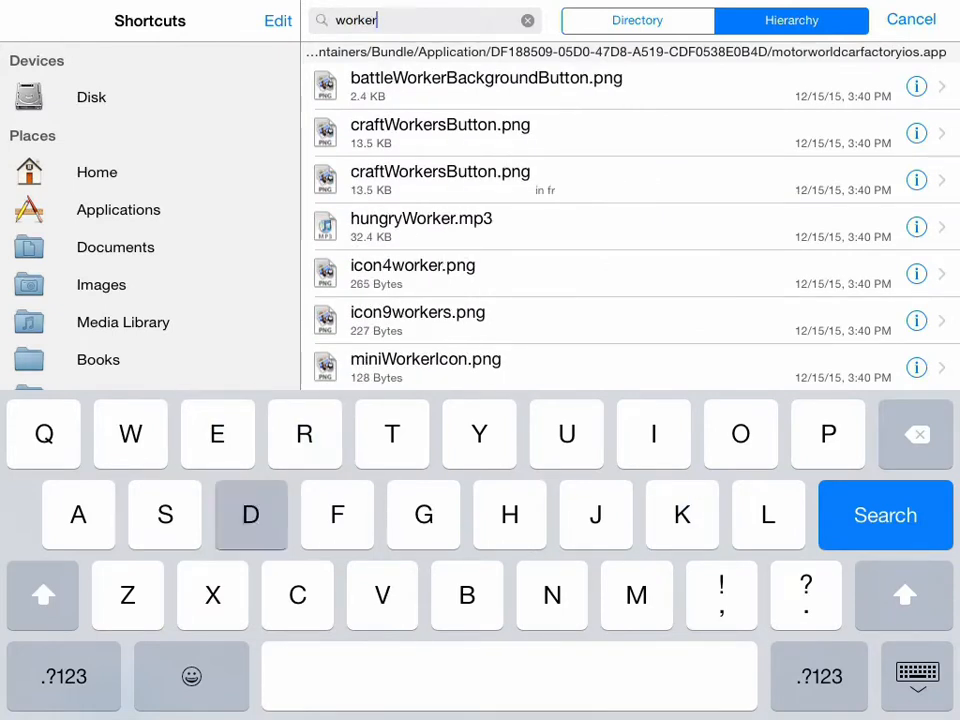
type("da")
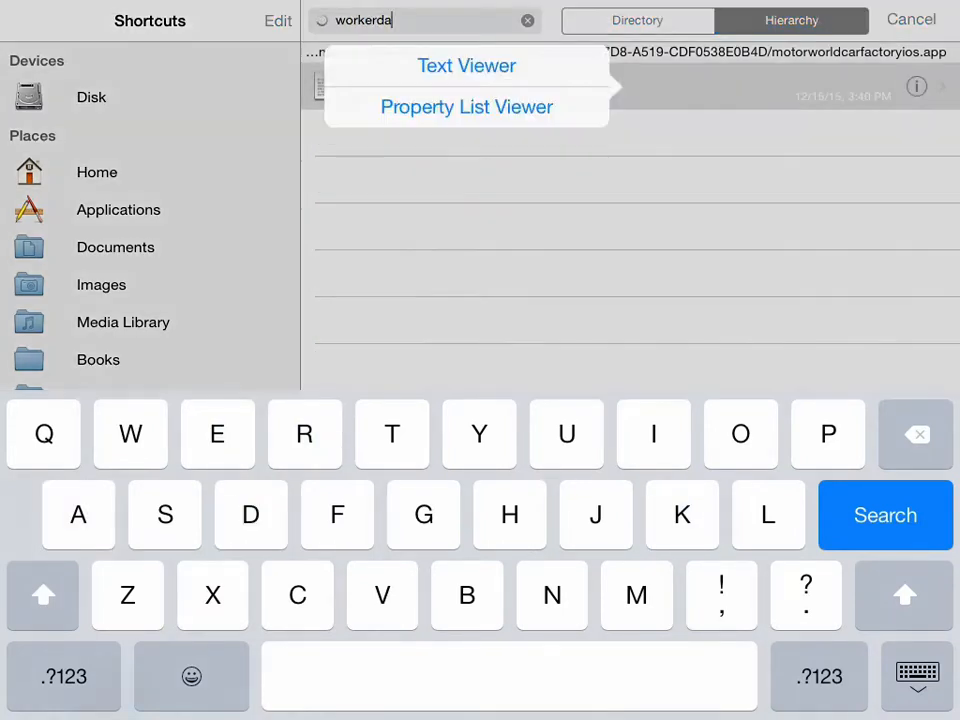
left_click(466, 106)
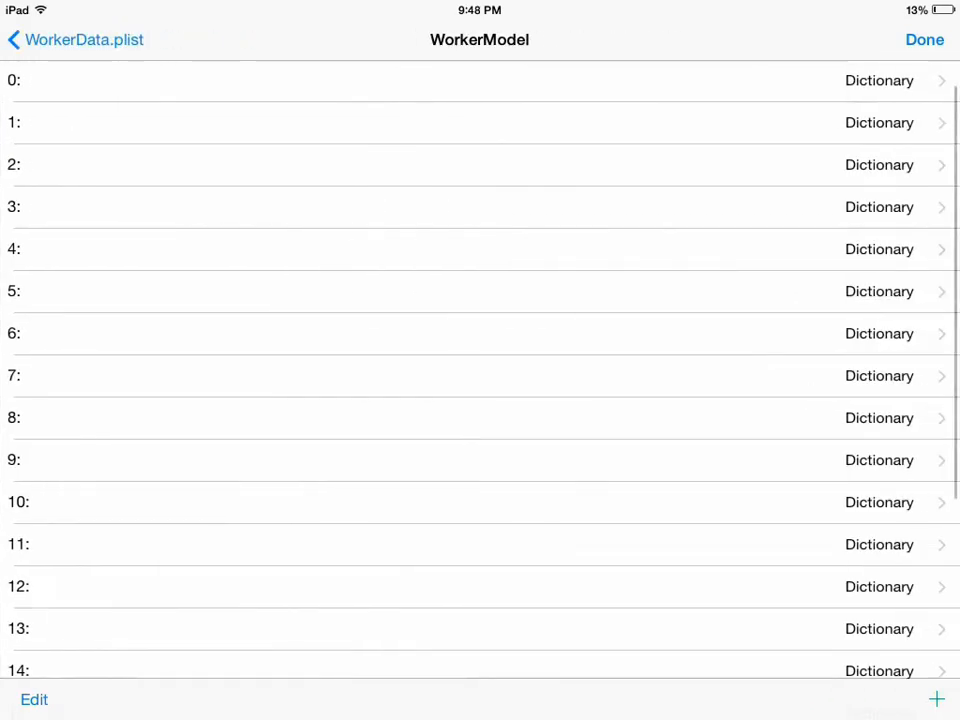
- Open the first WorkerModel entry and scroll to its stat values
scroll("down", 3)
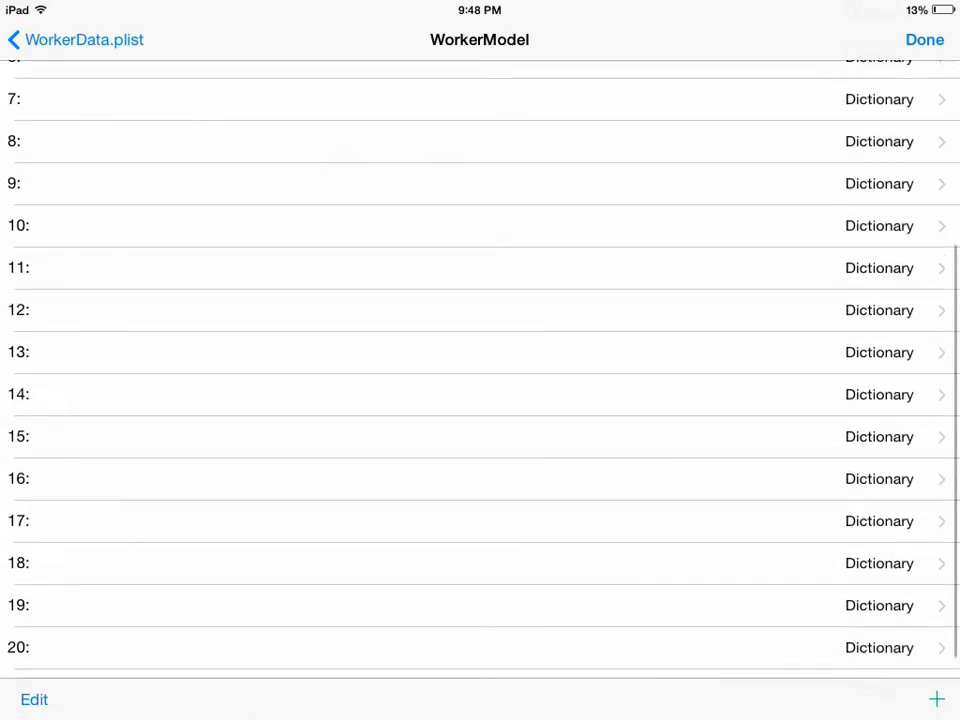
scroll("down", 3)
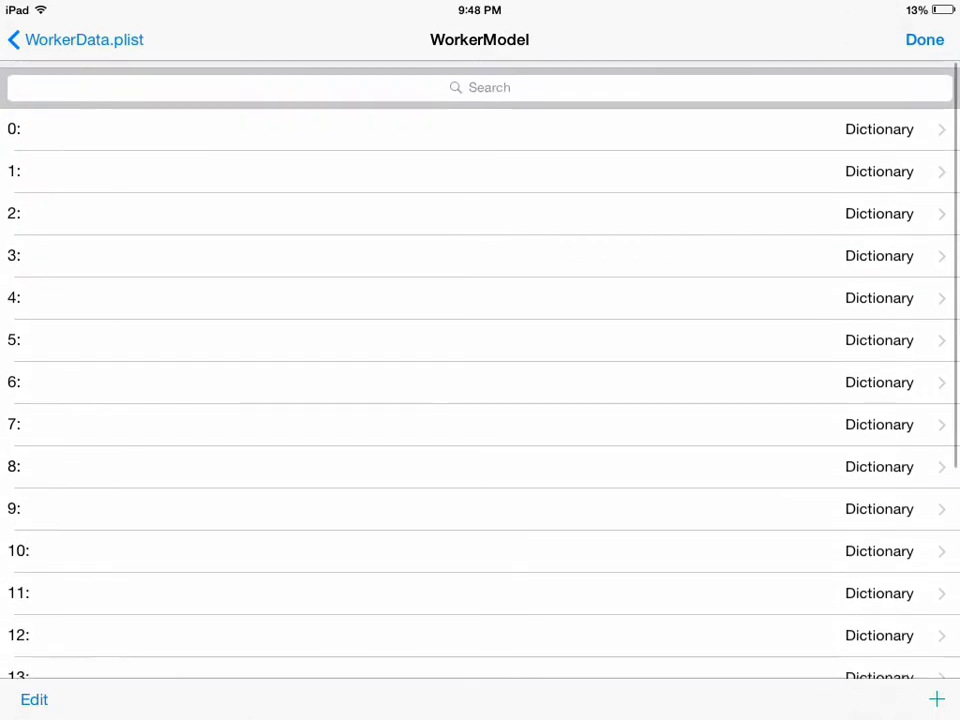
left_click(478, 128)
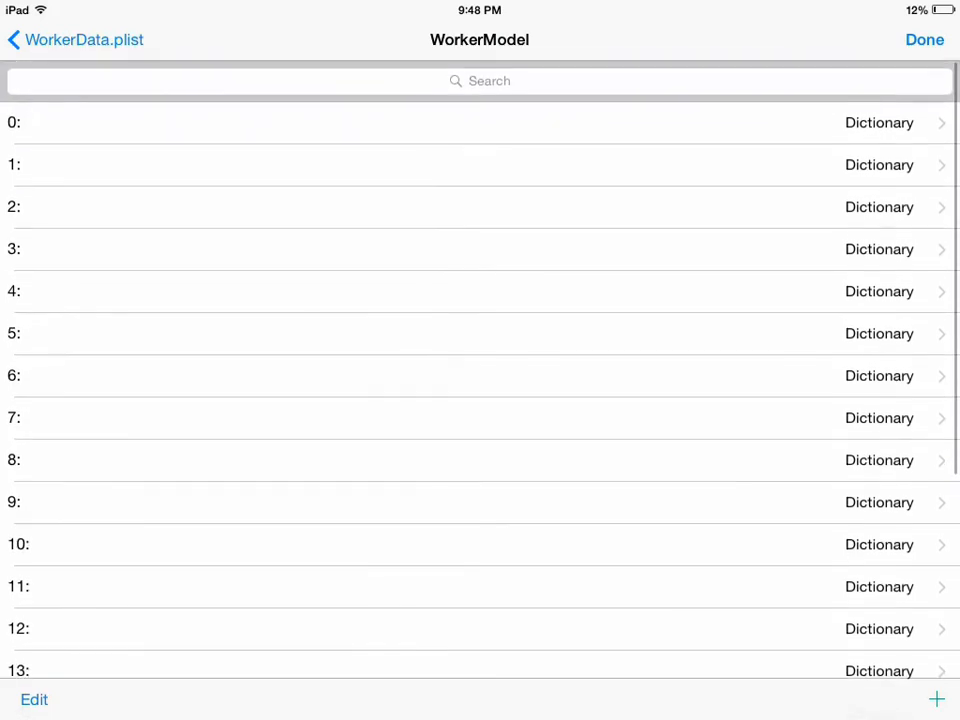
left_click(480, 122)
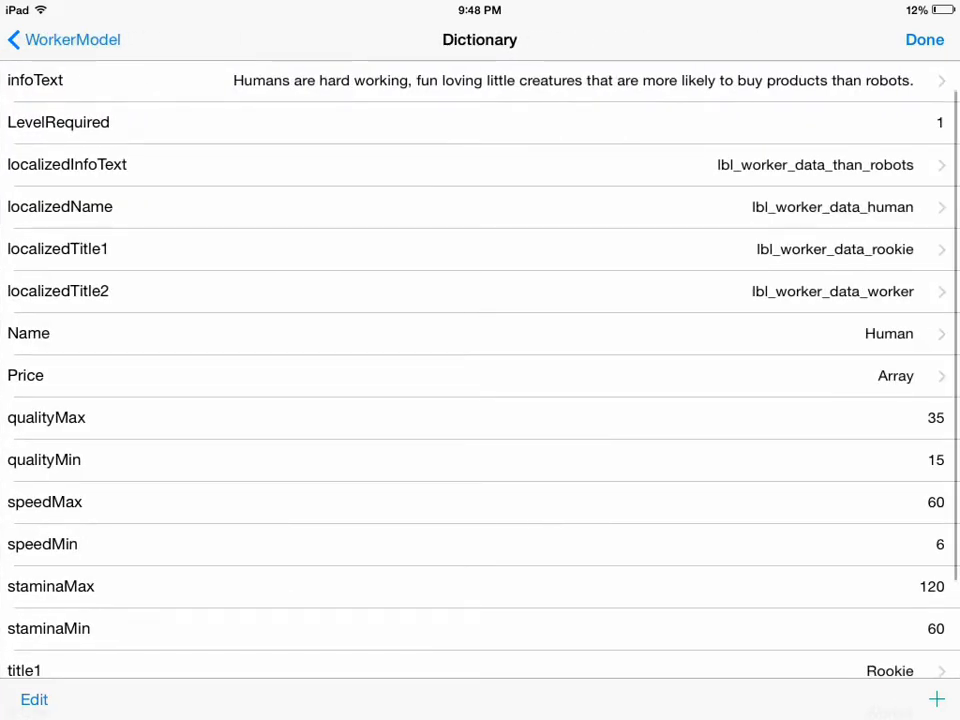
scroll("down", 3)
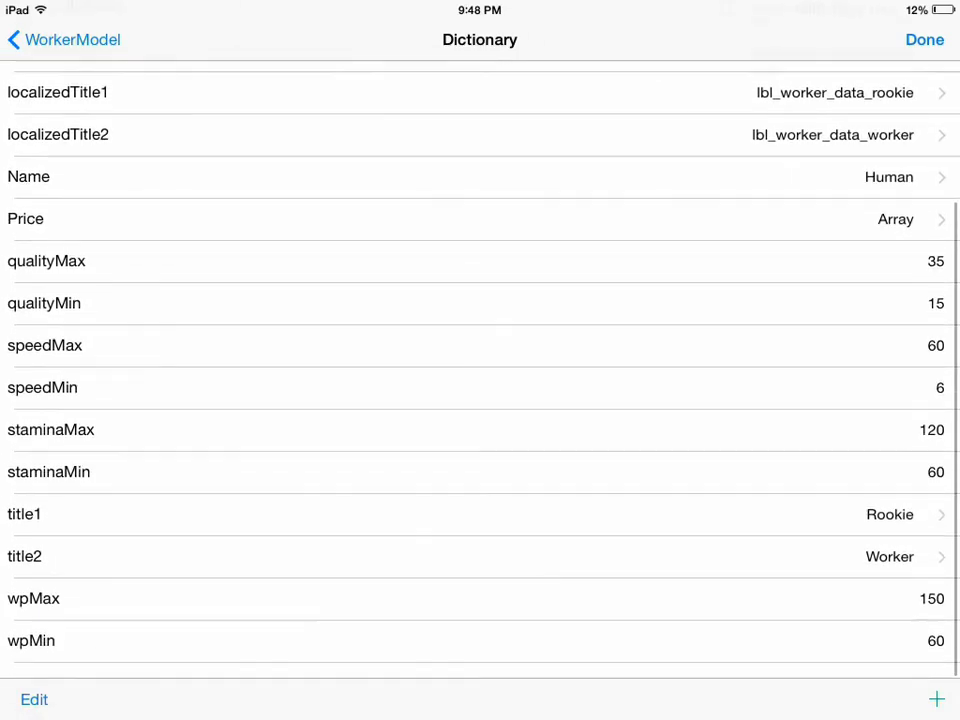
scroll("down", 3)
type("1")
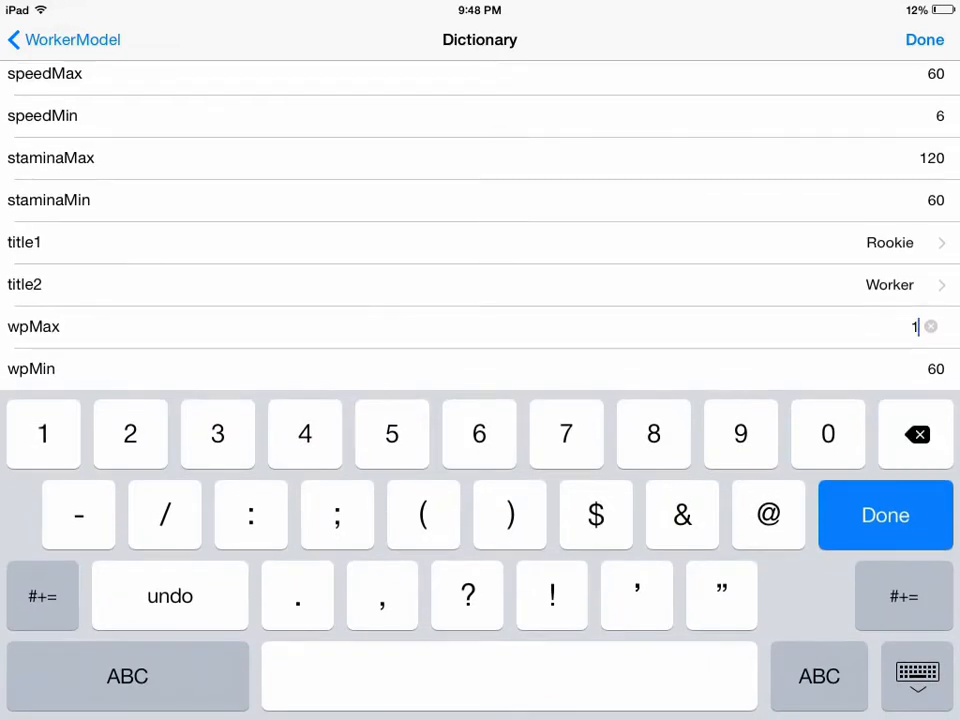
- Set the worker's wpMin, staminaMin and further stat values to 999999
left_click(740, 432)
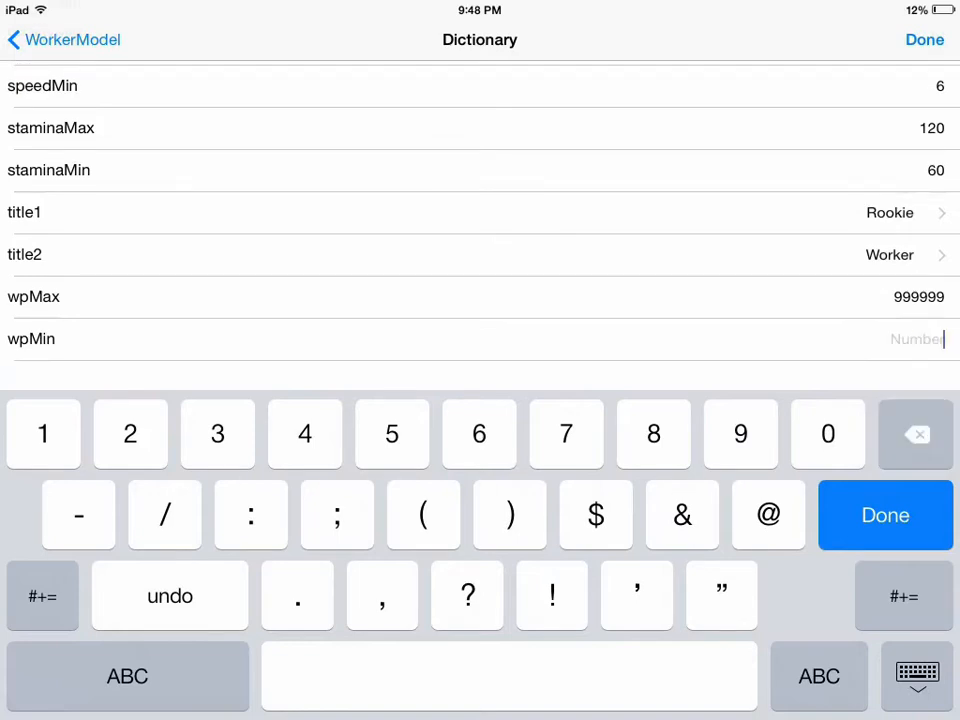
type("9999999")
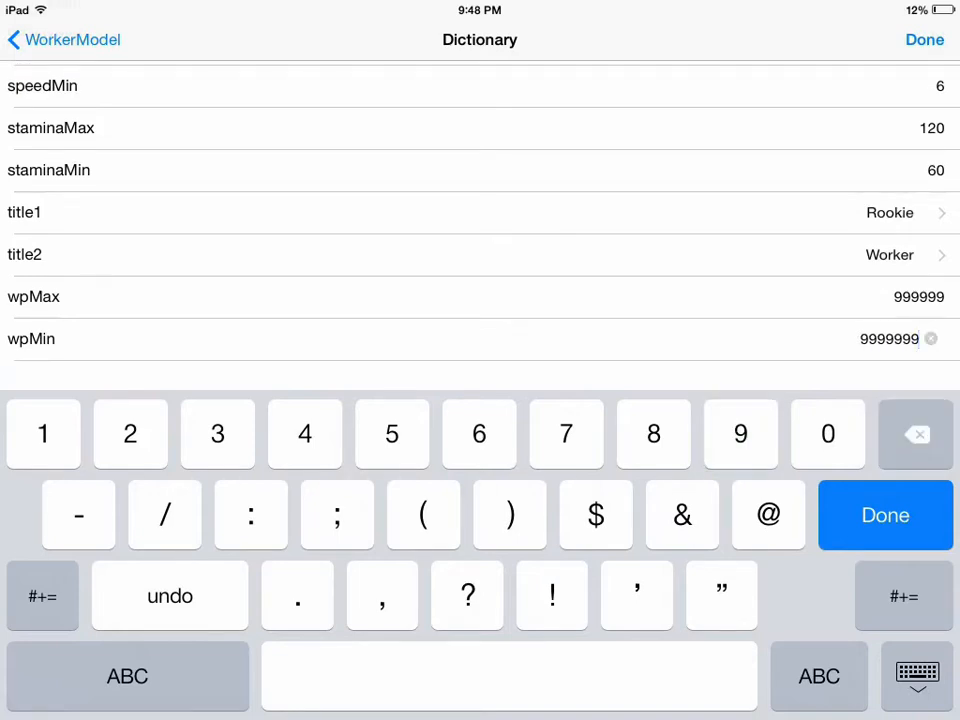
left_click(914, 432)
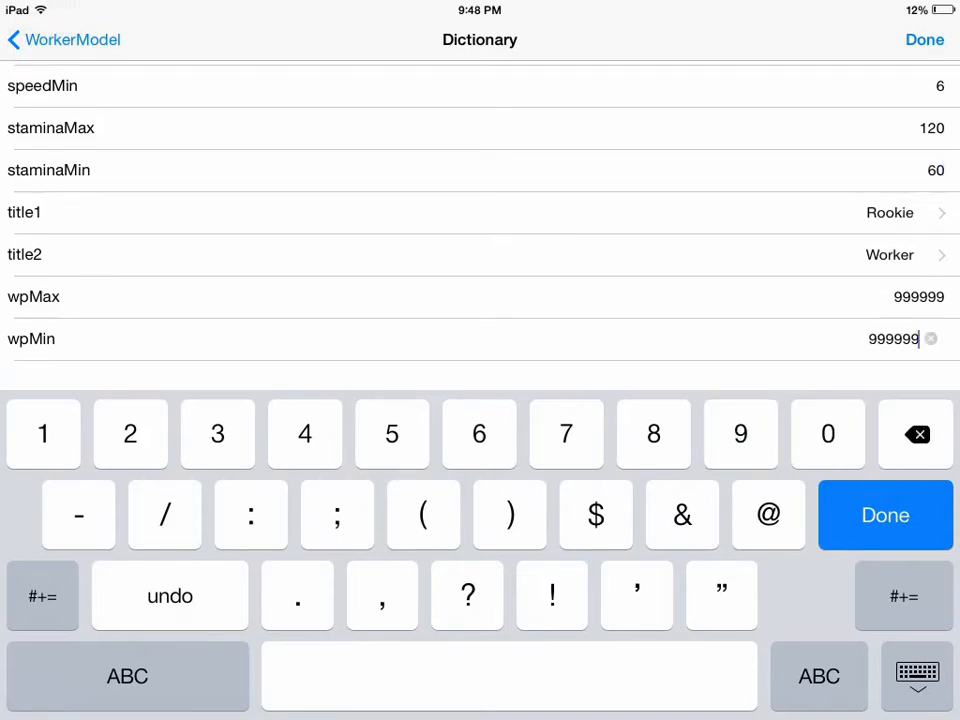
left_click(914, 432)
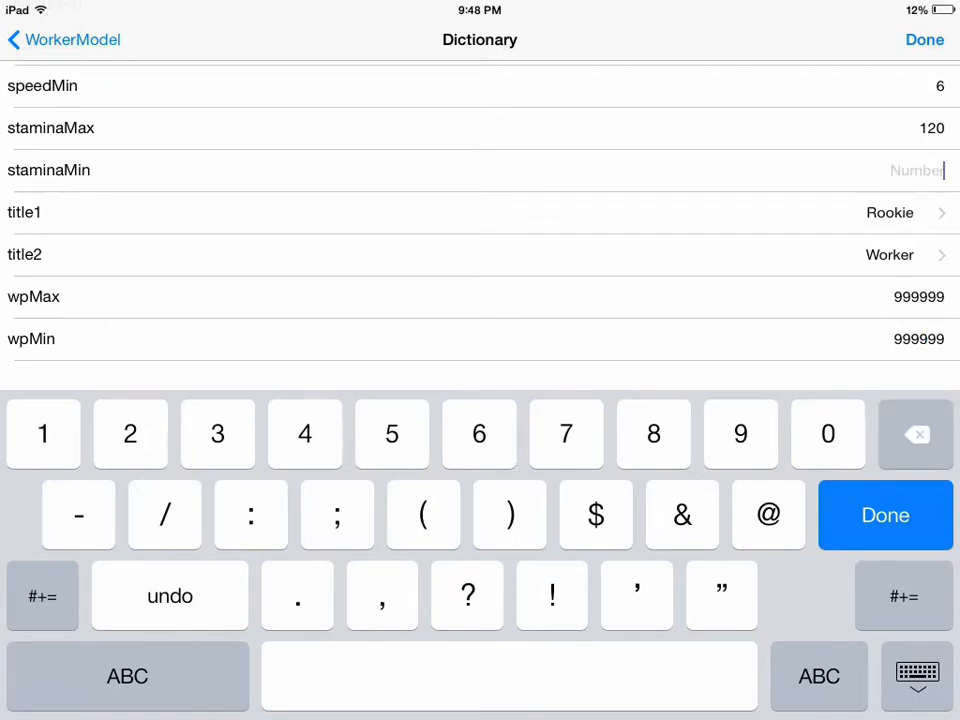
type("999999")
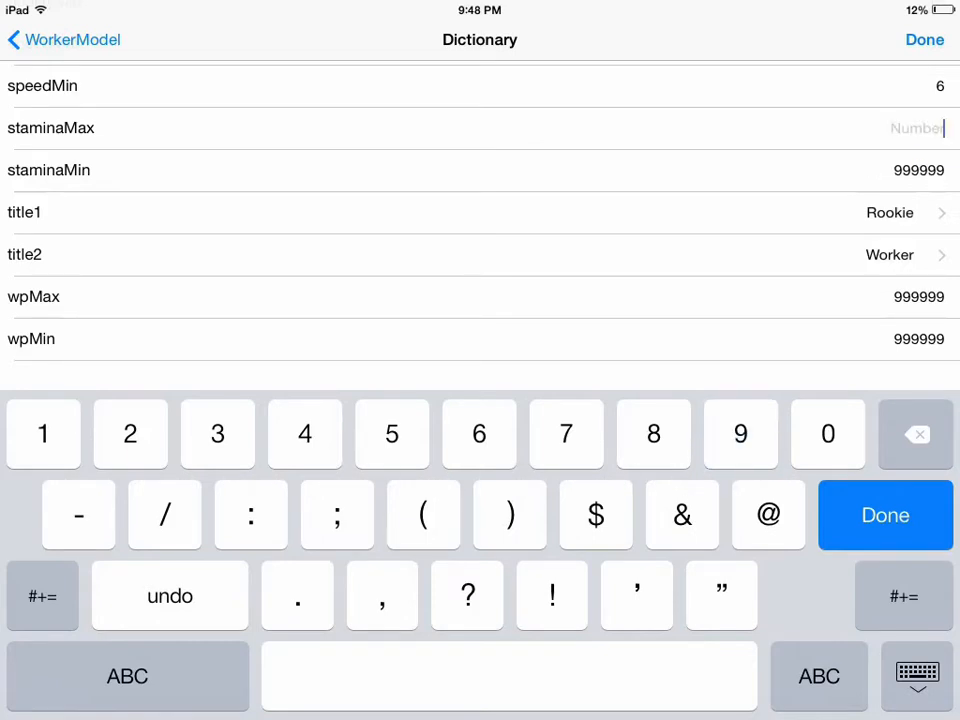
type("999999")
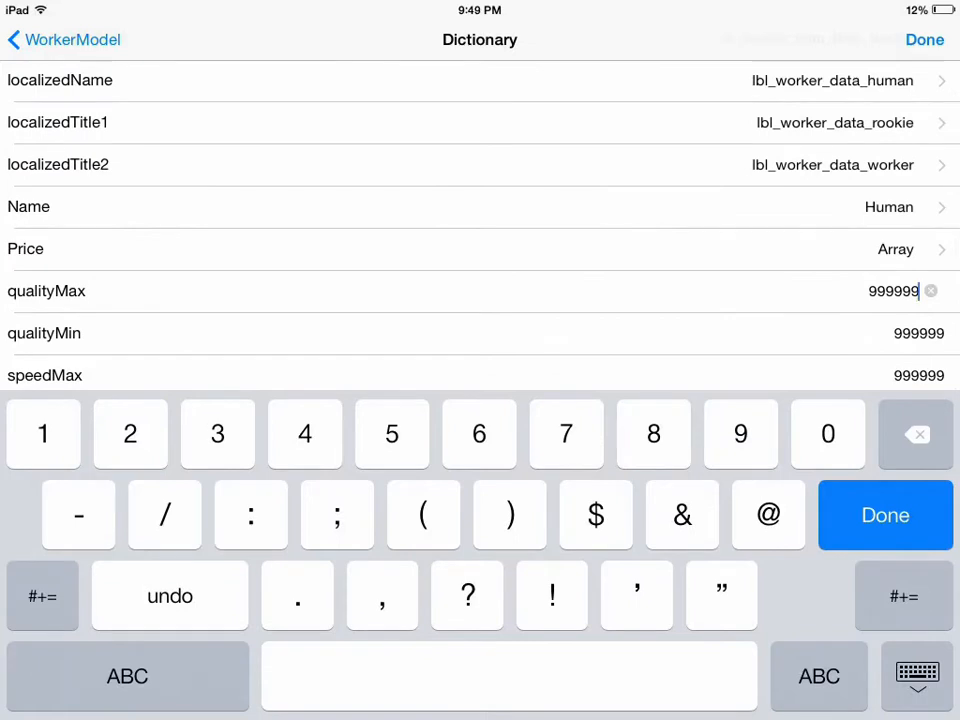
- Edit the PriceInCoins value in item 0 of the worker's Price array and confirm
left_click(884, 516)
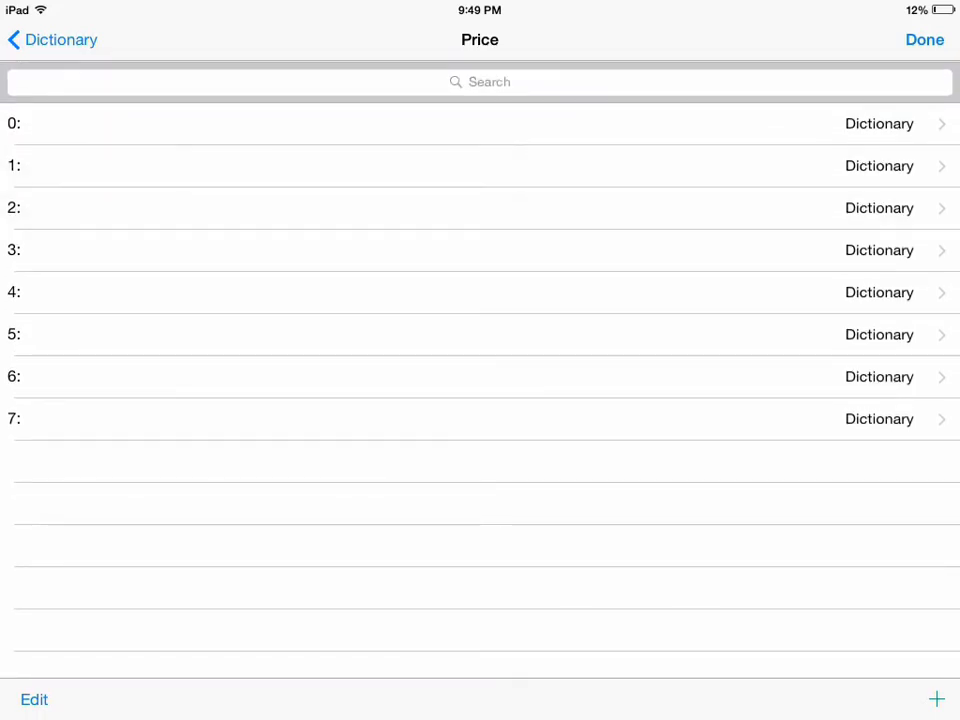
left_click(480, 124)
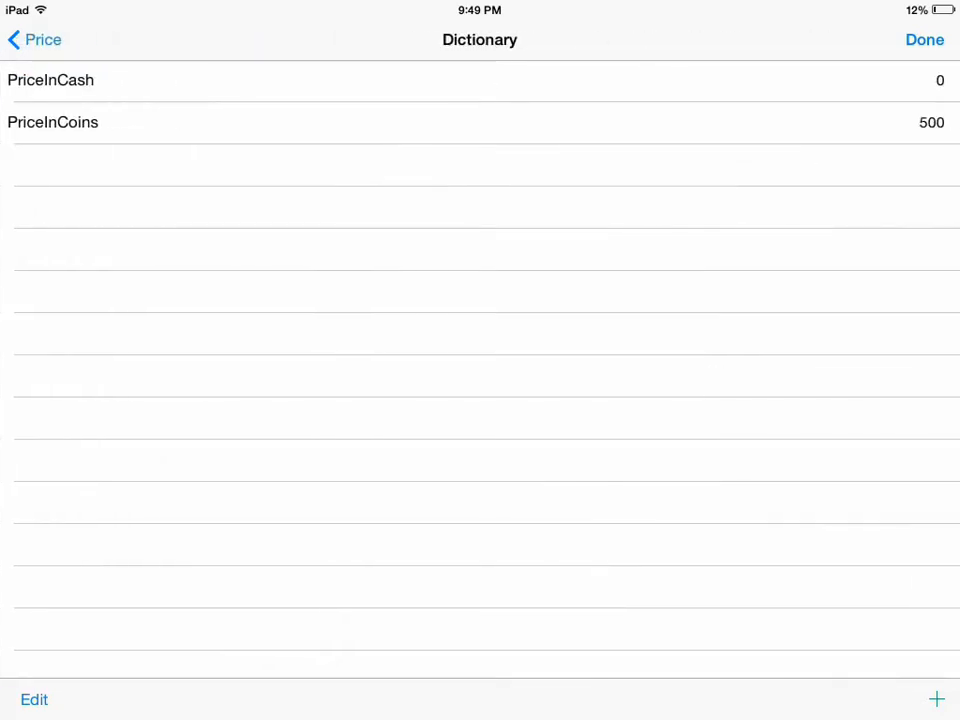
left_click(910, 122)
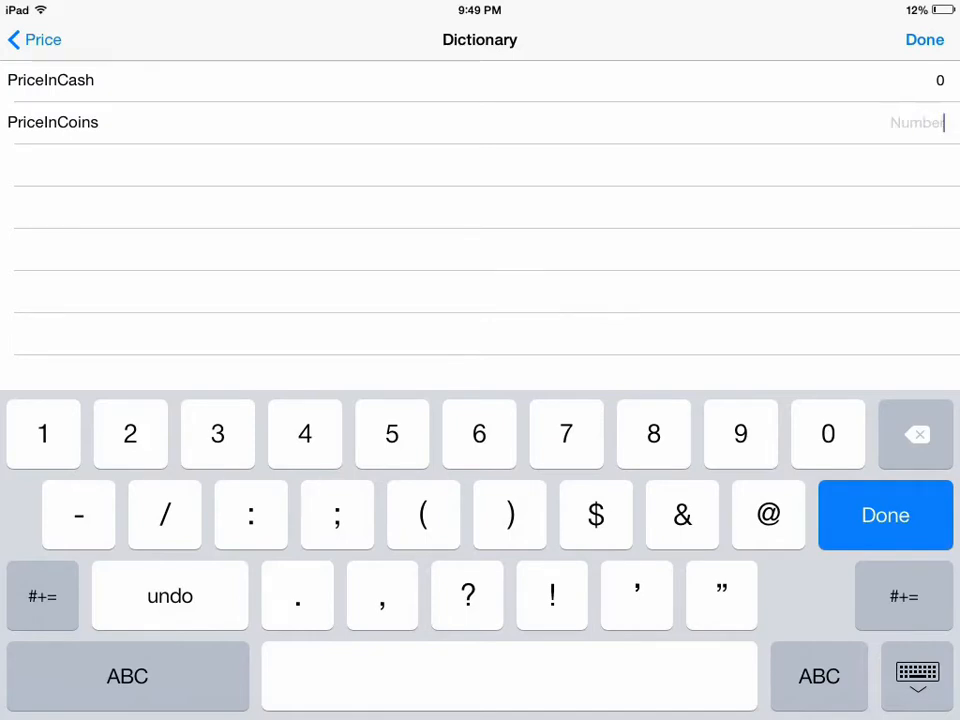
left_click(34, 40)
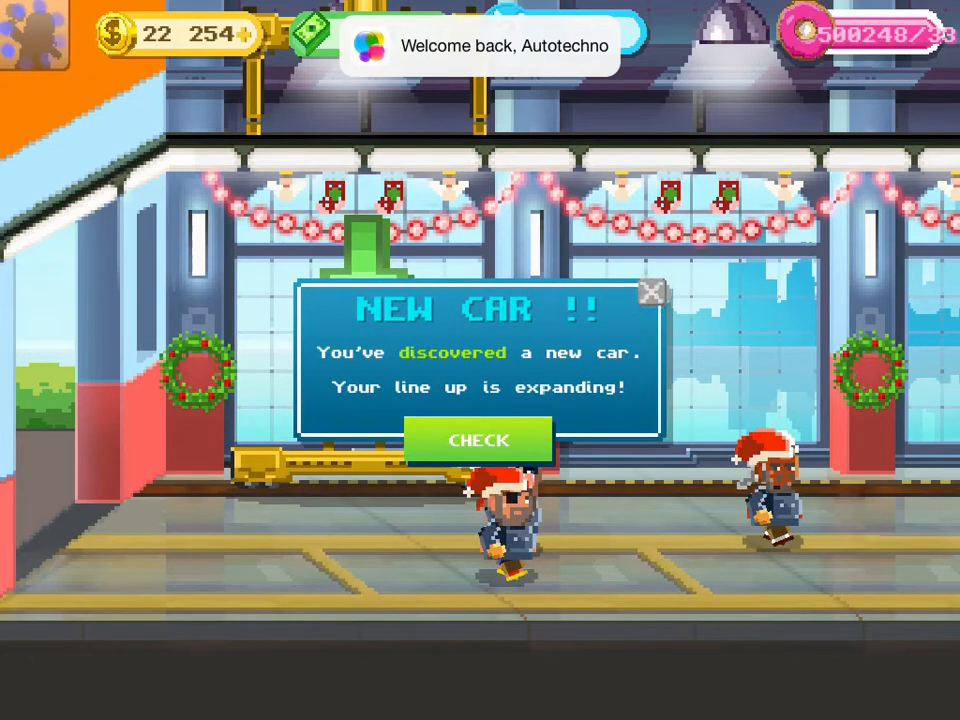
- Dismiss the newly discovered car and open the mystery cards from the main menu
left_click(478, 442)
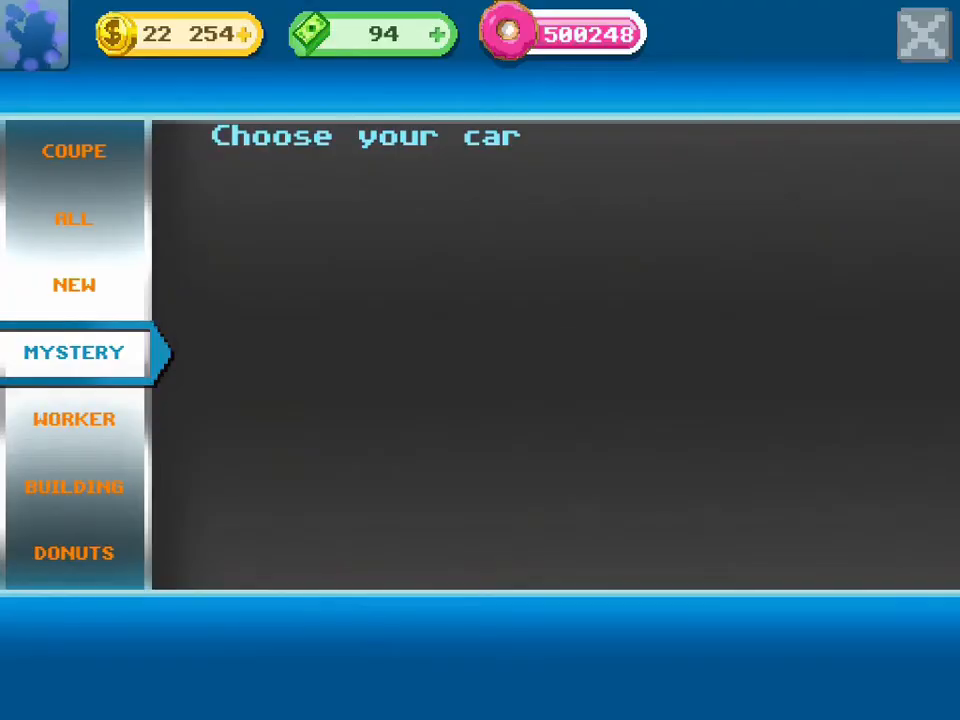
left_click(74, 352)
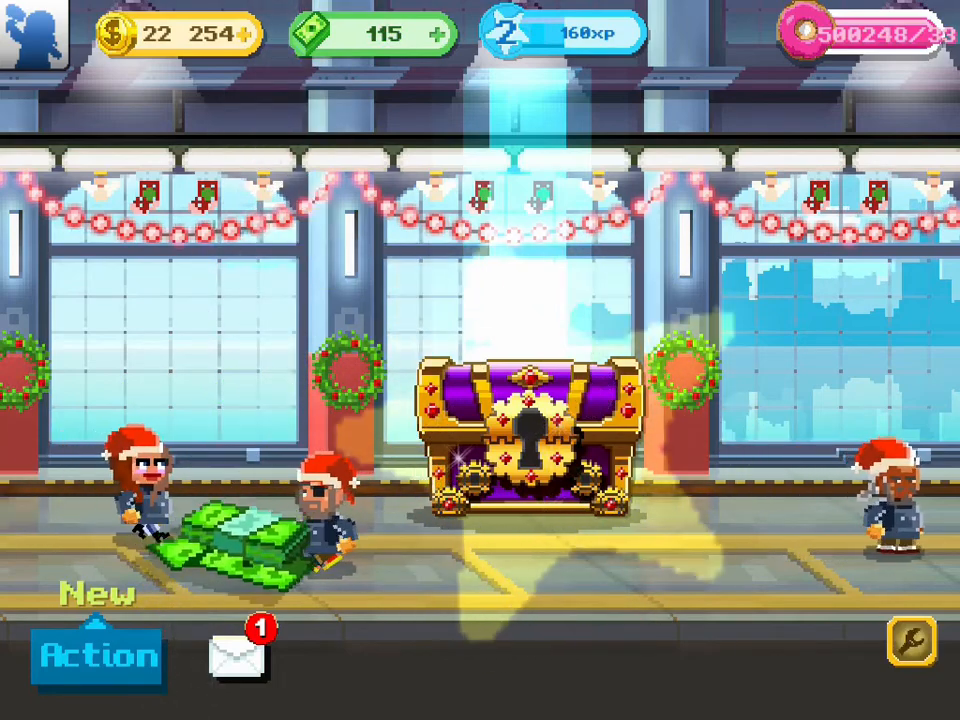
left_click(524, 440)
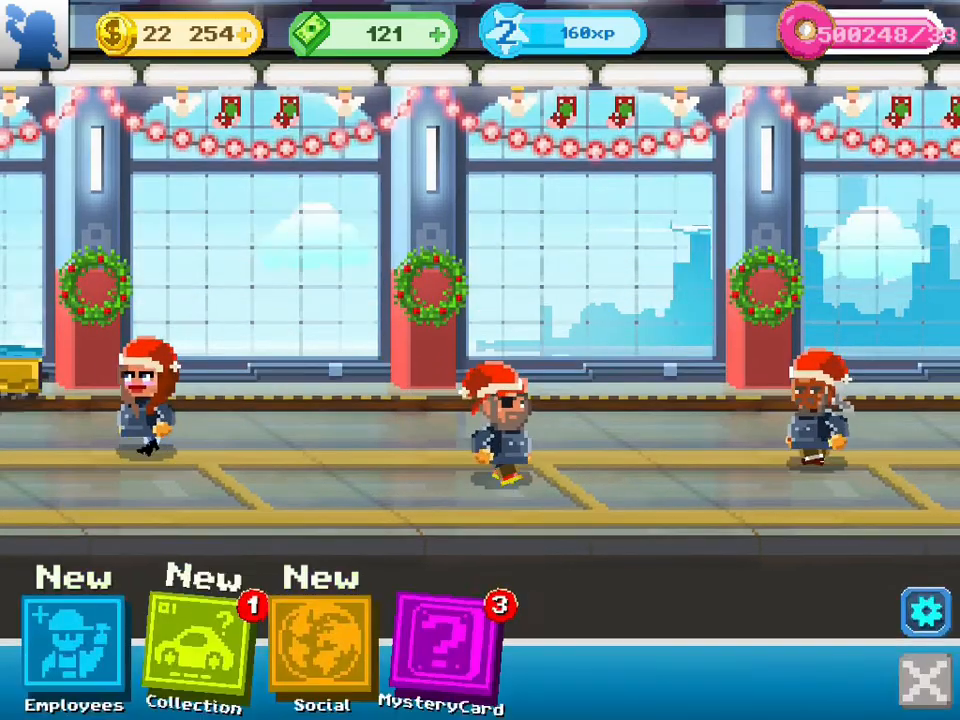
left_click(446, 650)
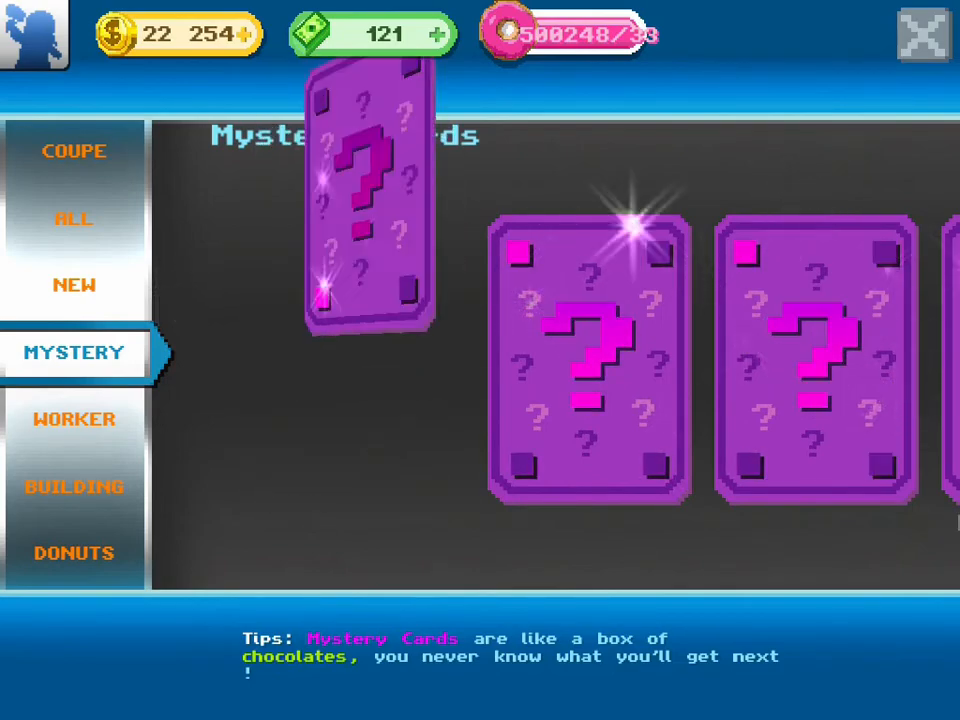
- Flip and collect the 300 XP card, the Bendy Proto Zero engine part and 100 donuts
left_click(364, 200)
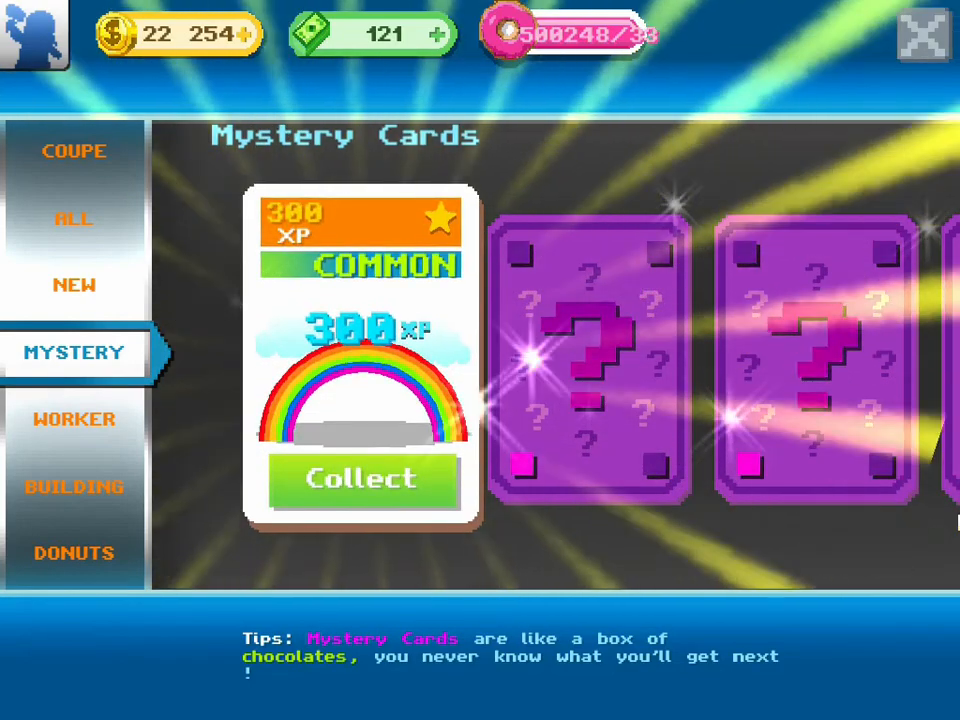
left_click(360, 480)
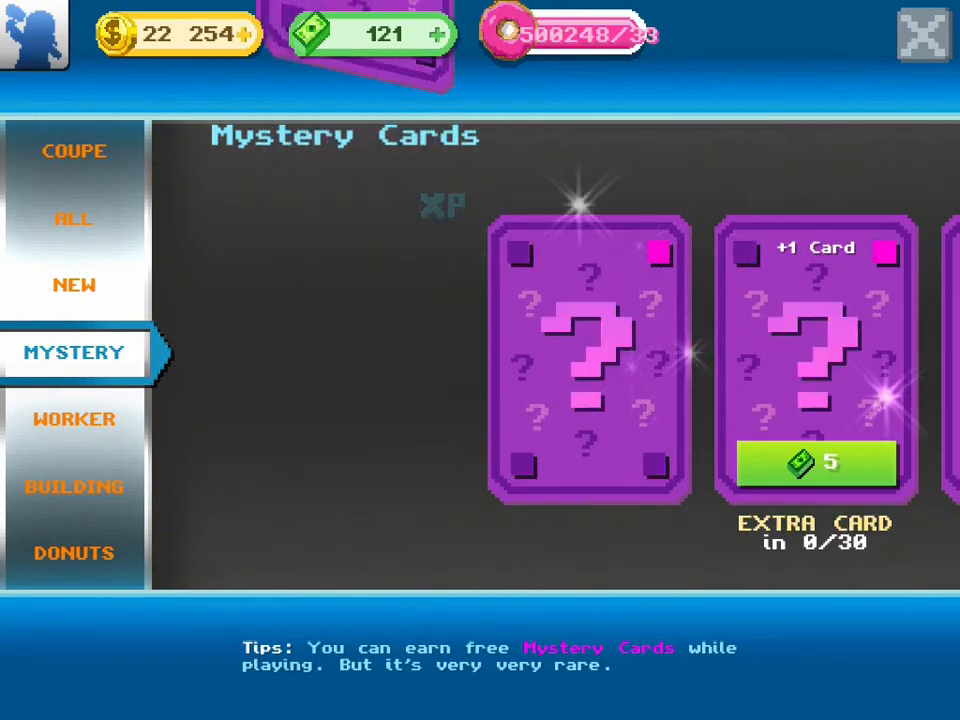
left_click(590, 360)
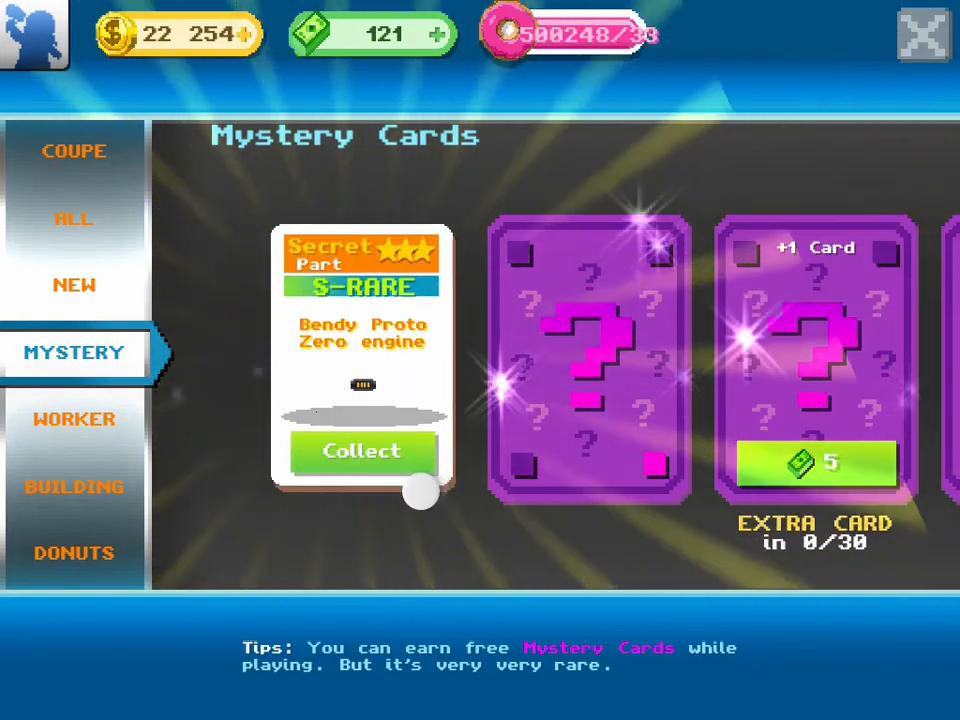
left_click(362, 452)
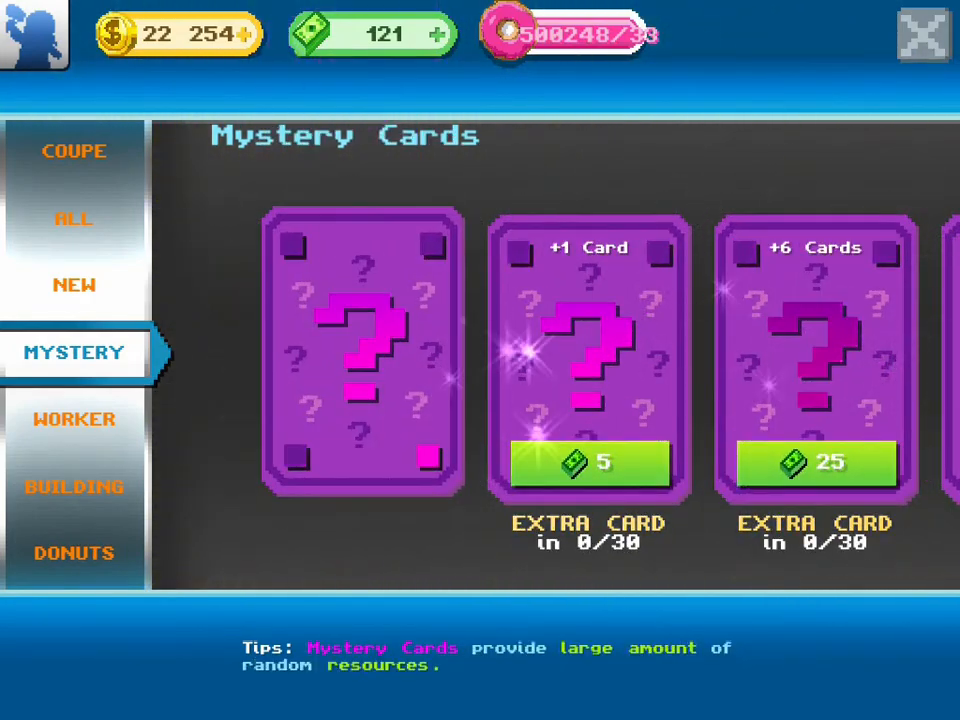
left_click(362, 352)
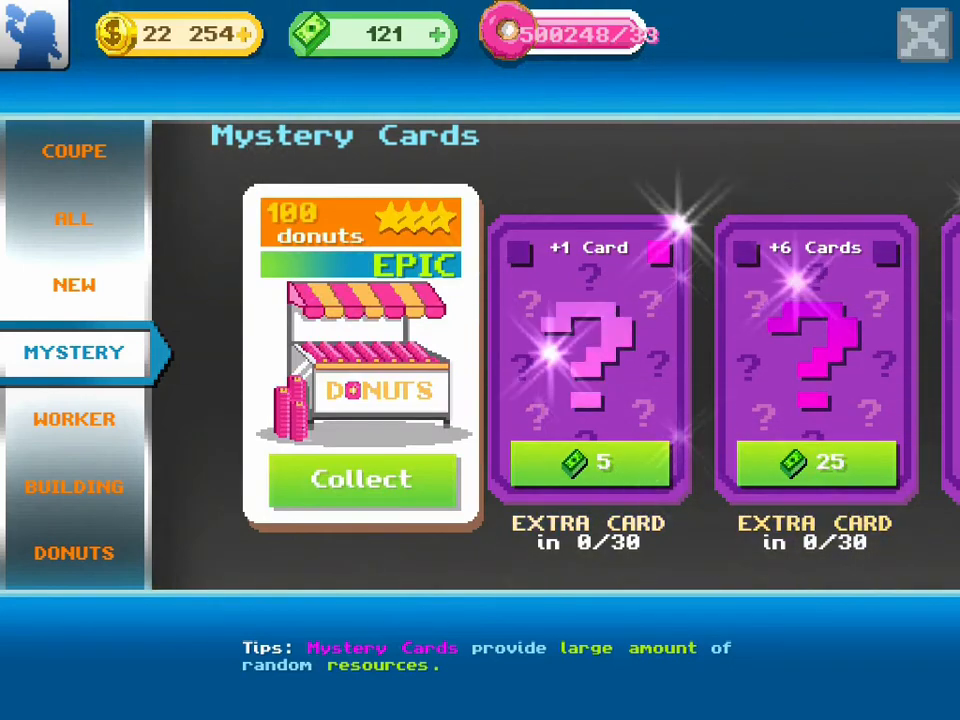
left_click(362, 478)
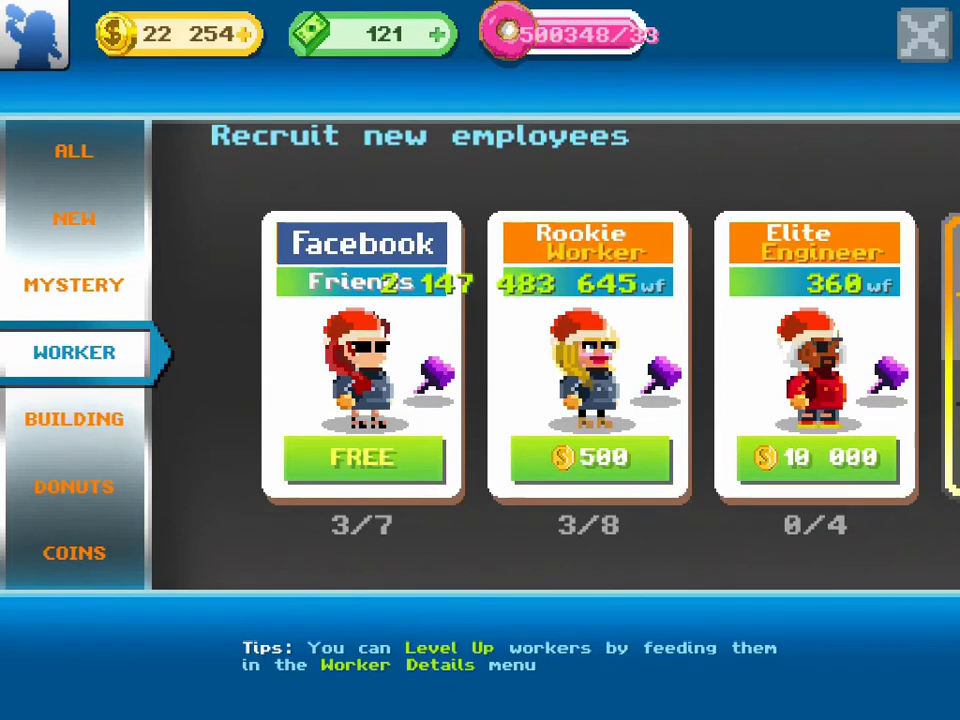
- Swipe through the worker packs and open the Uranium Pack's prize list of legendary workers
scroll("left", 3)
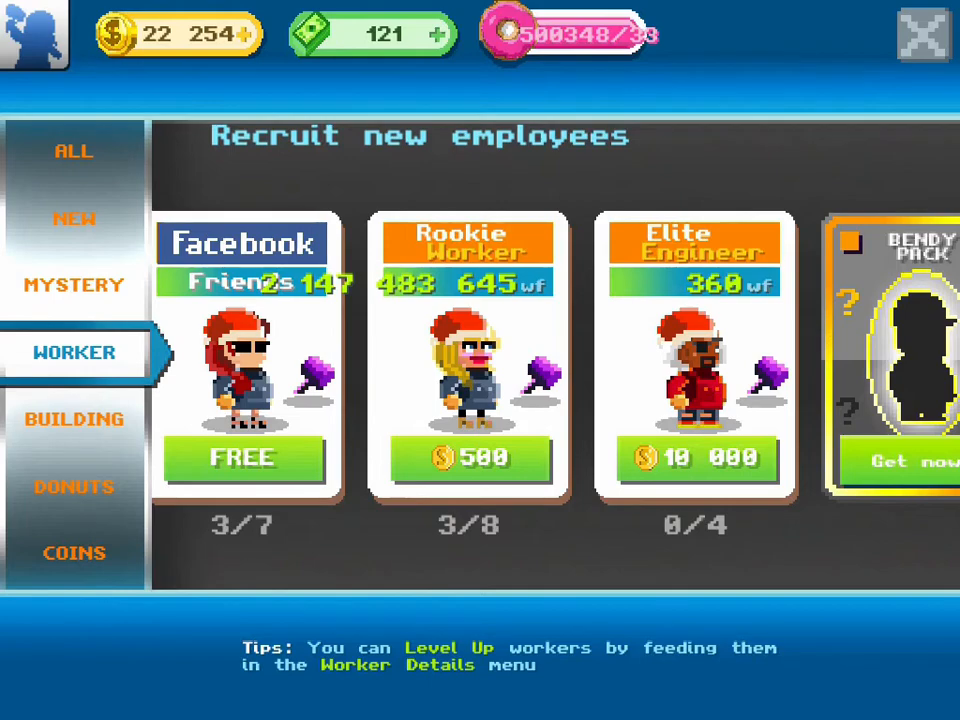
scroll("left", 3)
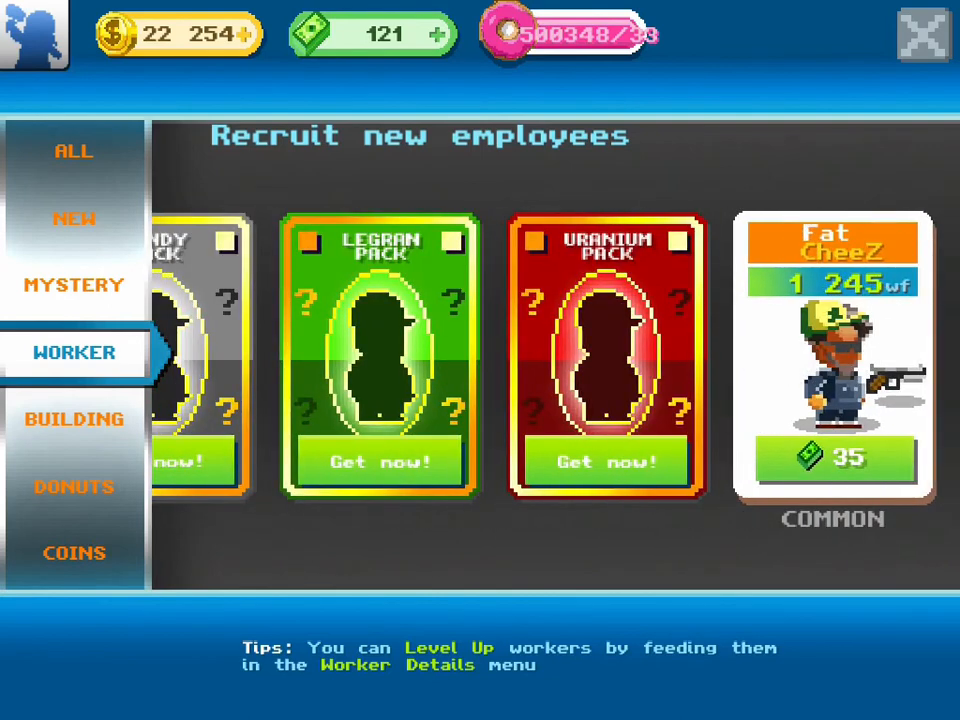
left_click(620, 470)
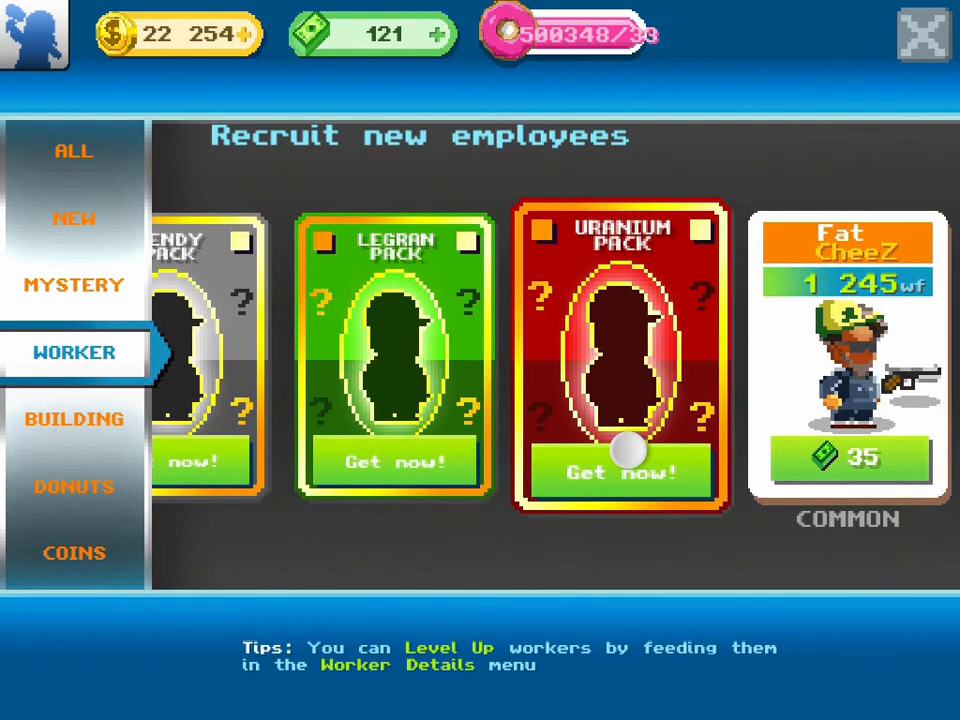
left_click(620, 472)
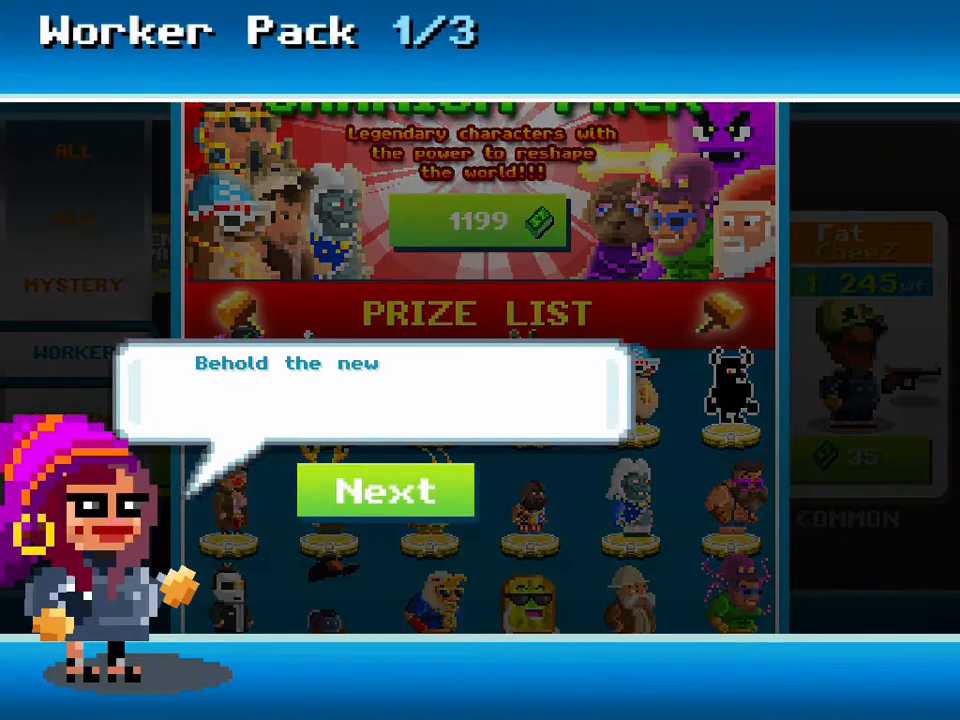
left_click(386, 492)
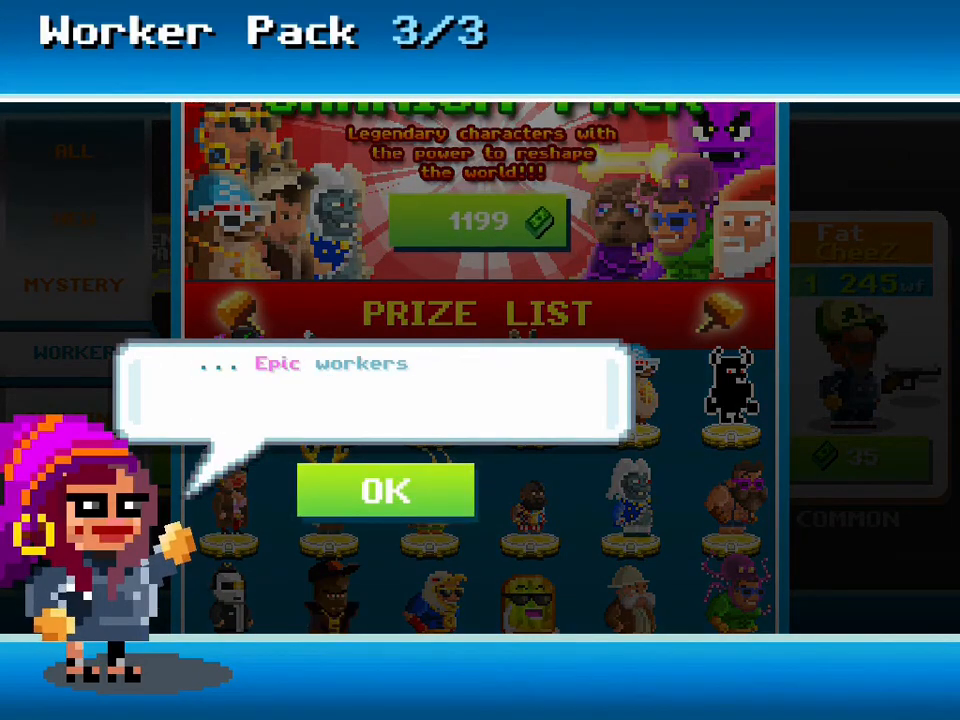
left_click(384, 490)
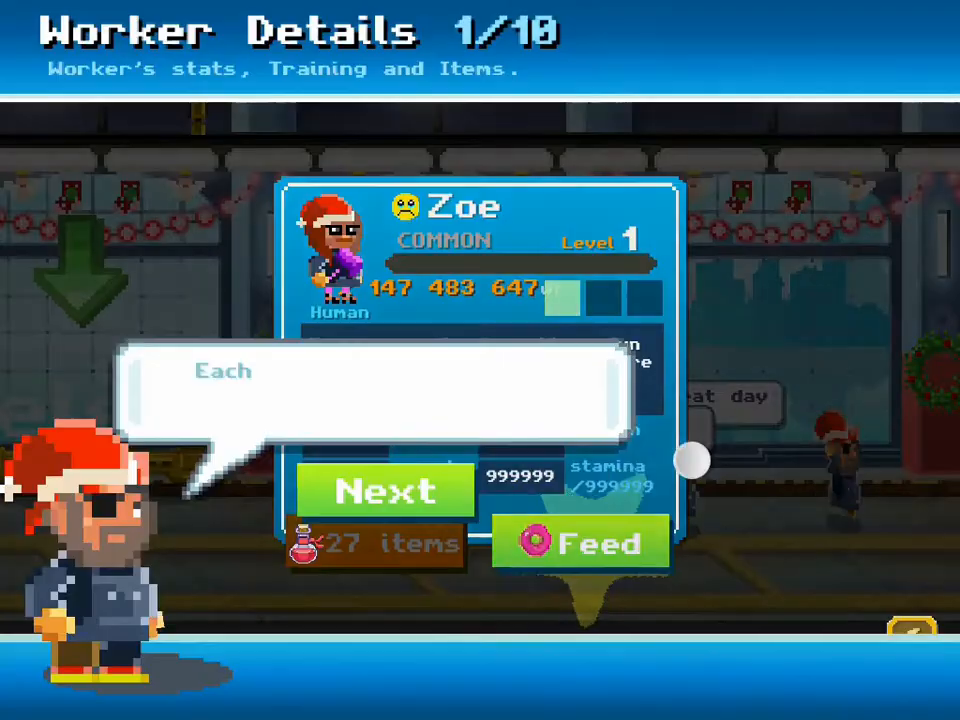
- Advance through the worker details walkthrough for Zoe
left_click(384, 490)
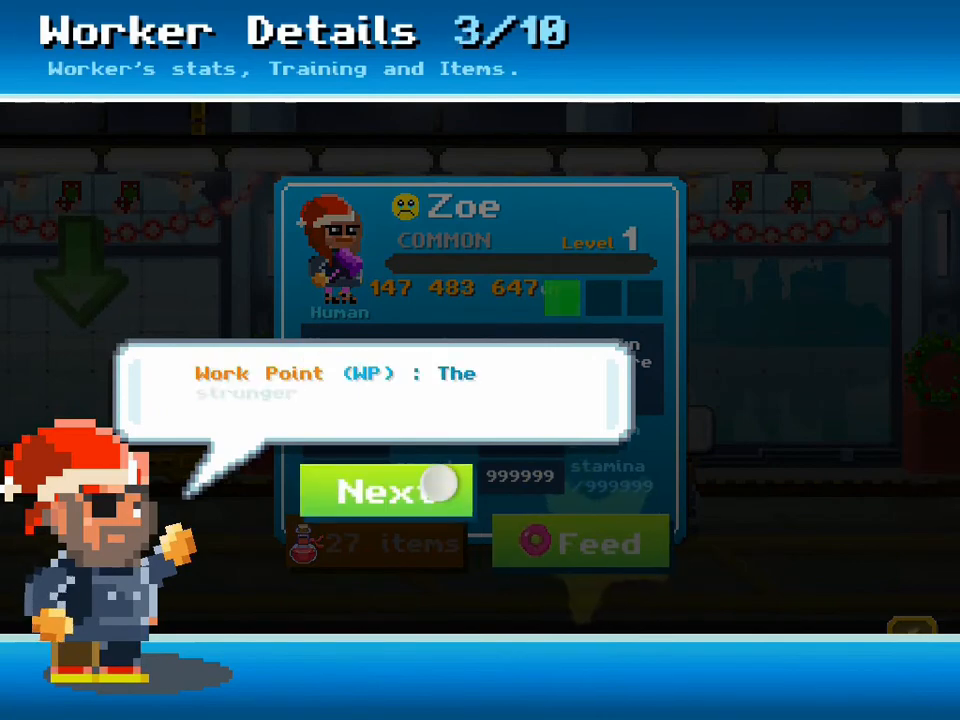
left_click(384, 490)
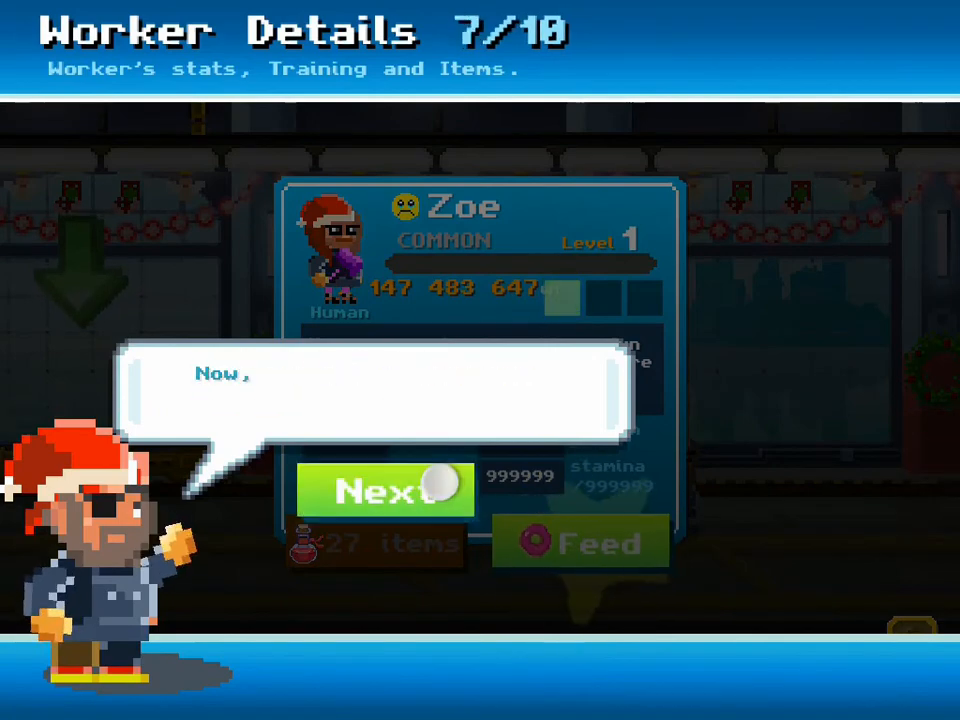
left_click(384, 490)
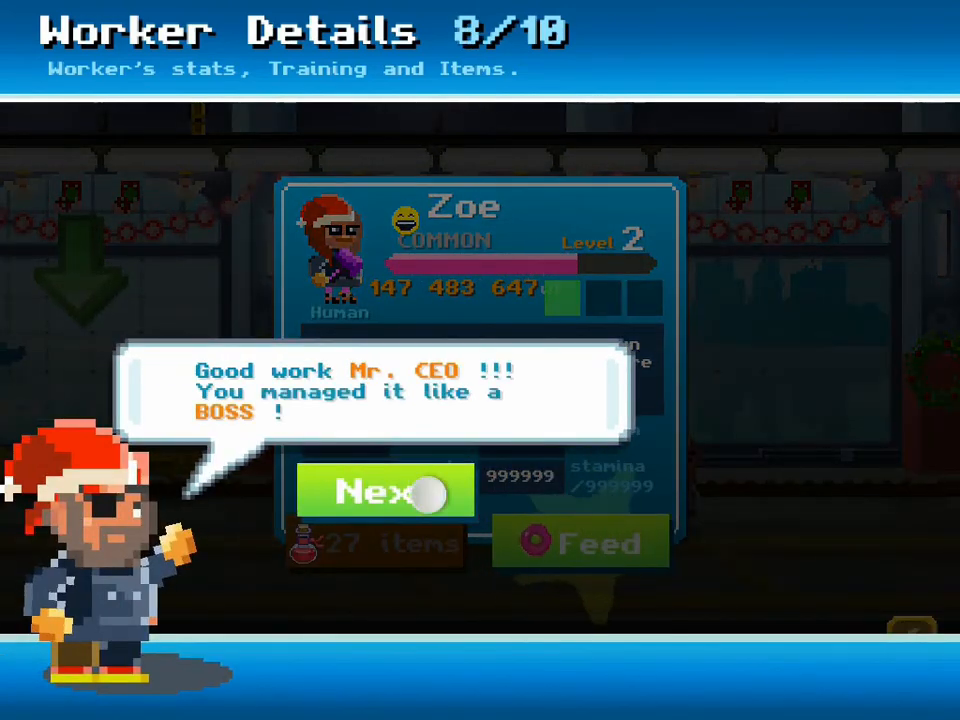
left_click(384, 490)
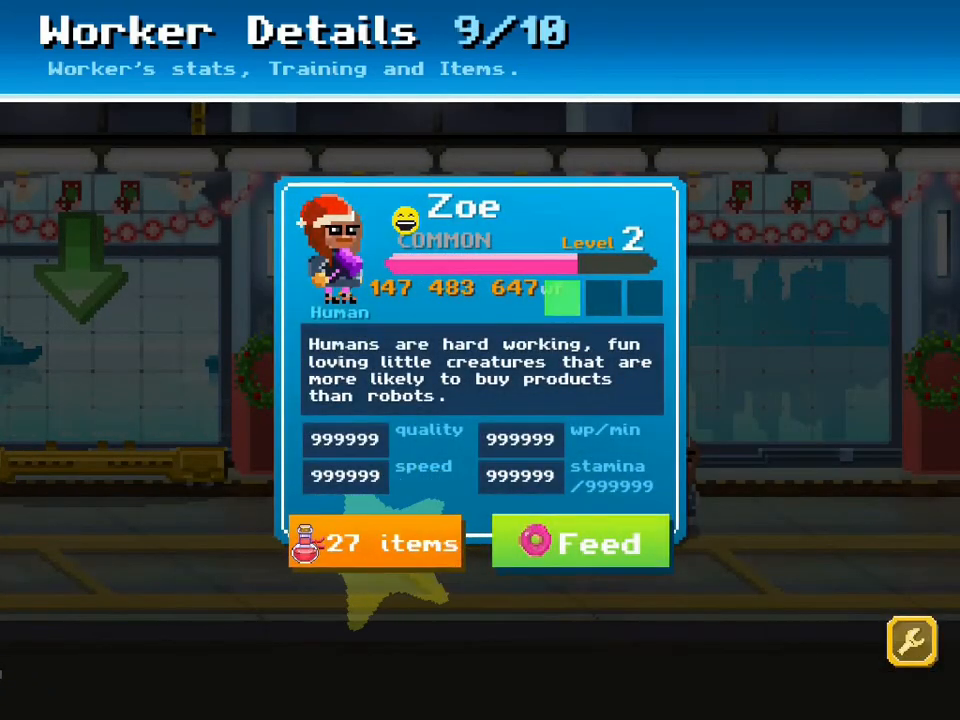
- Give Zoe a booster item, level her to 3 and evolve her into an Engineer
left_click(376, 542)
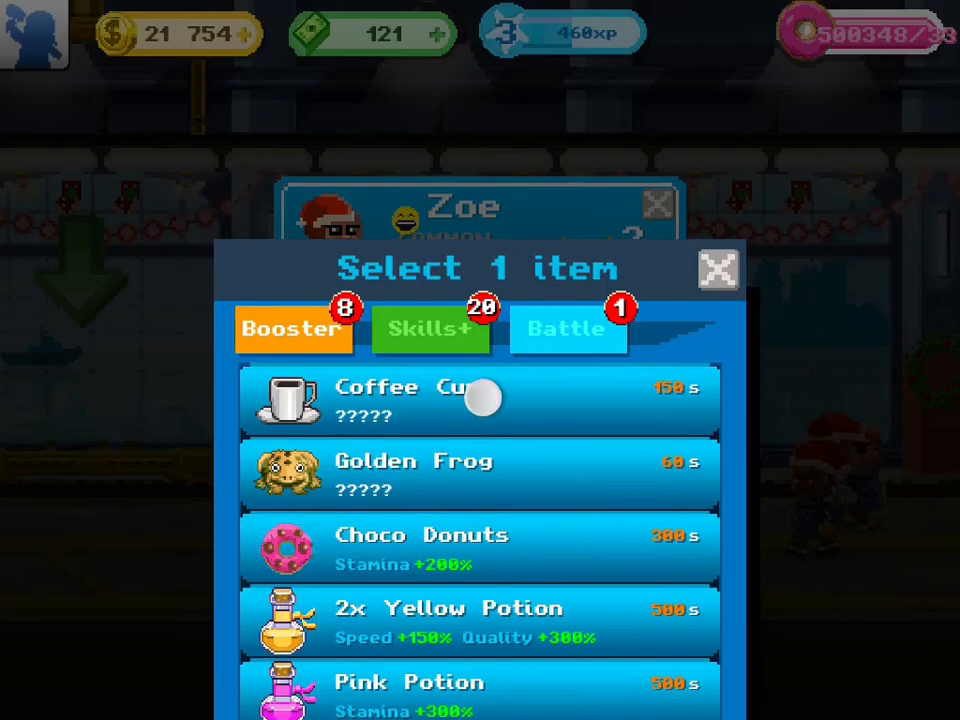
left_click(718, 270)
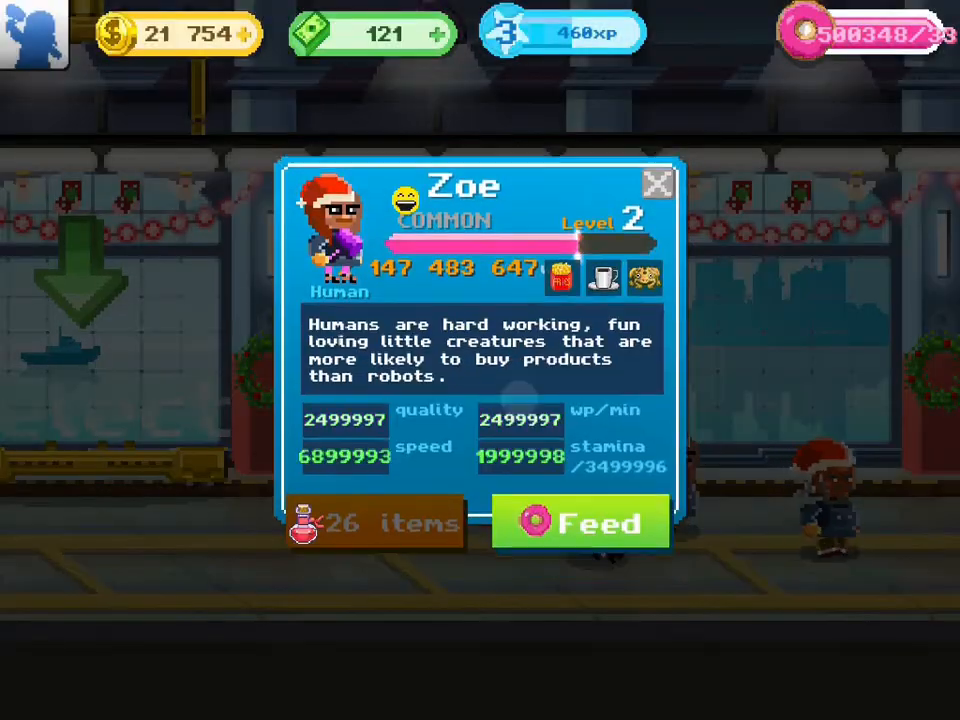
left_click(580, 520)
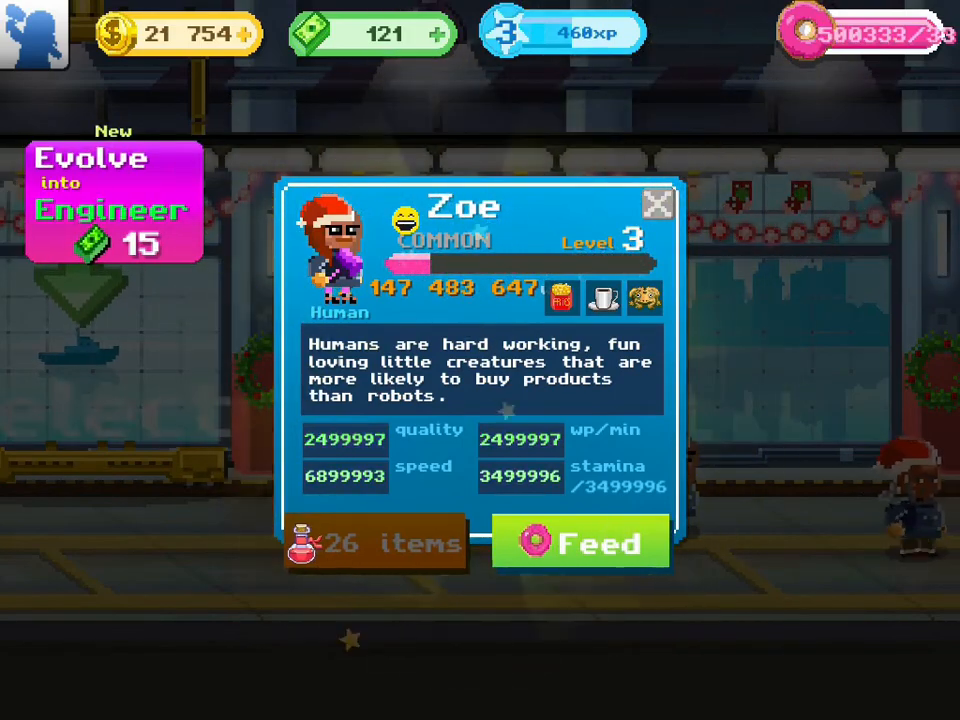
left_click(112, 200)
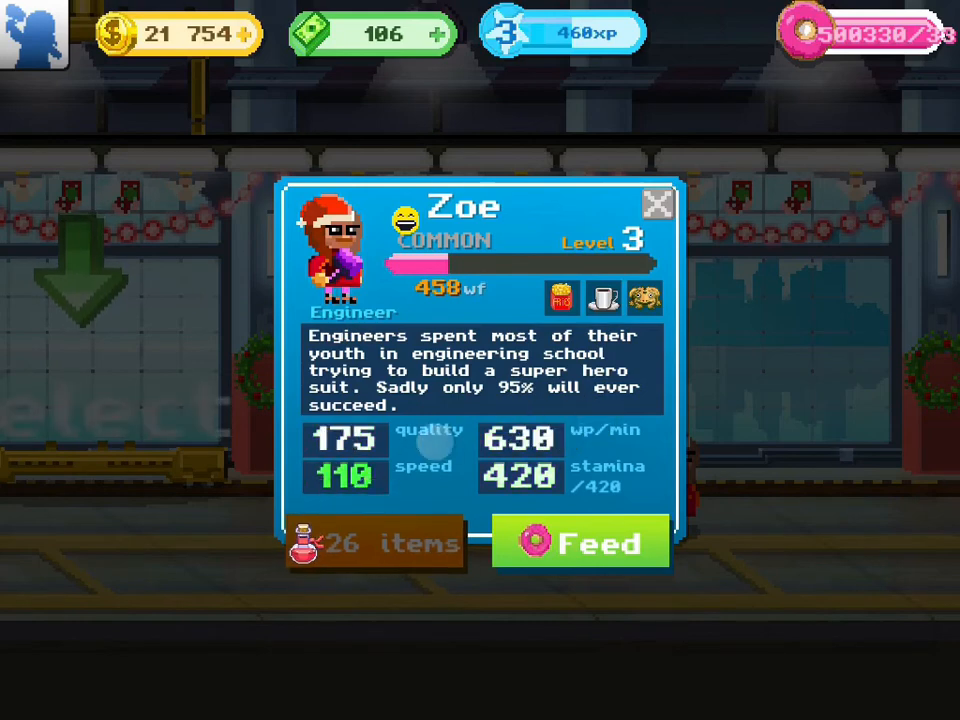
- Feed the Engineer Zoe donuts repeatedly until she reaches level 4
left_click(580, 540)
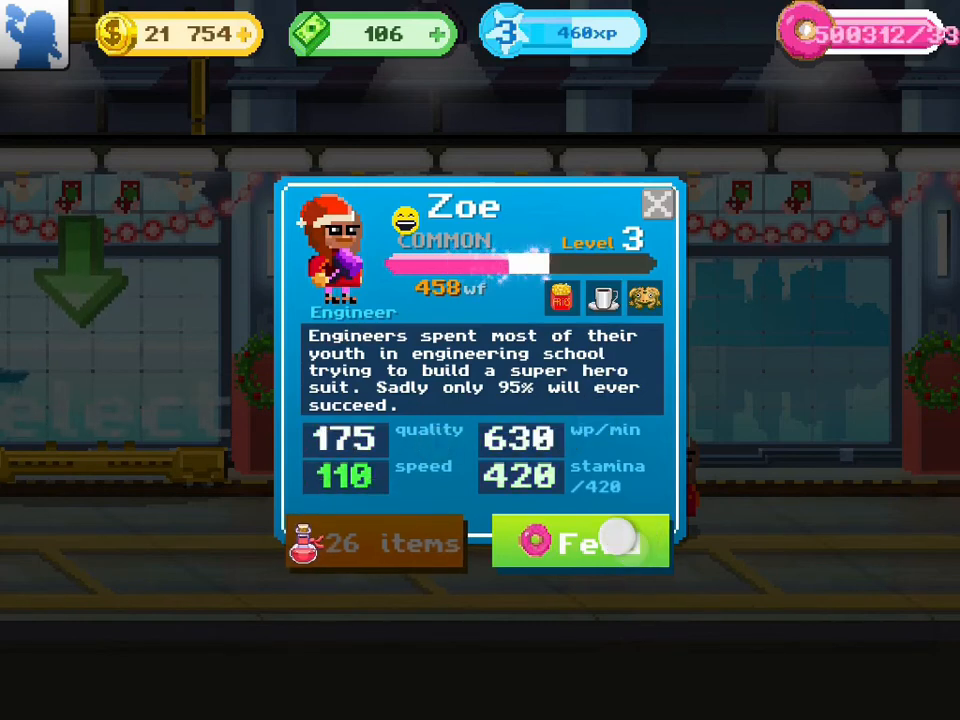
left_click(580, 540)
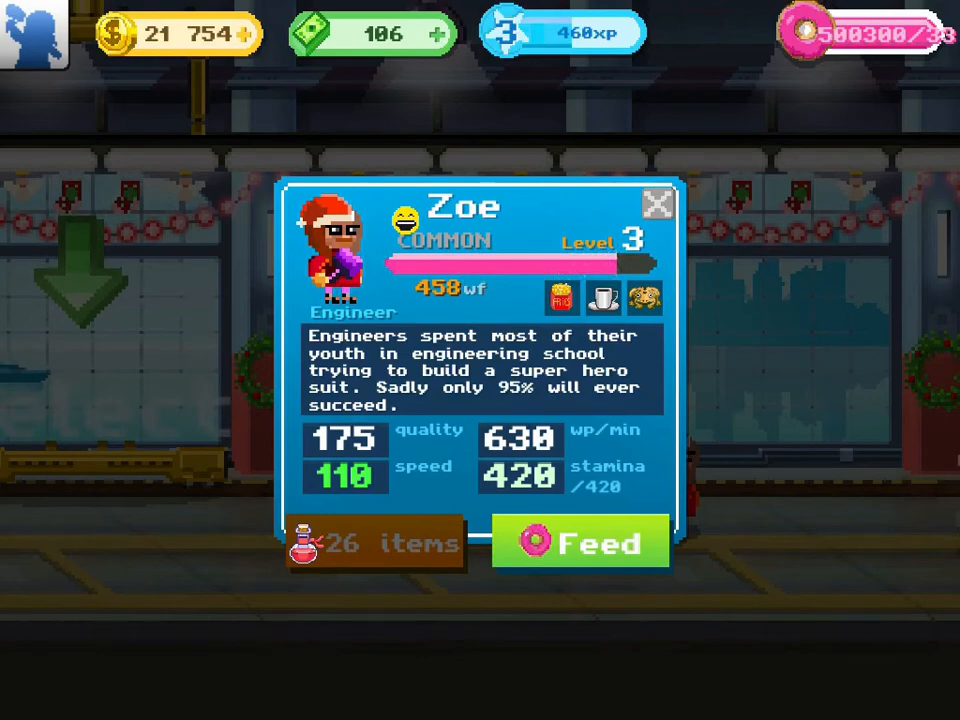
left_click(580, 540)
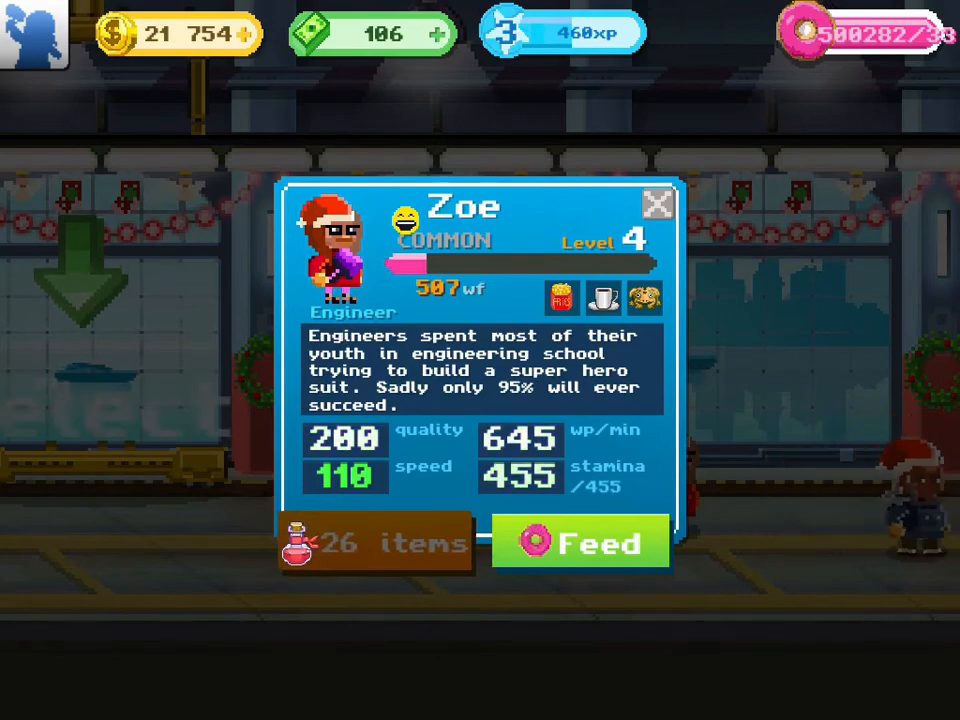
left_click(580, 542)
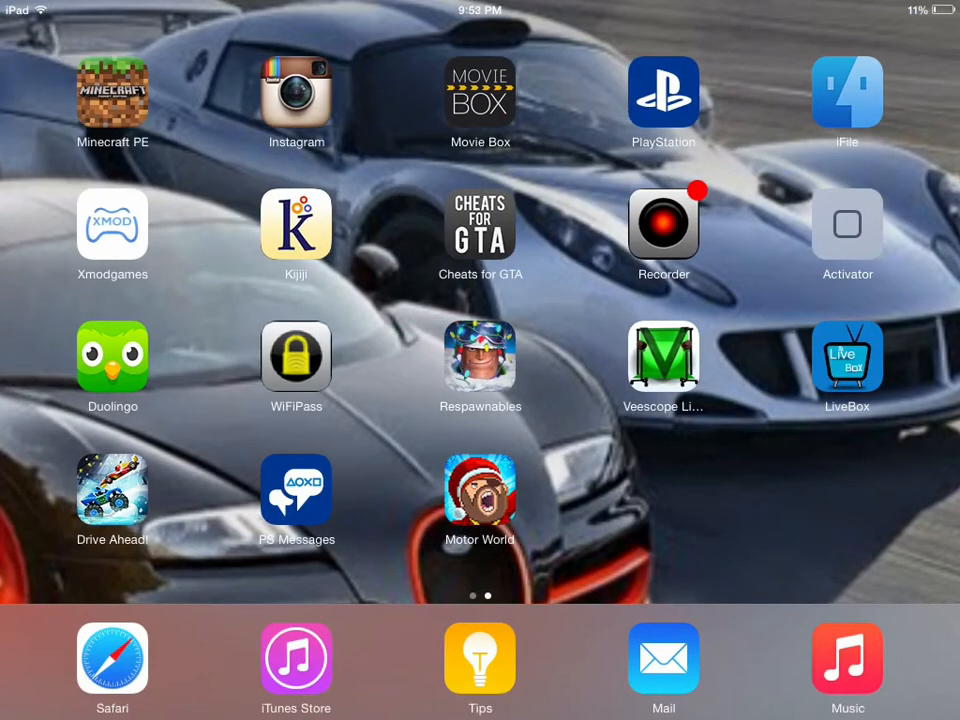
- Launch iFile and search the Motor World bundle for 'workerdat', listing WorkerData.plist
left_click(848, 92)
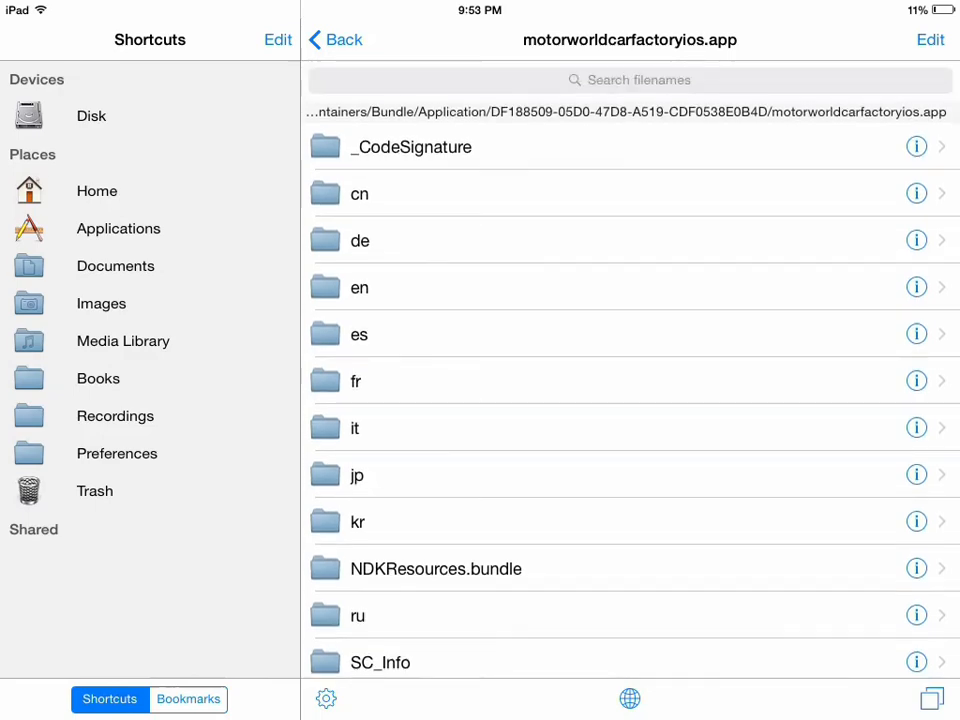
left_click(628, 80)
type("workerdat")
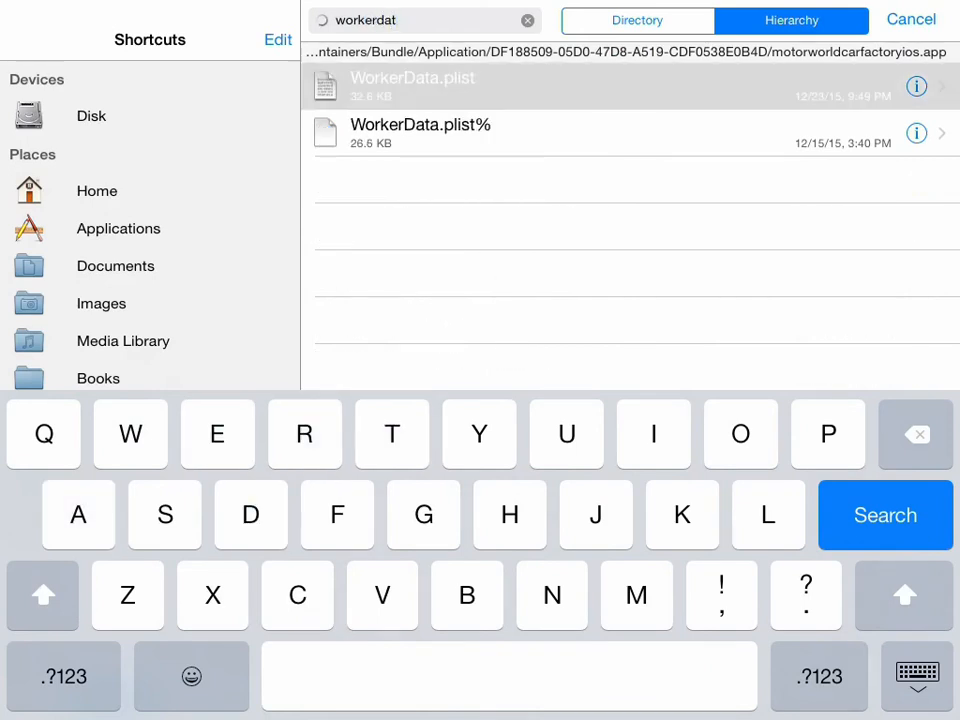
left_click(412, 86)
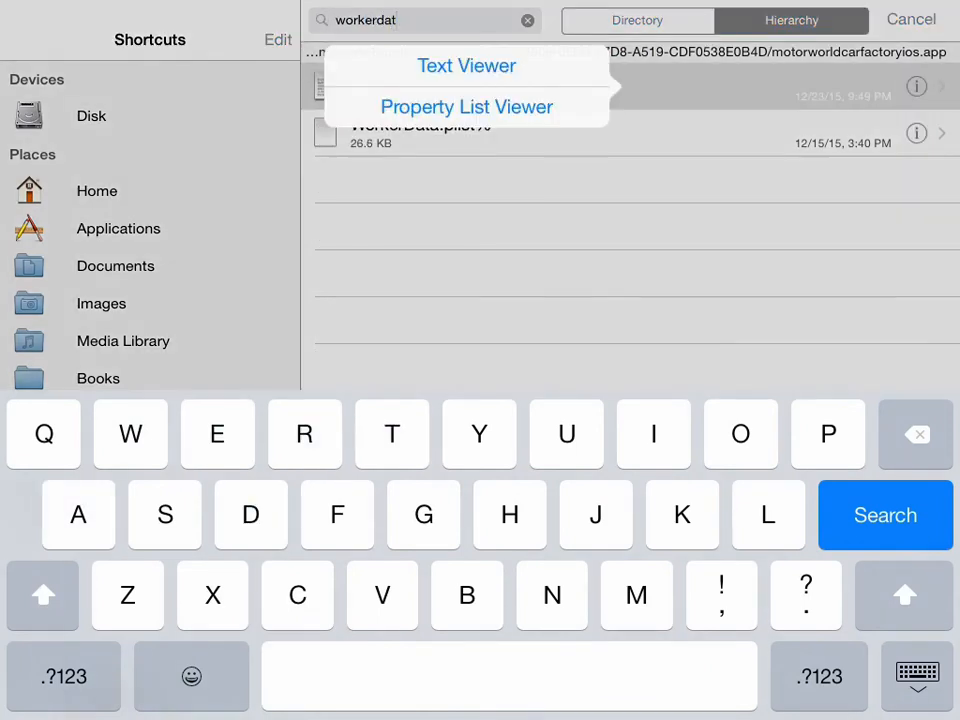
left_click(792, 20)
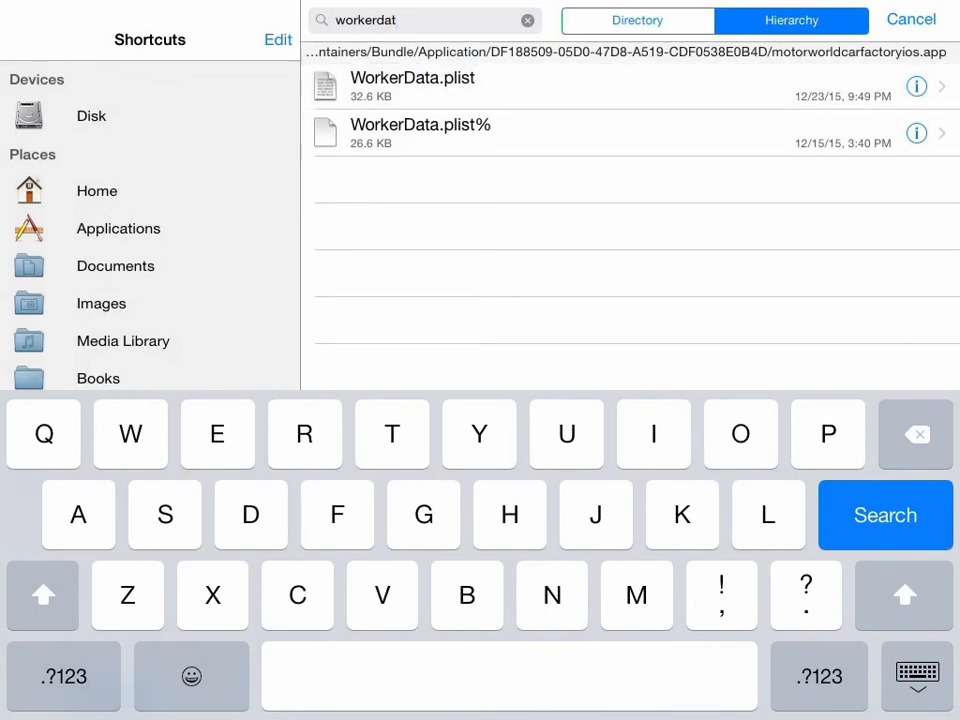
left_click(412, 86)
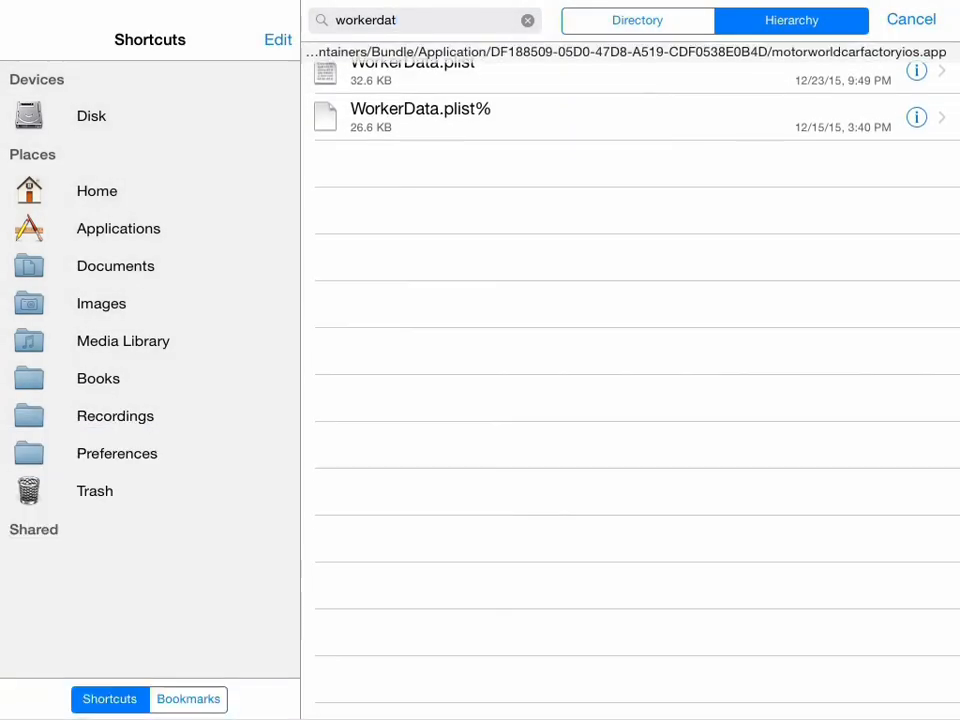
- View WorkerData.plist as a property list and inspect WorkerModel entry 0's stats
left_click(412, 70)
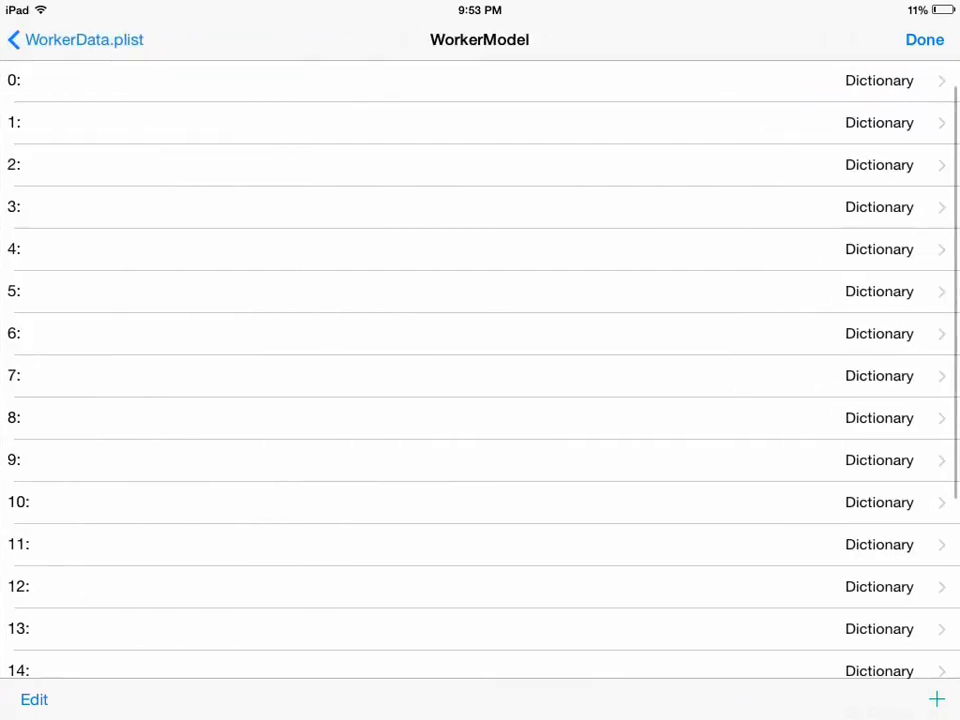
left_click(480, 80)
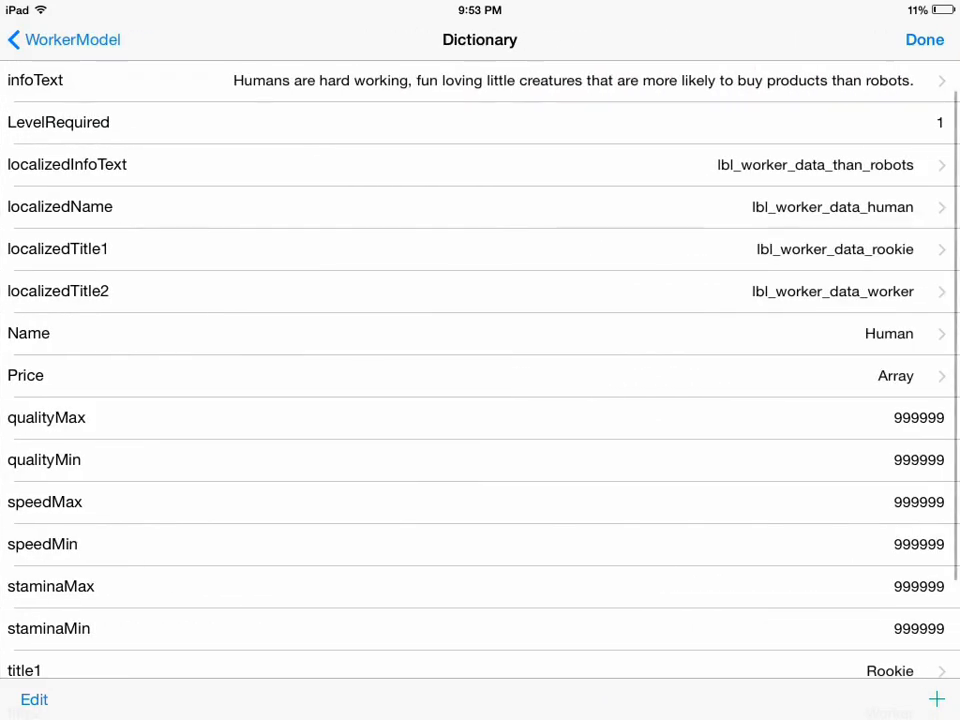
scroll("down", 3)
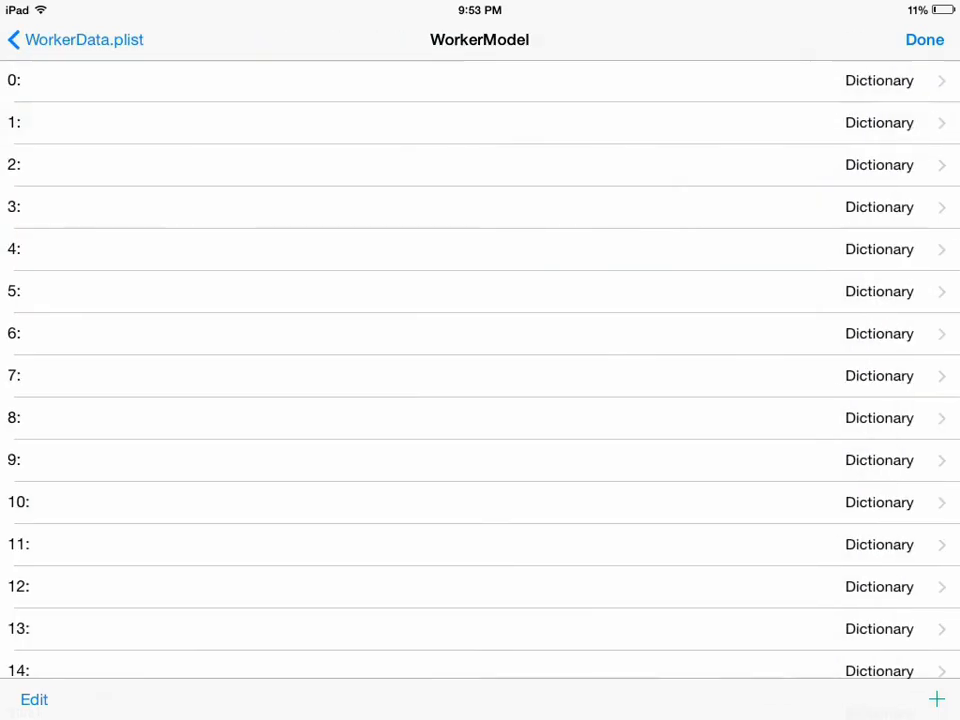
left_click(480, 122)
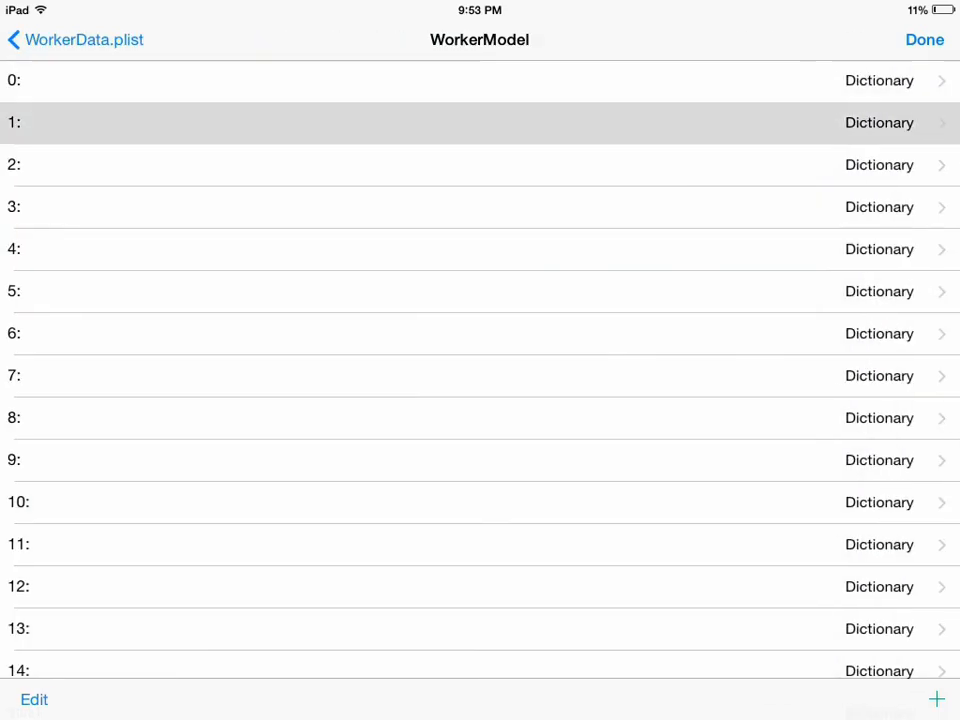
- Inspect WorkerModel entries 1 and 2, comparing the Human worker's 999999 stats with the Red worker
left_click(480, 122)
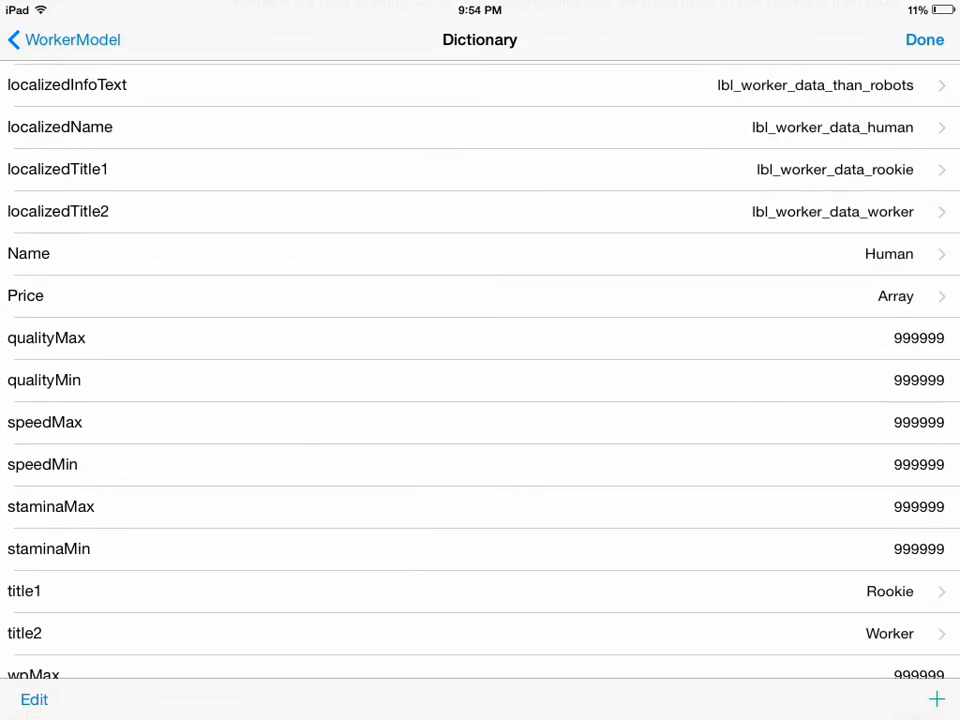
scroll("down", 3)
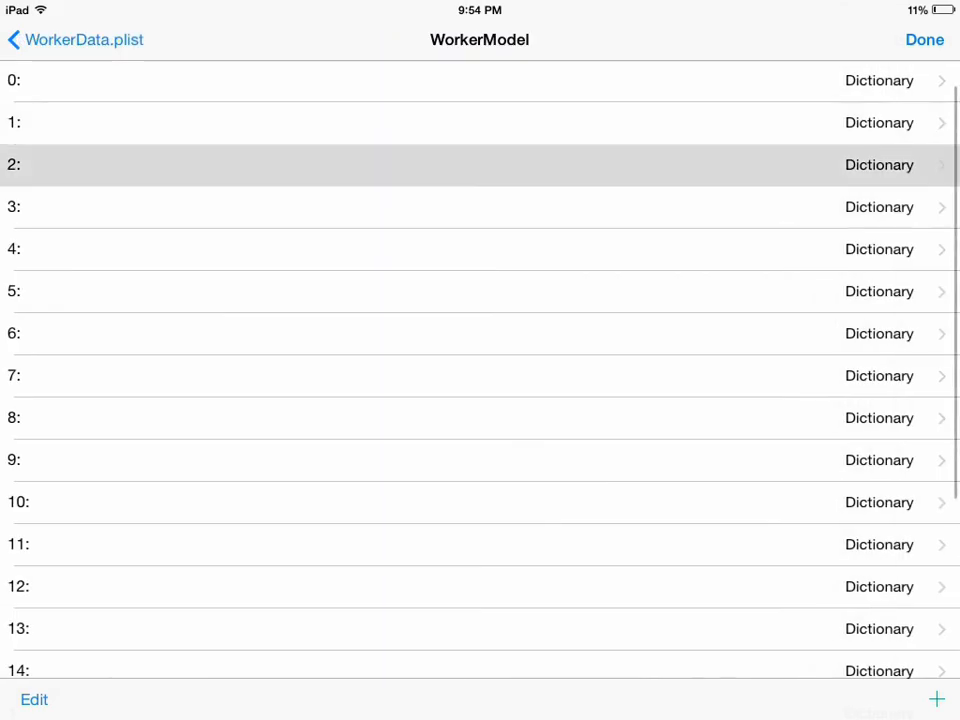
left_click(480, 164)
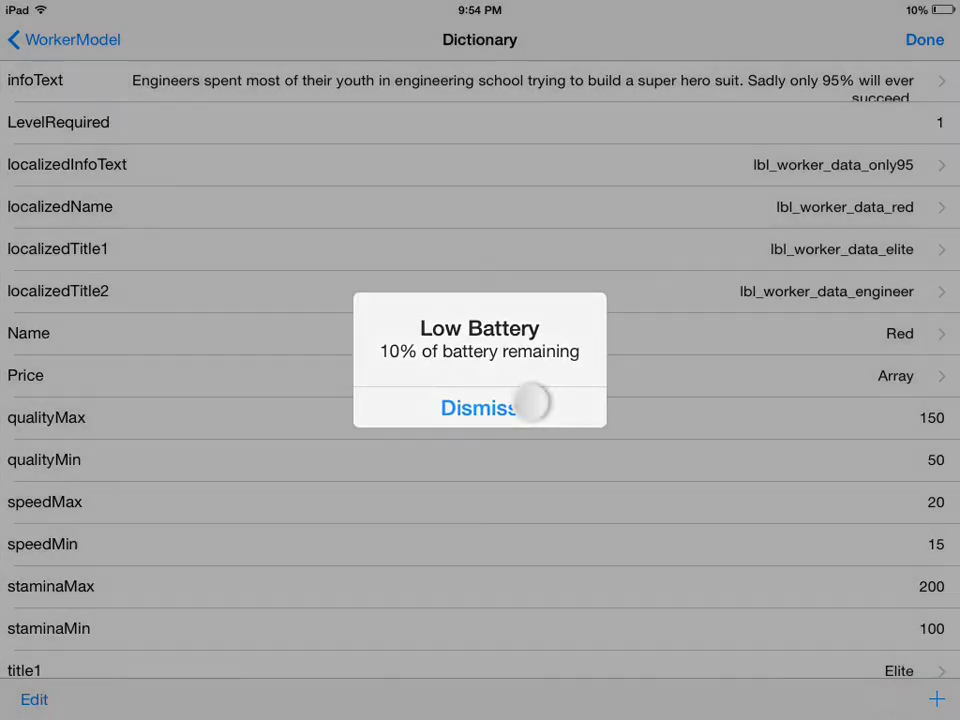
left_click(480, 408)
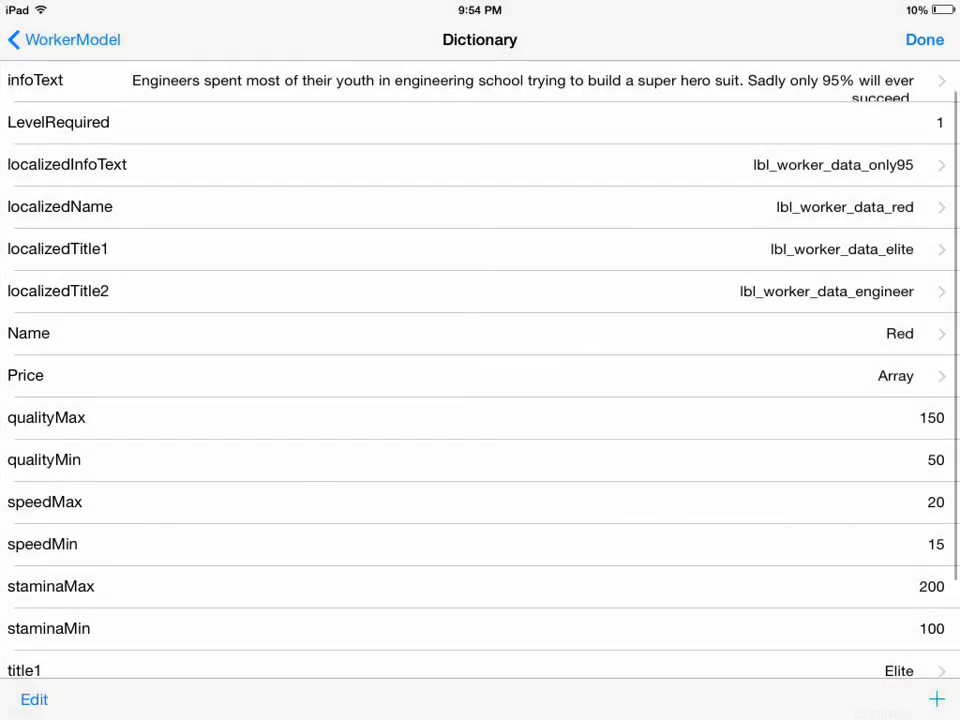
scroll("down", 3)
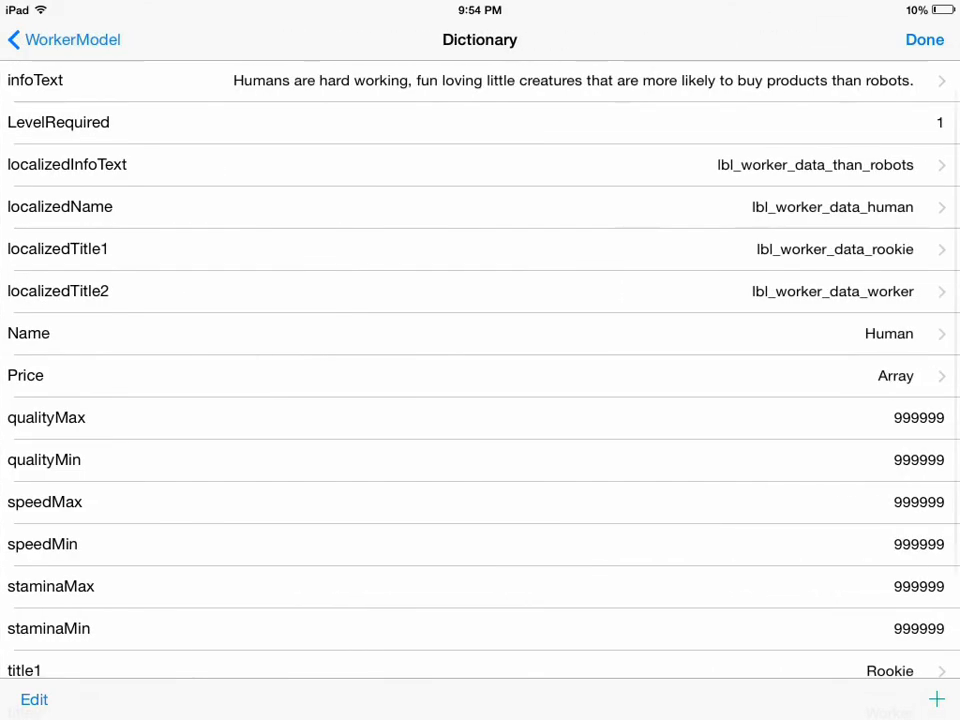
scroll("down", 3)
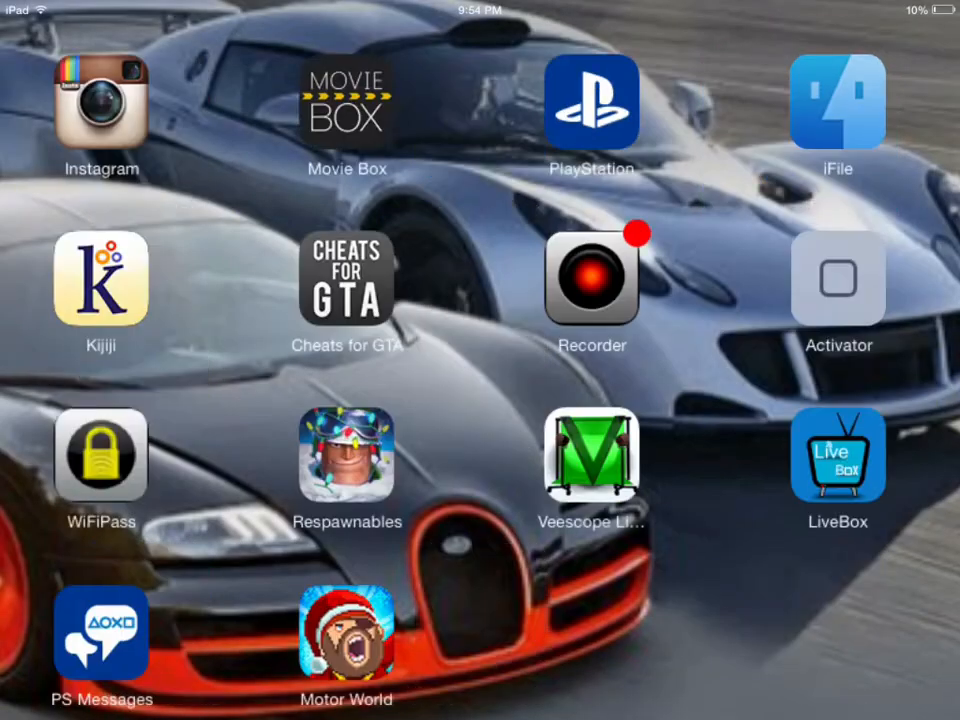
scroll("left", 3)
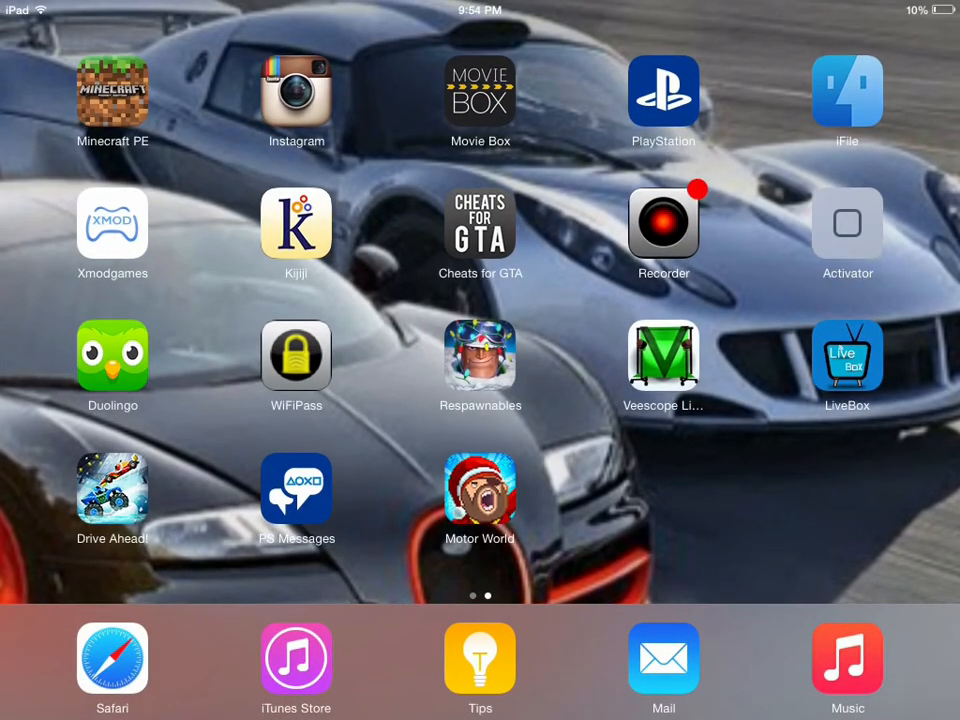